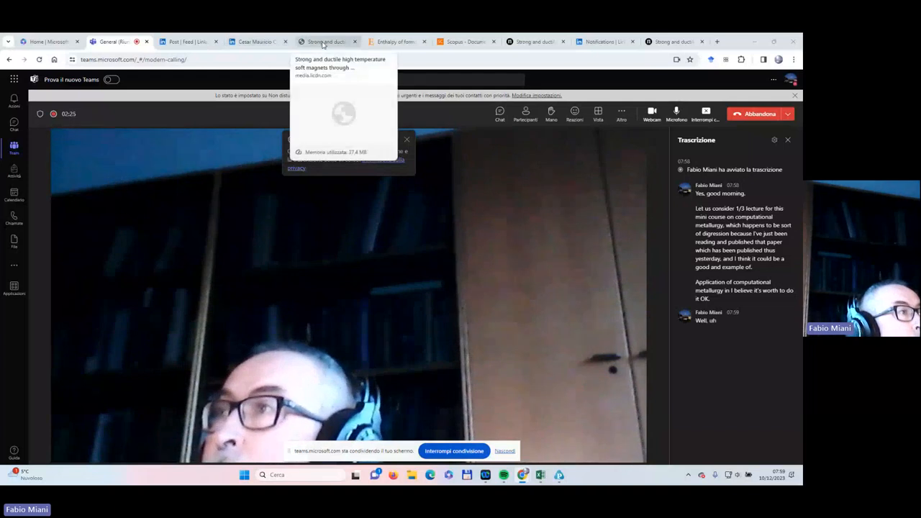
- Switch to the 'Strong and ductile…' article tab and read through the abstract, introduction and results to Fig. 1
click(324, 41)
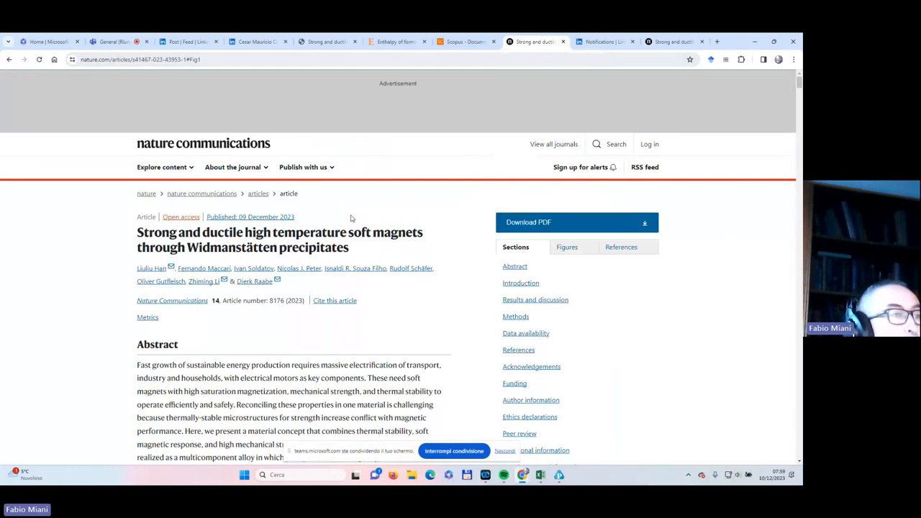
mouse_move(336, 218)
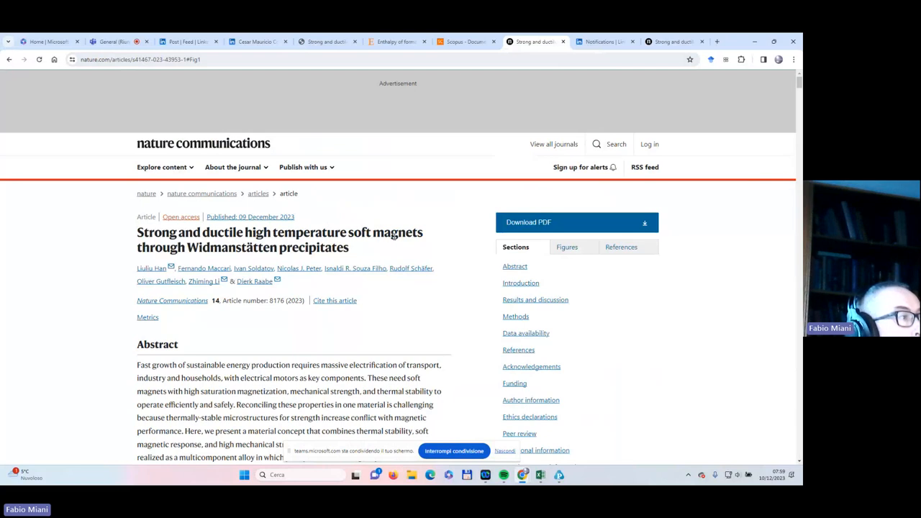
mouse_move(431, 221)
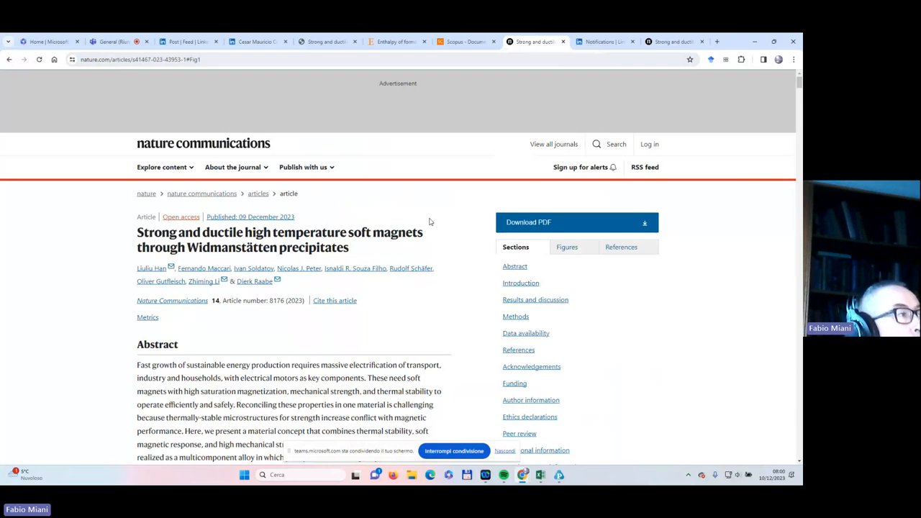
mouse_move(431, 223)
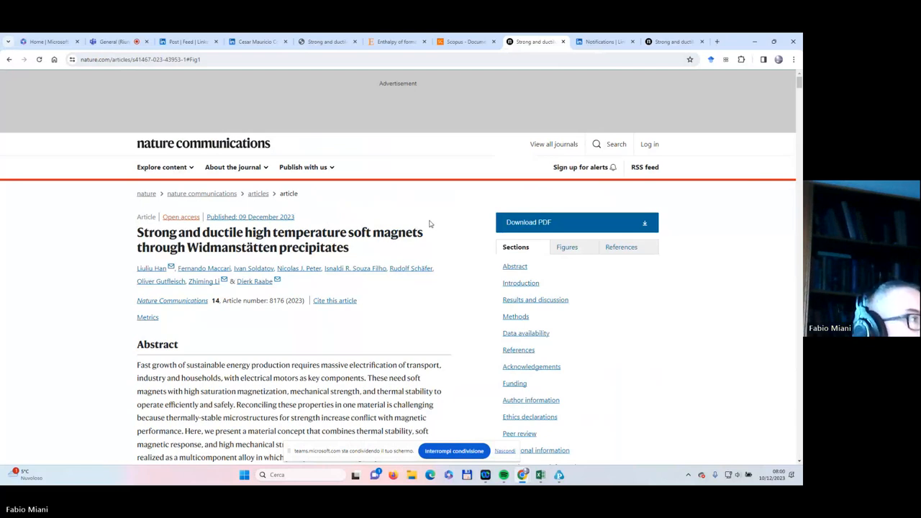
scroll(down, 3)
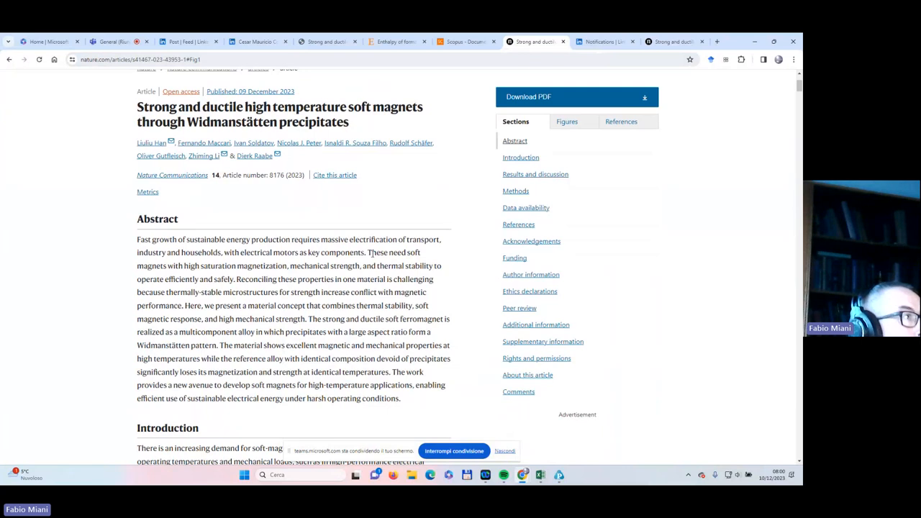
mouse_move(373, 210)
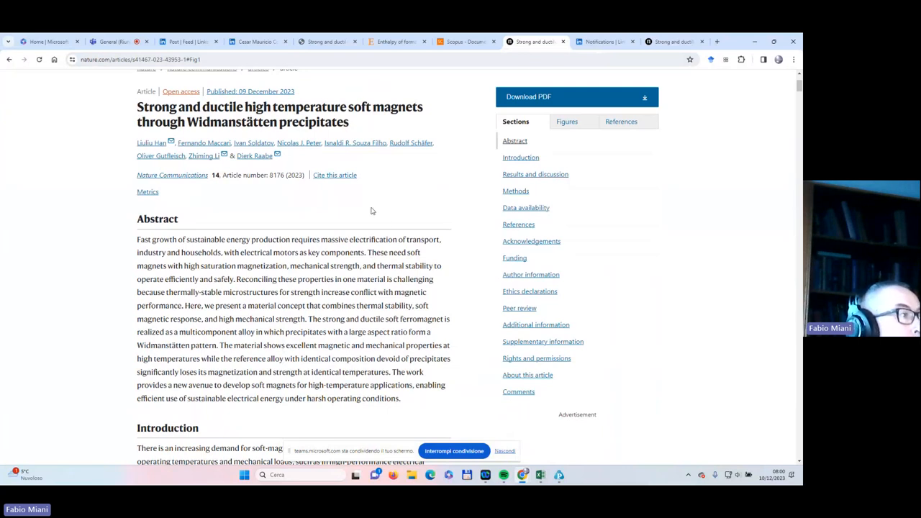
scroll(down, 3)
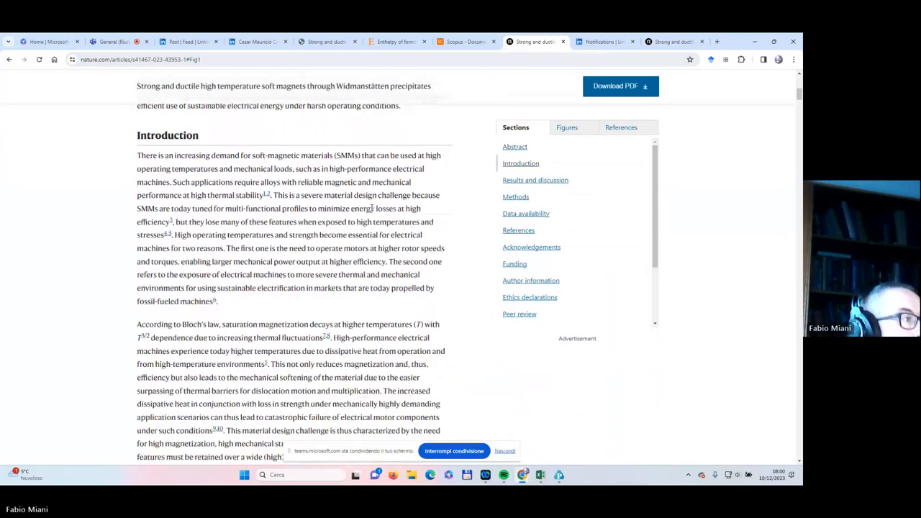
scroll(down, 3)
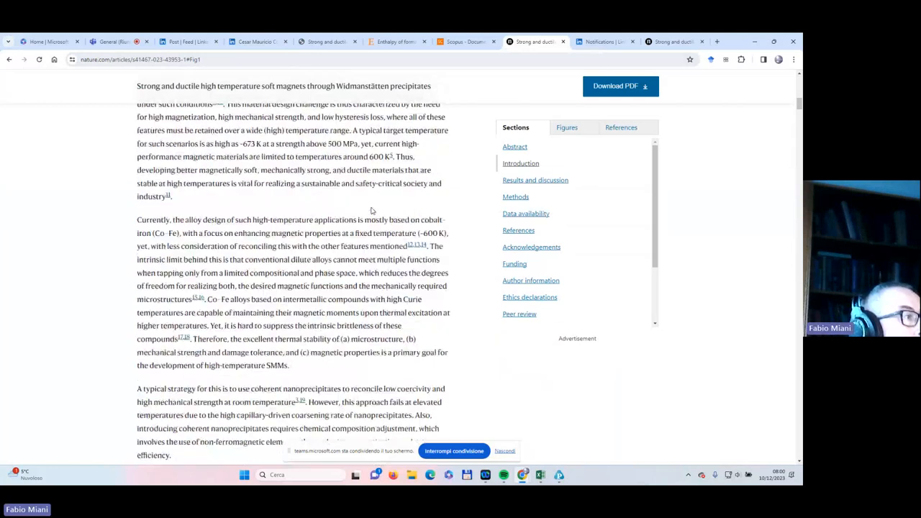
scroll(down, 3)
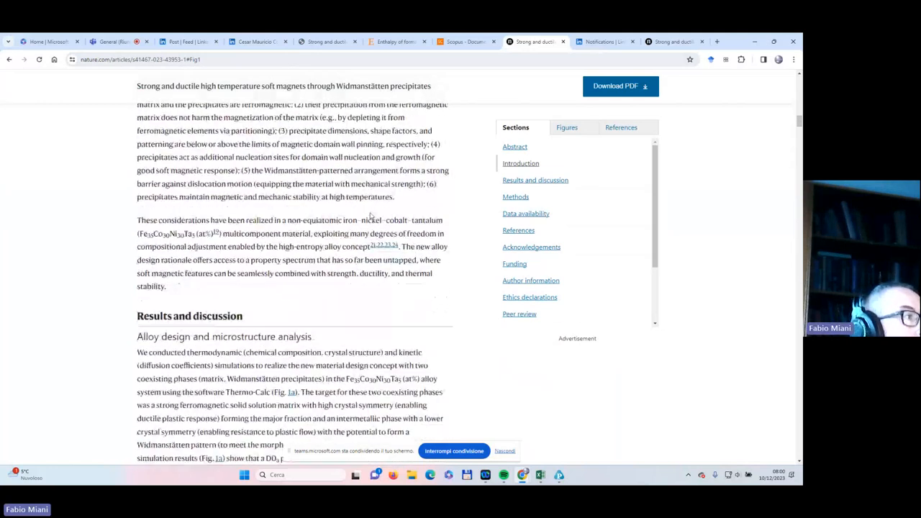
scroll(down, 3)
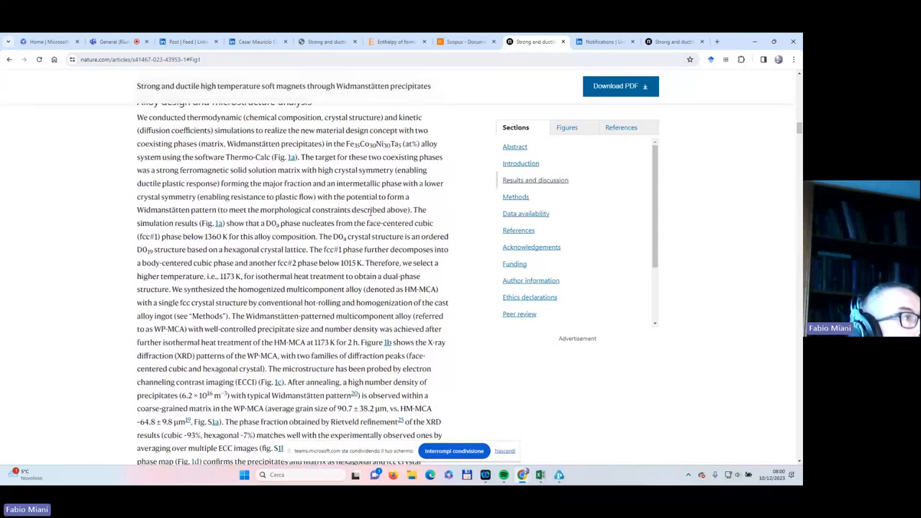
scroll(up, 3)
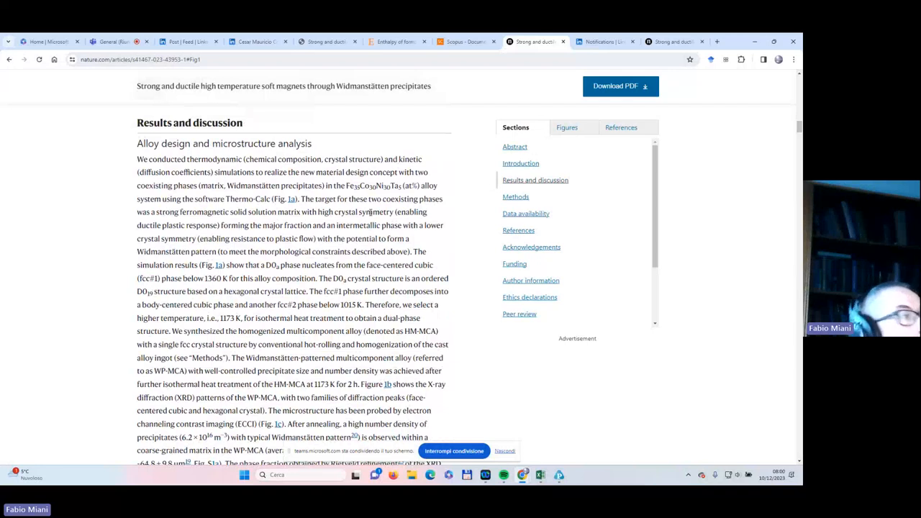
scroll(down, 3)
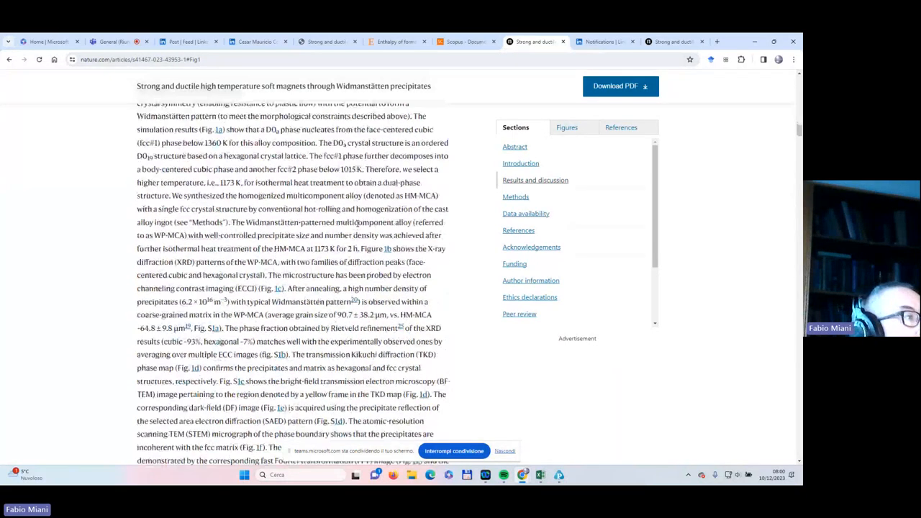
scroll(down, 3)
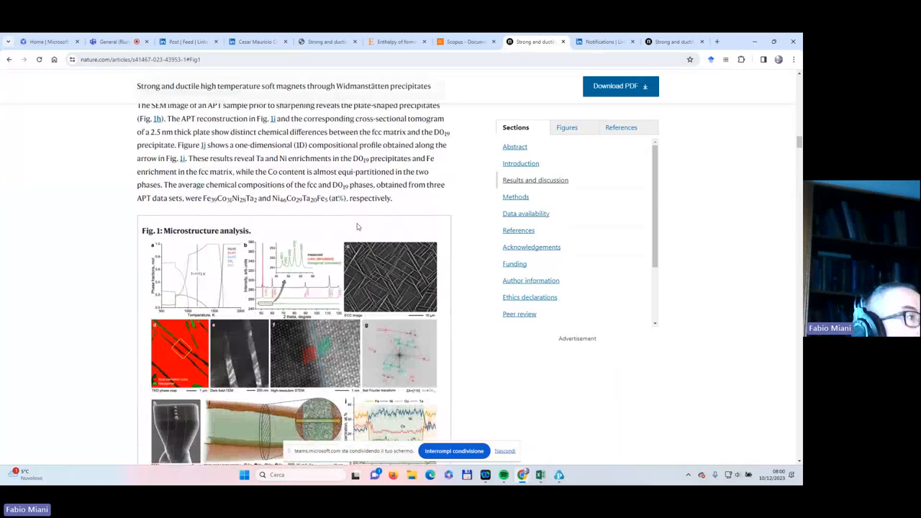
mouse_move(233, 267)
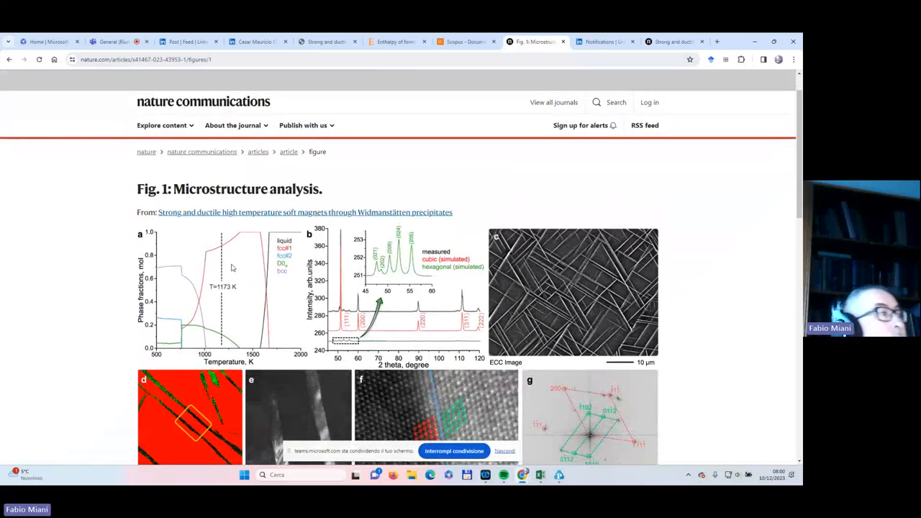
mouse_move(203, 276)
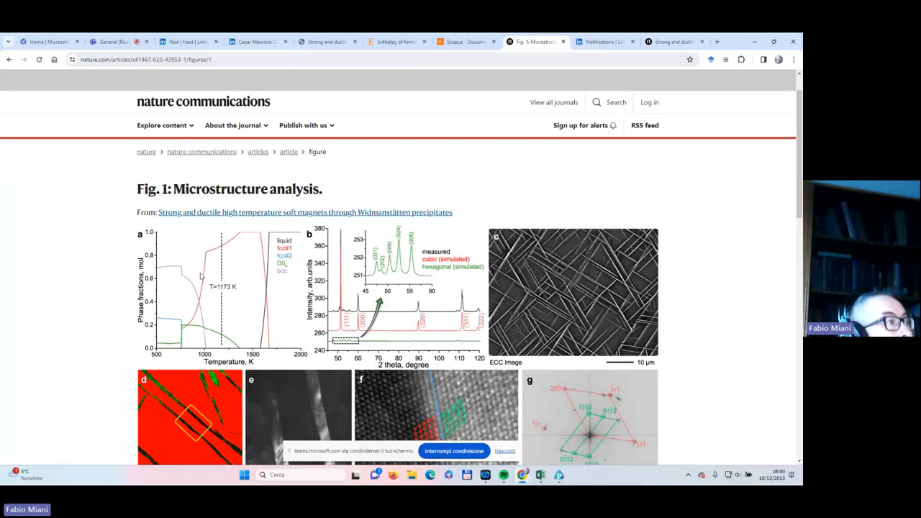
mouse_move(245, 280)
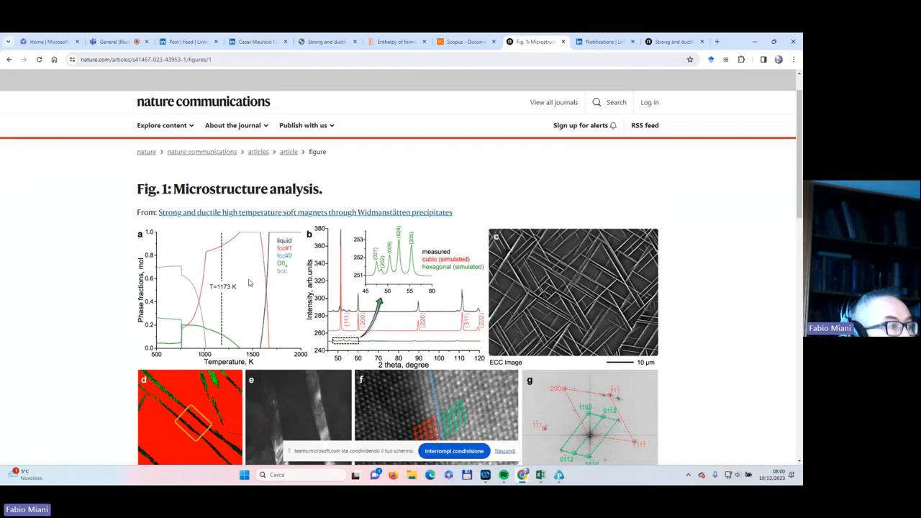
mouse_move(705, 247)
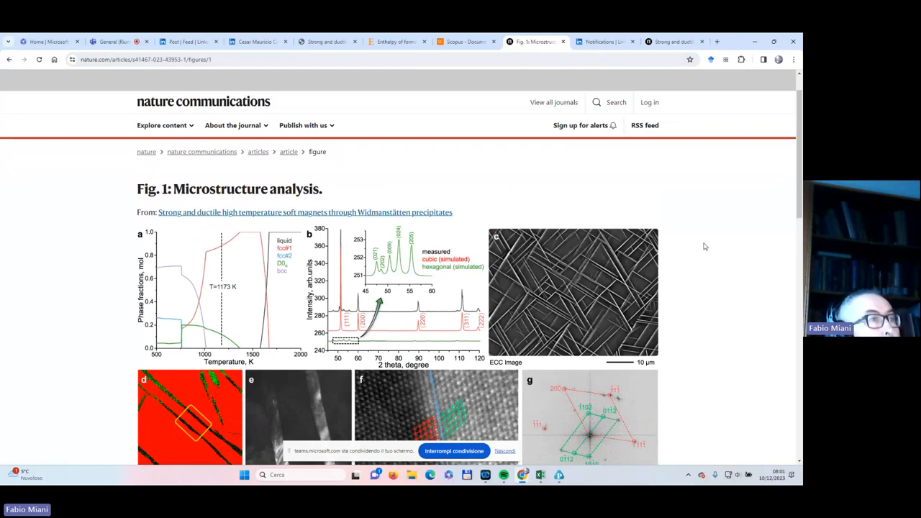
- Scroll down to the Fig. 1 caption, then back up to the top microstructure panels
scroll(down, 3)
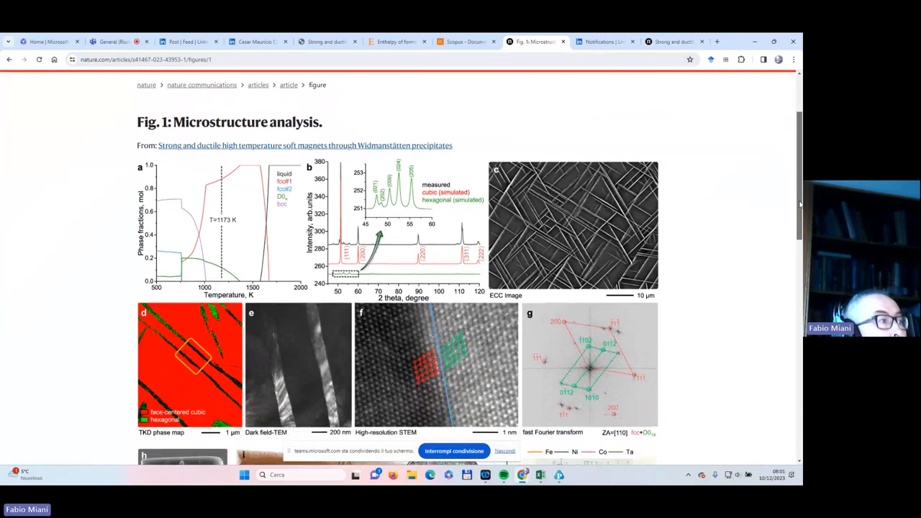
scroll(down, 3)
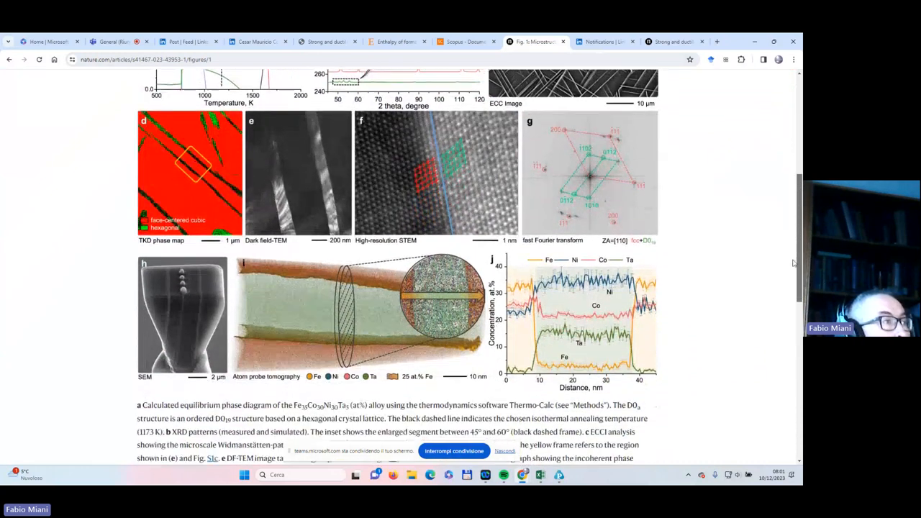
scroll(up, 3)
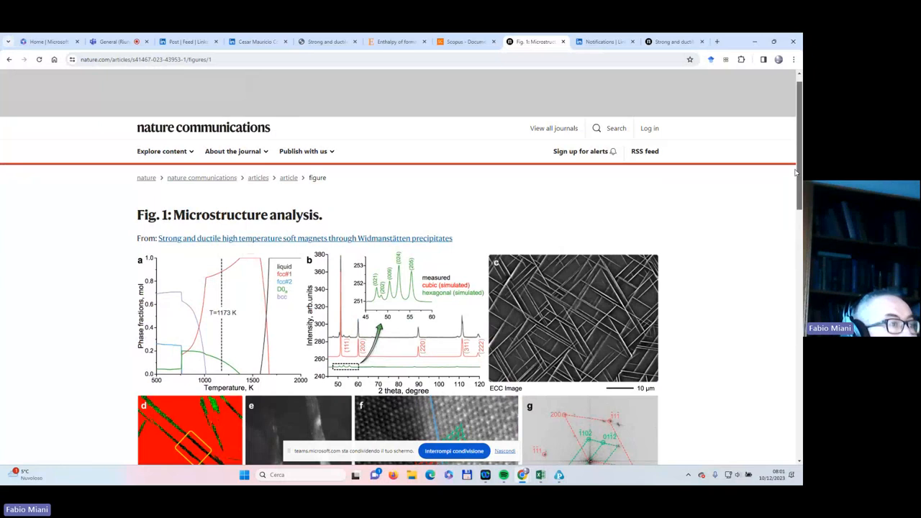
scroll(down, 3)
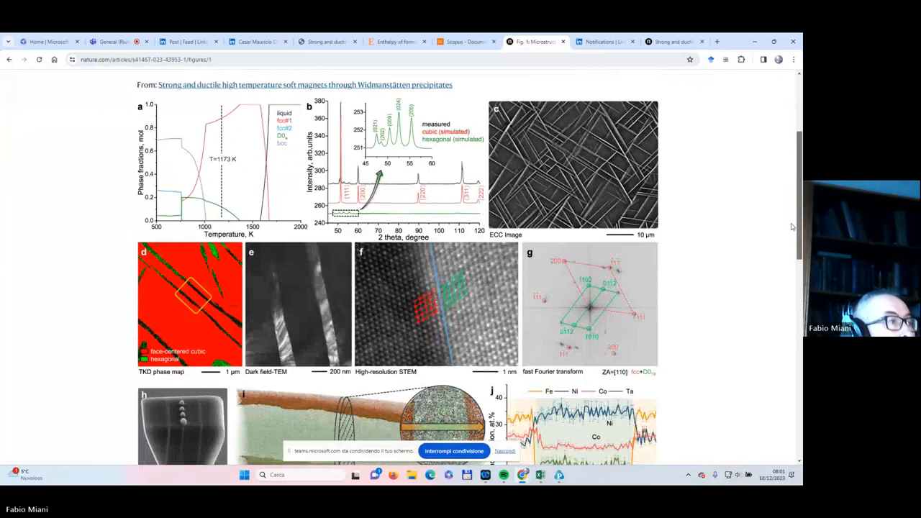
scroll(down, 3)
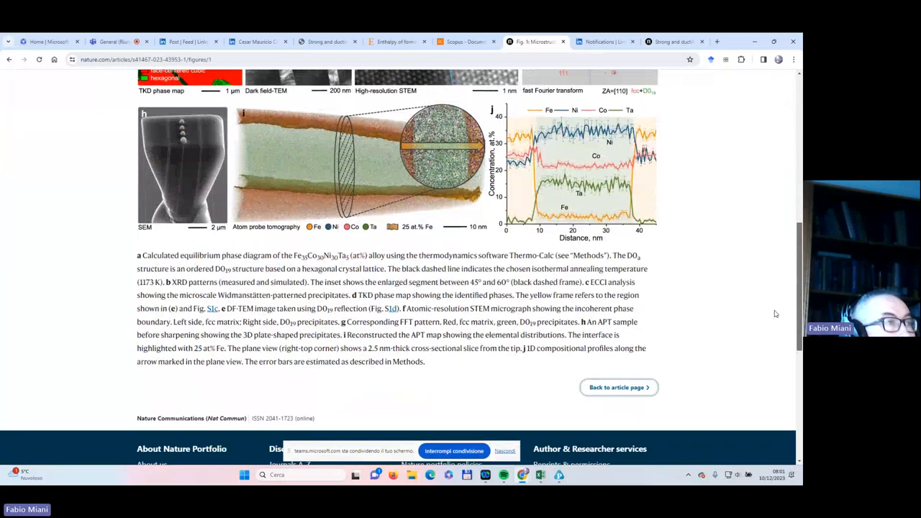
scroll(up, 3)
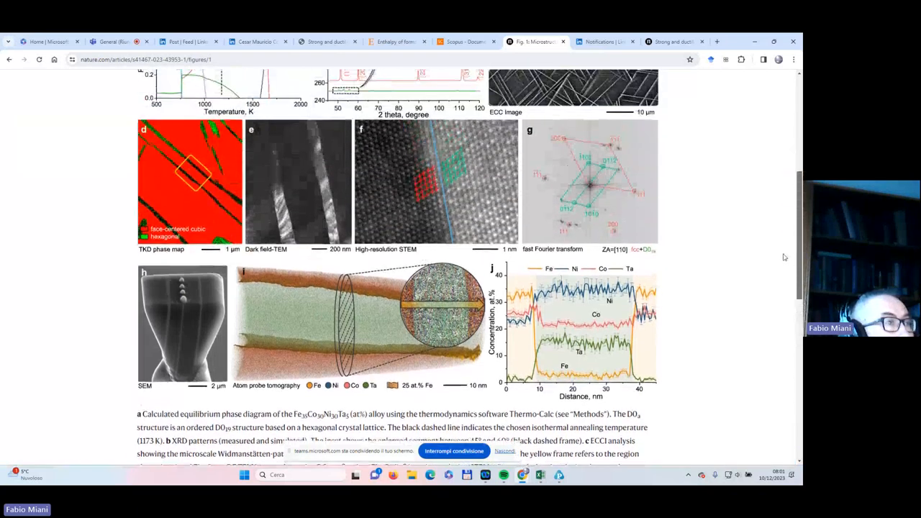
scroll(up, 3)
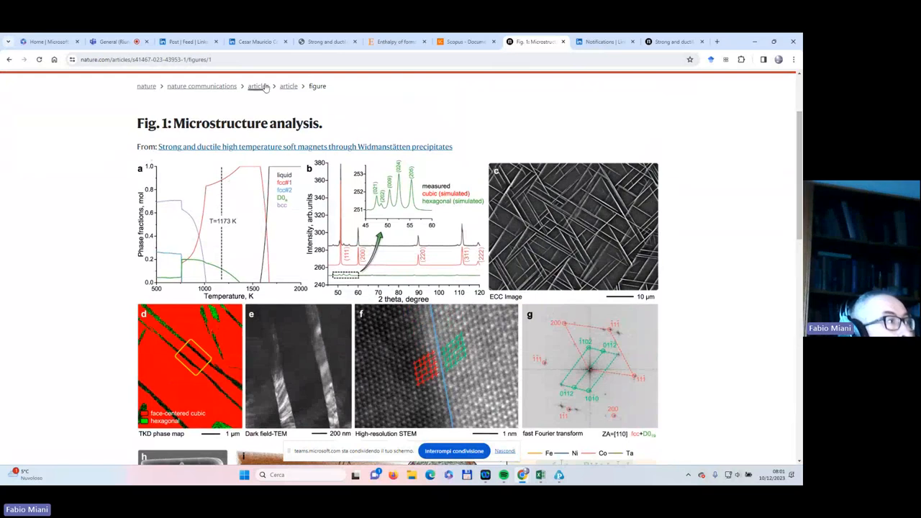
mouse_move(185, 223)
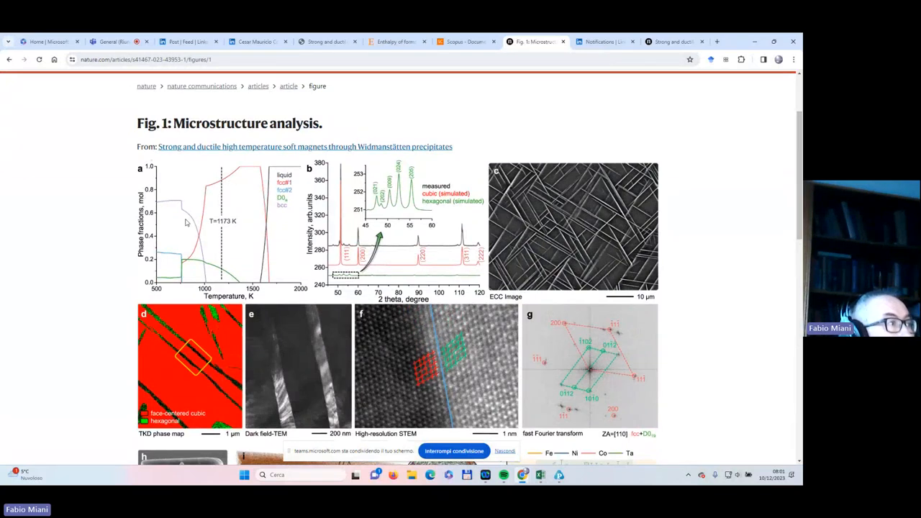
mouse_move(220, 233)
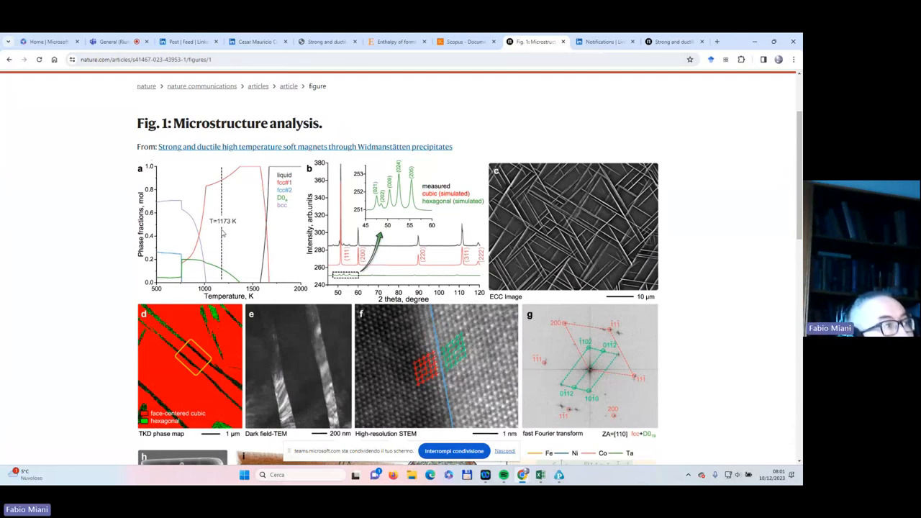
mouse_move(245, 214)
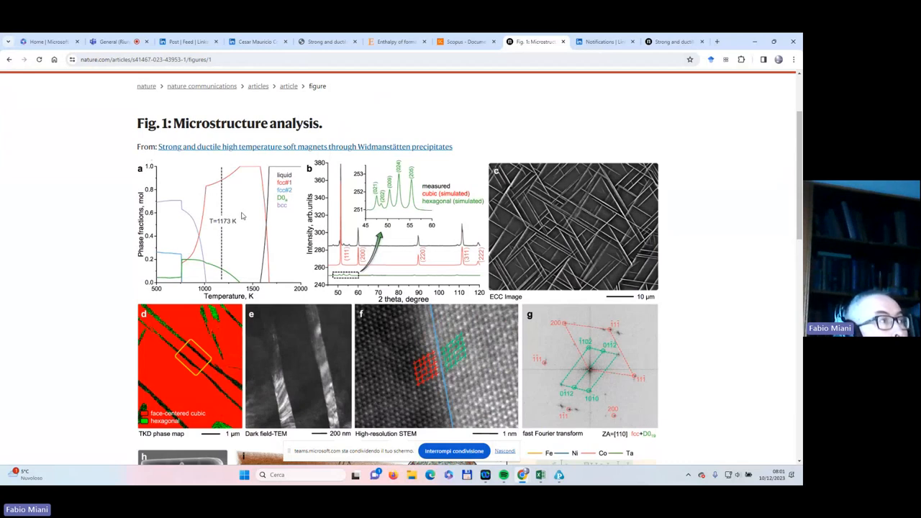
mouse_move(47, 77)
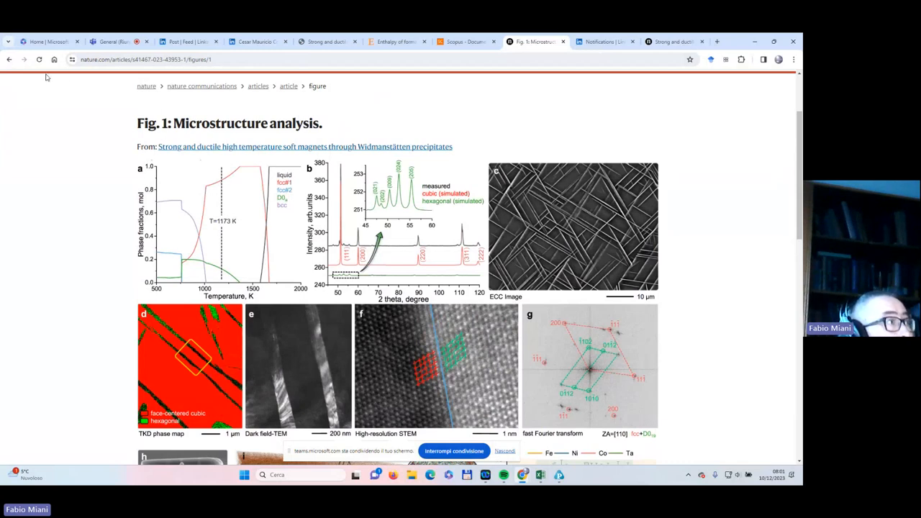
- Go back to the article and read past Fig. 2 to the Curie temperature paragraph
click(9, 59)
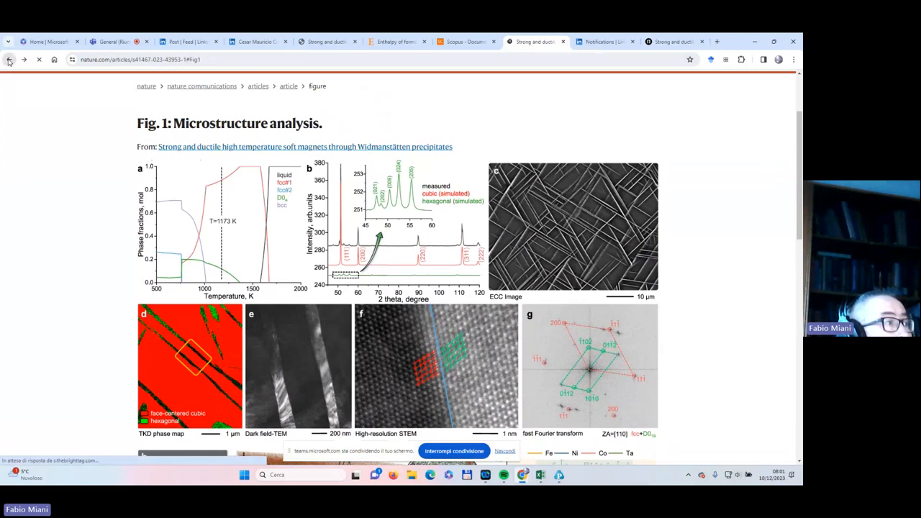
click(9, 60)
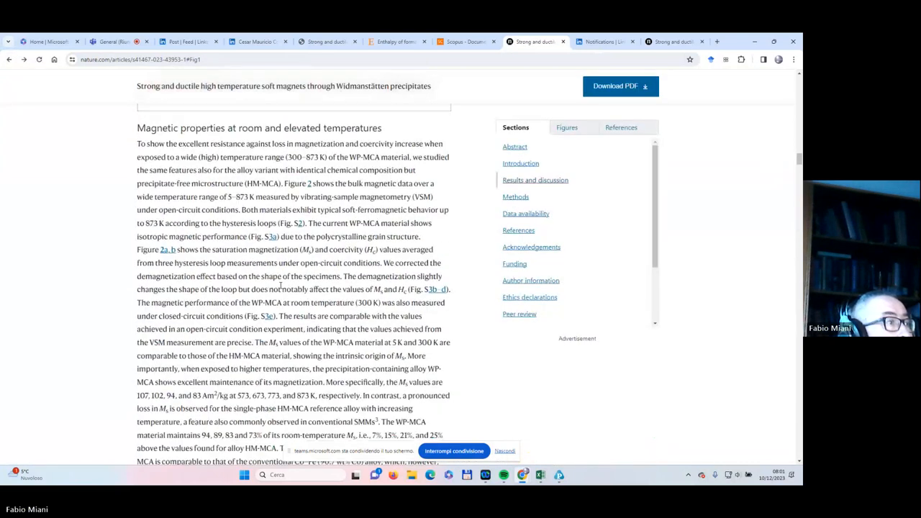
scroll(down, 3)
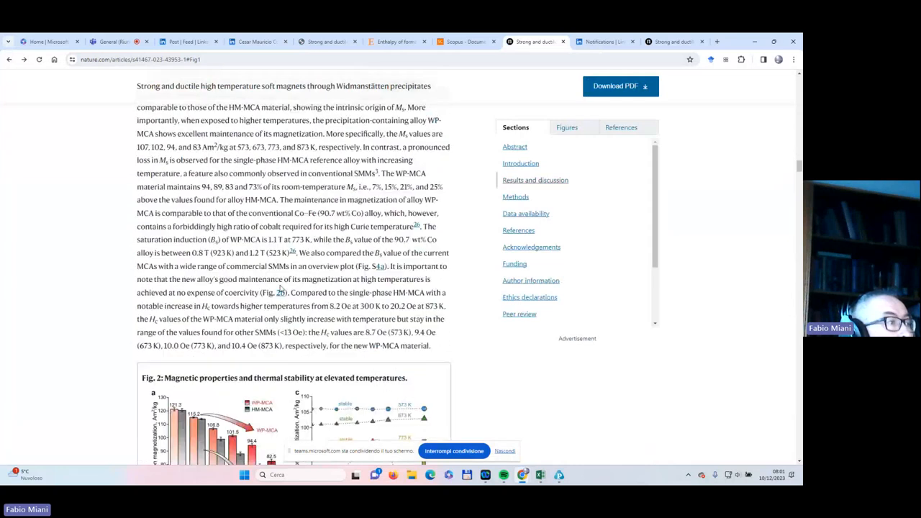
scroll(down, 3)
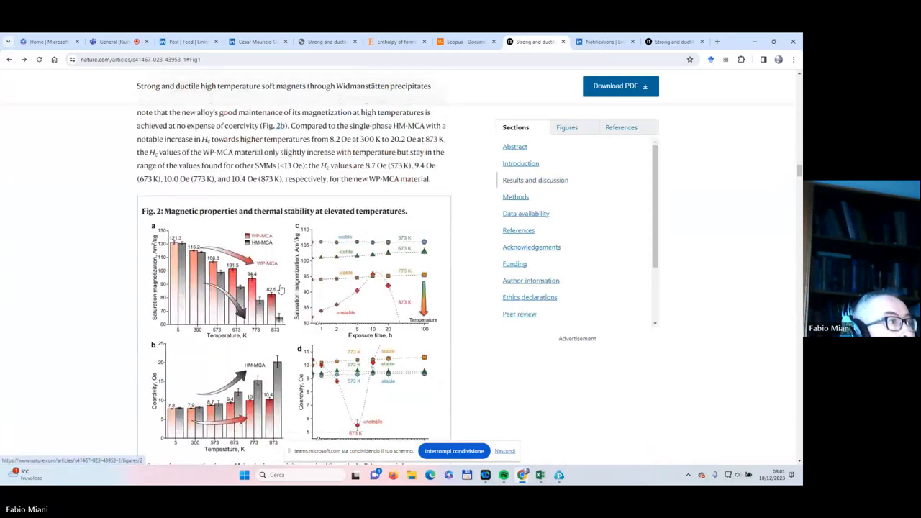
scroll(up, 3)
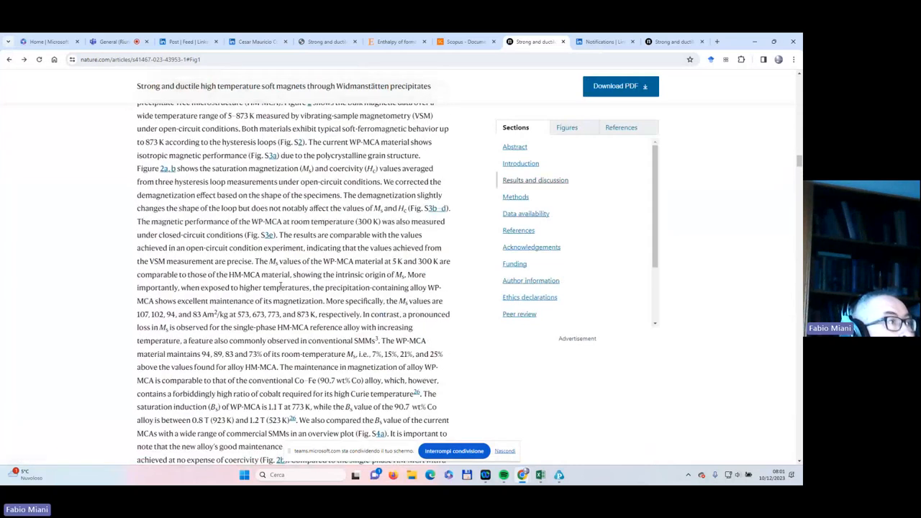
scroll(down, 3)
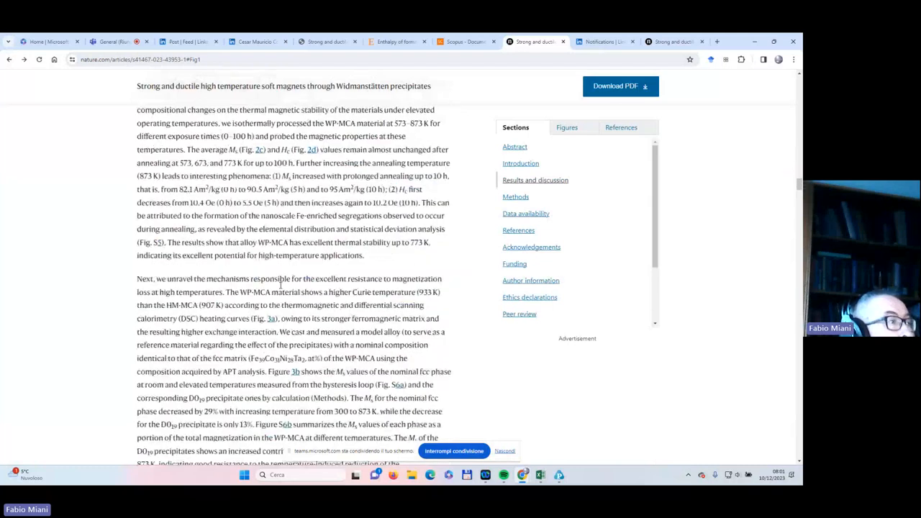
scroll(down, 3)
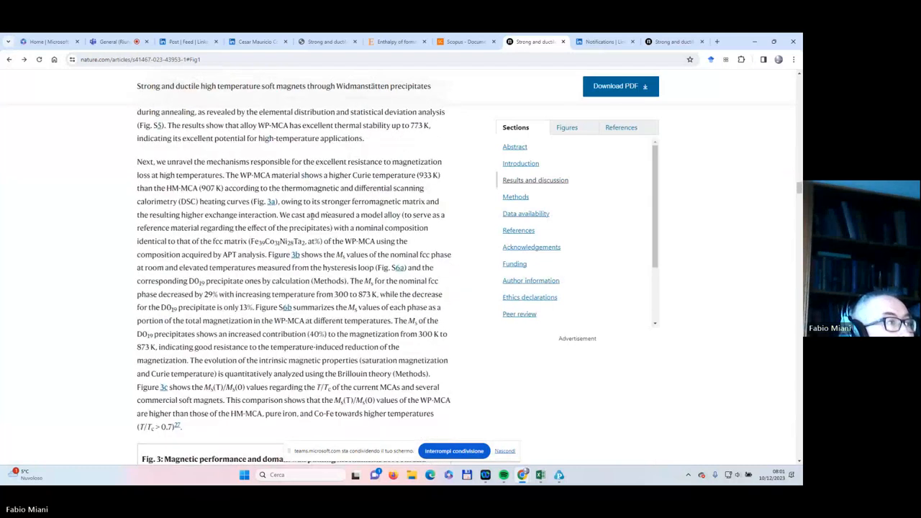
- Highlight the 'We cast and measured a model alloy…' sentence through the fcc matrix composition
drag(280, 215, 324, 228)
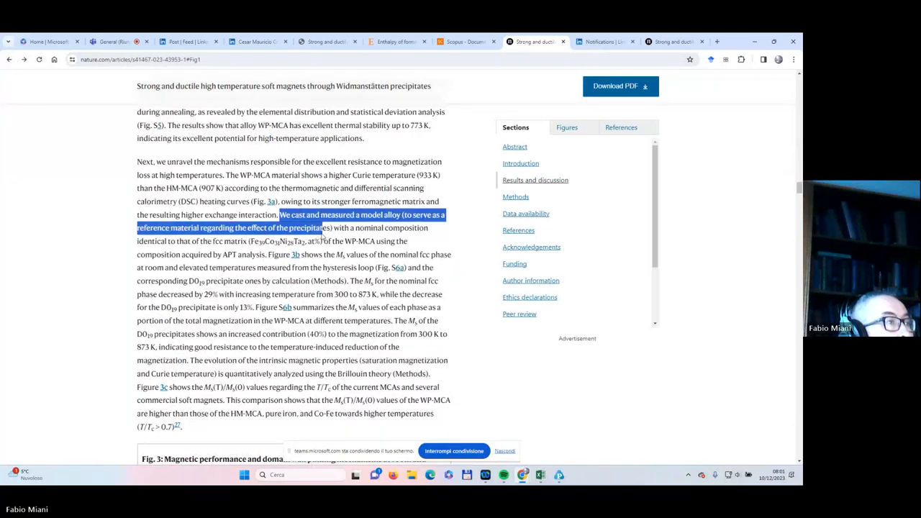
drag(331, 228, 317, 241)
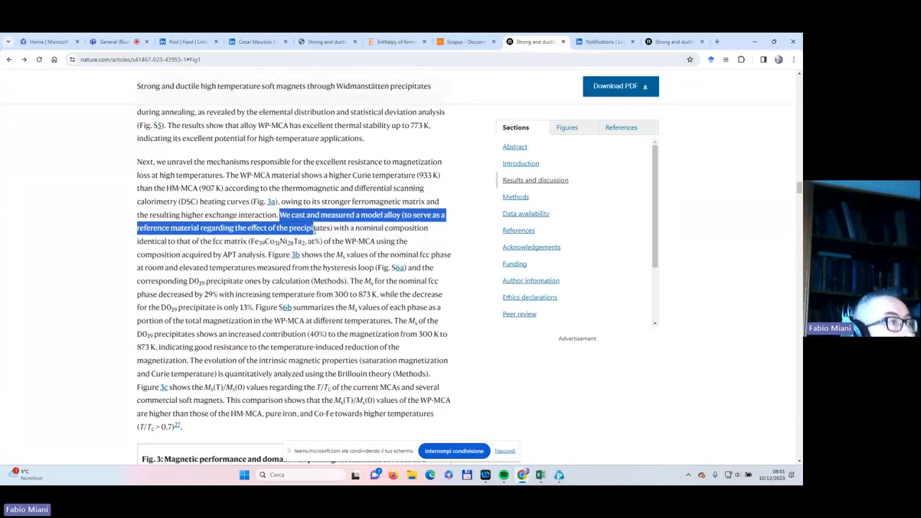
drag(325, 227, 313, 241)
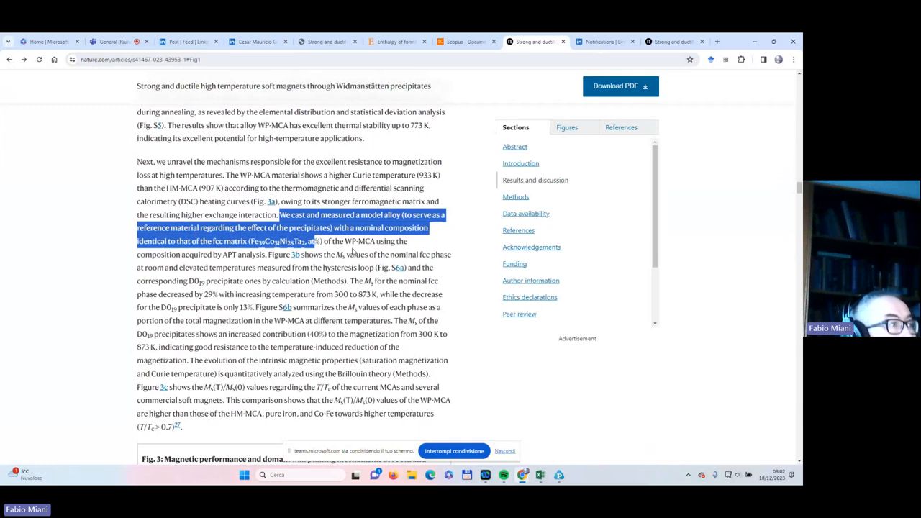
- Scroll past Fig. 3, Fig. 4 and the summary to the Materials section
scroll(down, 3)
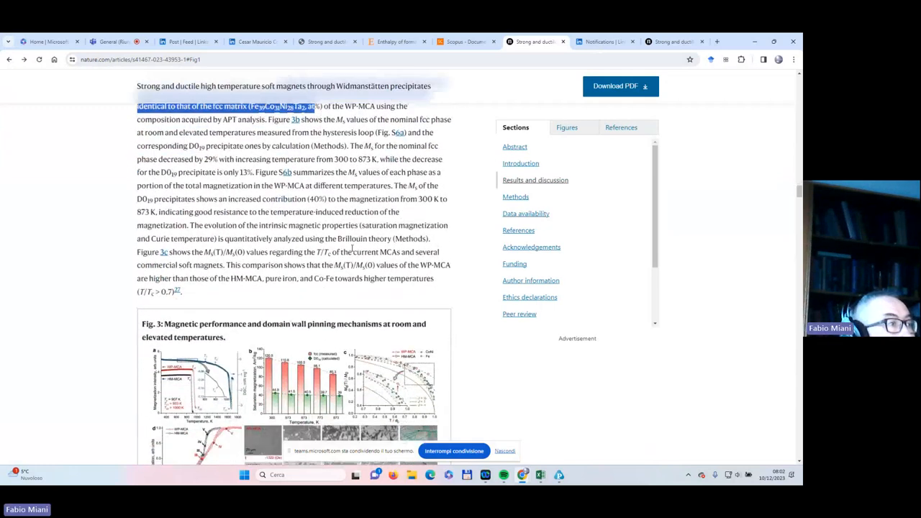
scroll(down, 3)
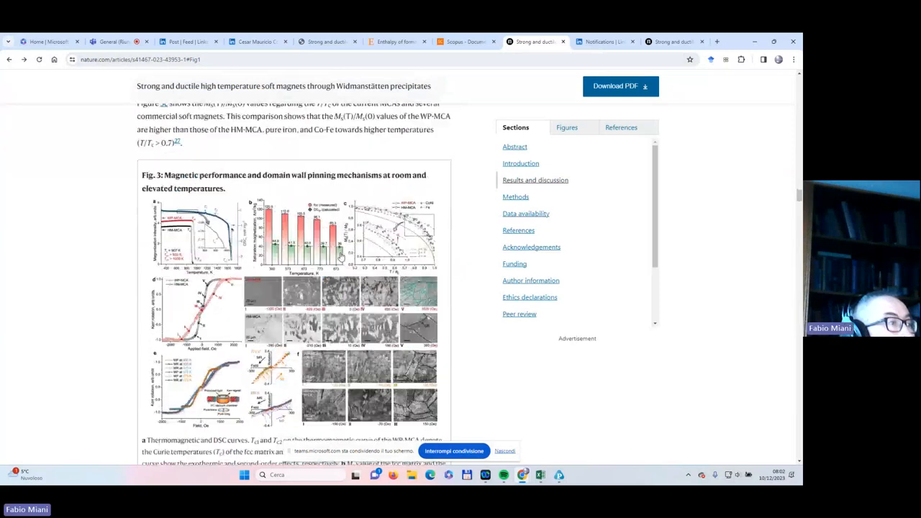
scroll(down, 3)
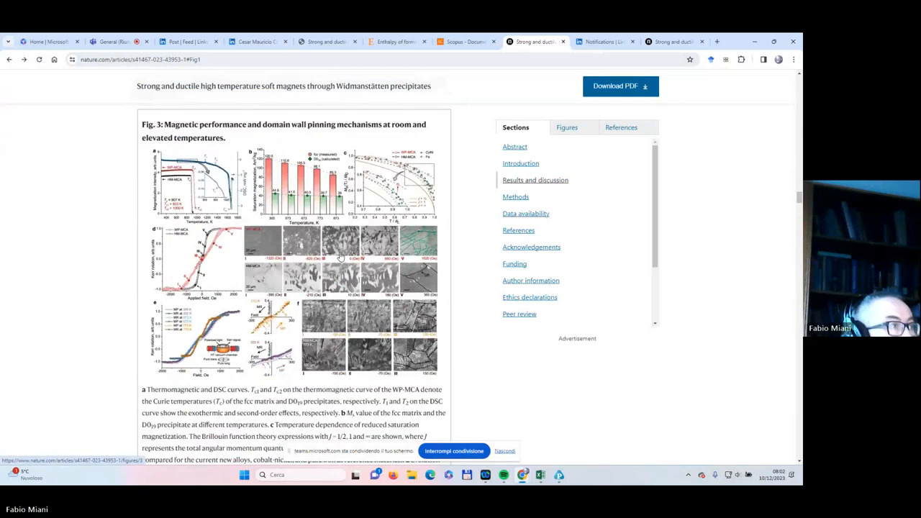
scroll(down, 3)
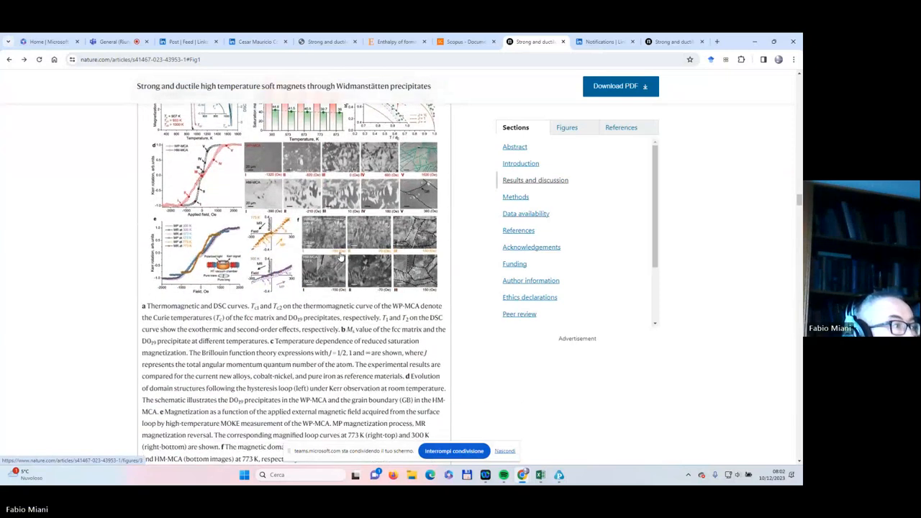
scroll(down, 3)
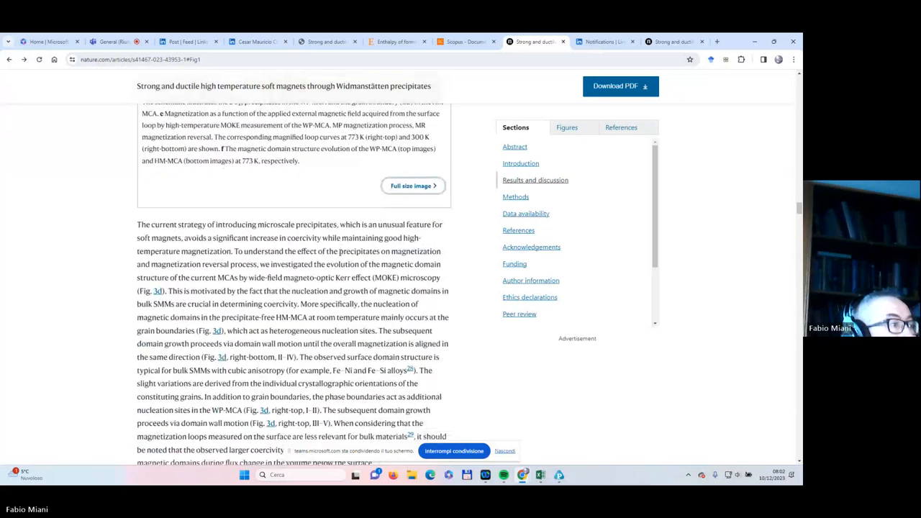
scroll(down, 3)
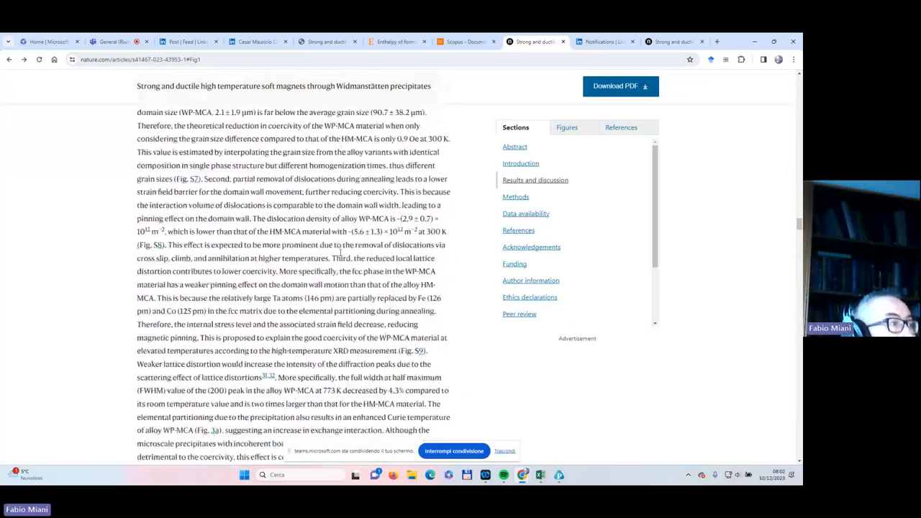
scroll(down, 3)
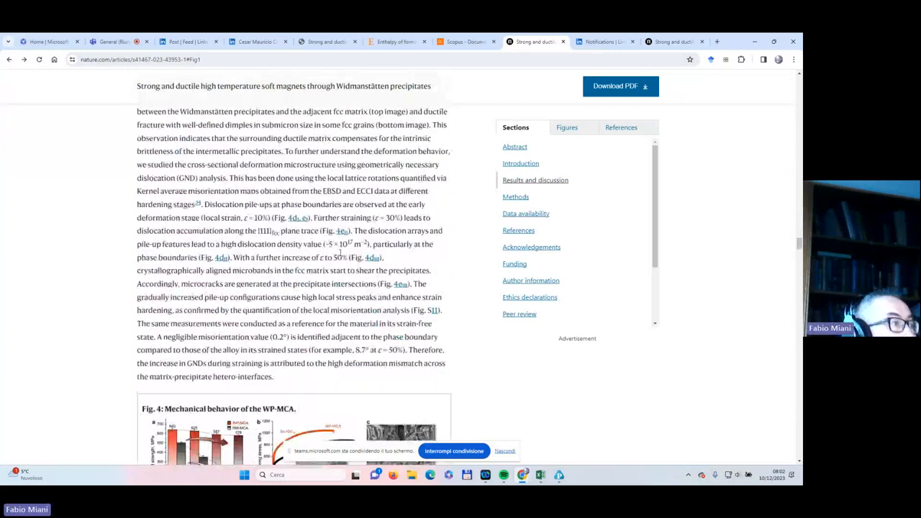
scroll(down, 3)
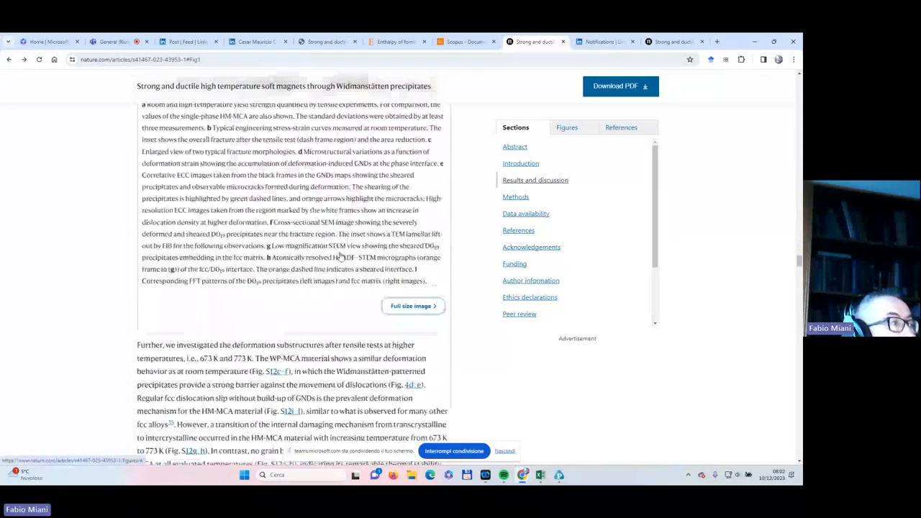
scroll(down, 3)
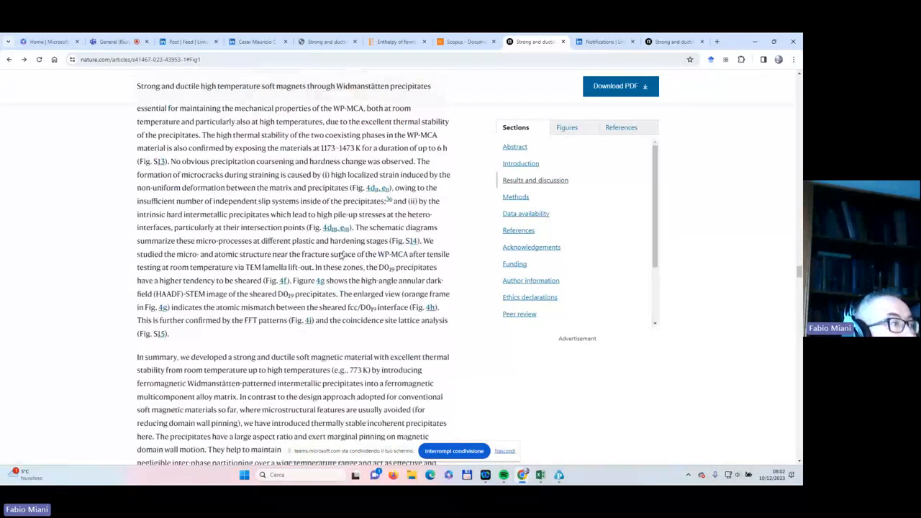
scroll(down, 3)
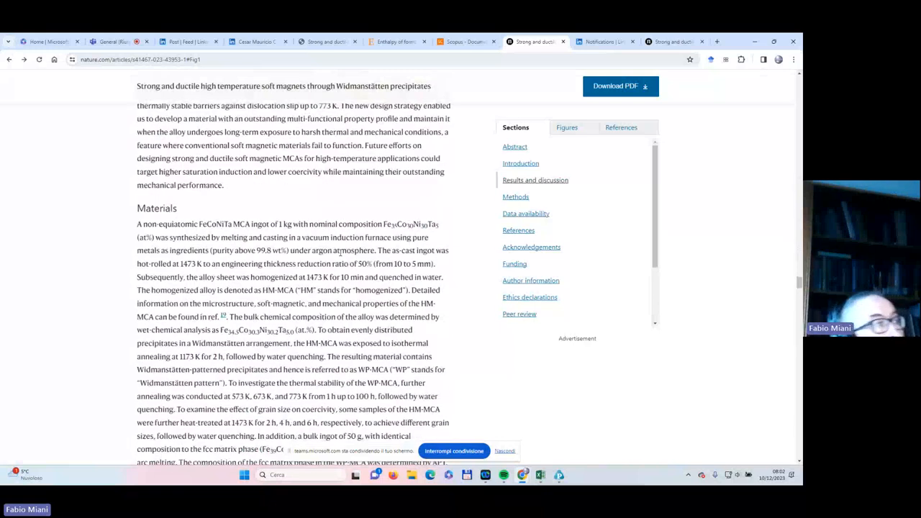
mouse_move(372, 191)
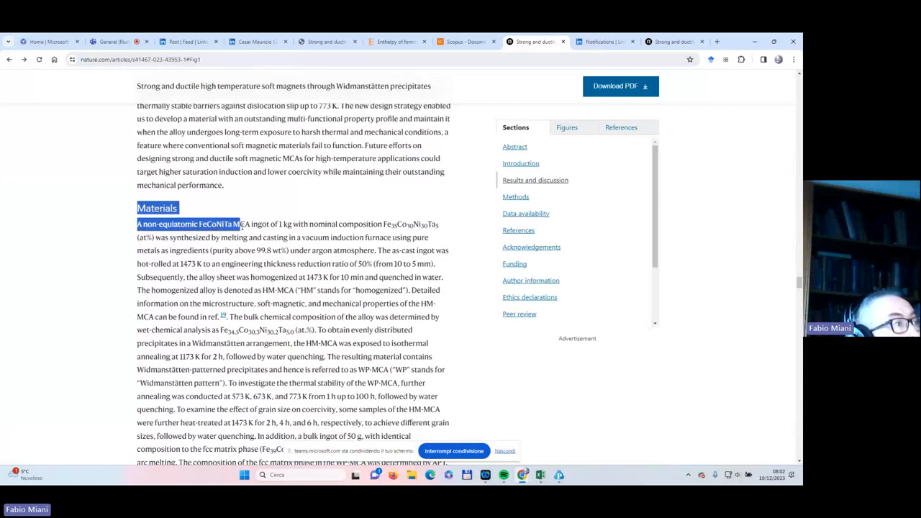
- Select the wet-chemical composition Fe34.5Co30.3Ni30.2Ta5.0 in the Materials paragraph
drag(241, 224, 284, 224)
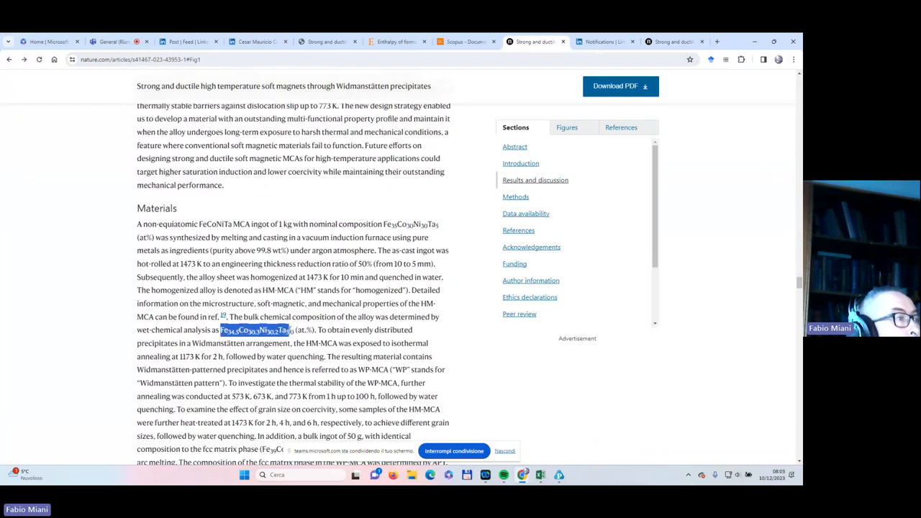
mouse_move(474, 288)
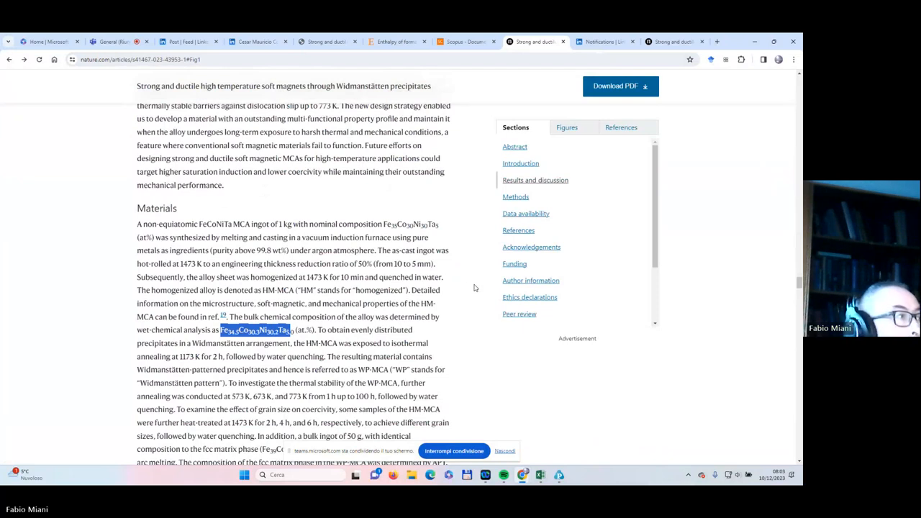
mouse_move(537, 303)
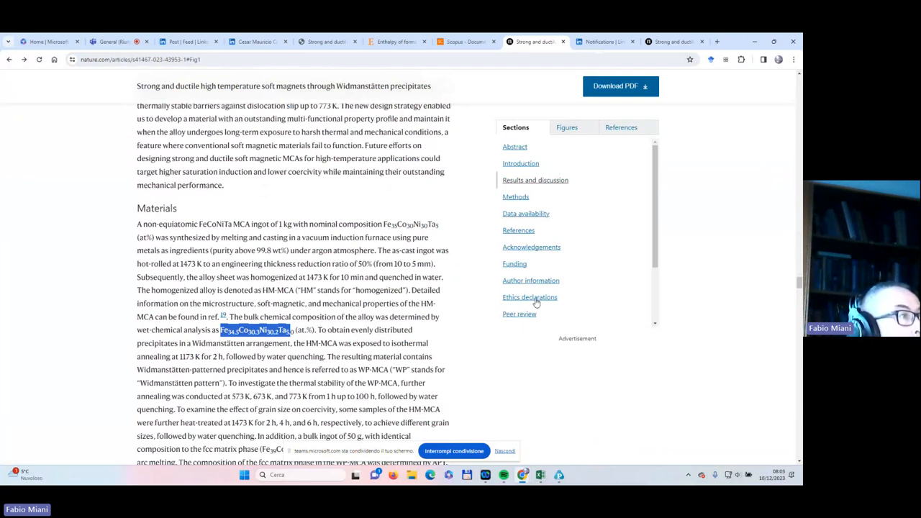
mouse_move(571, 312)
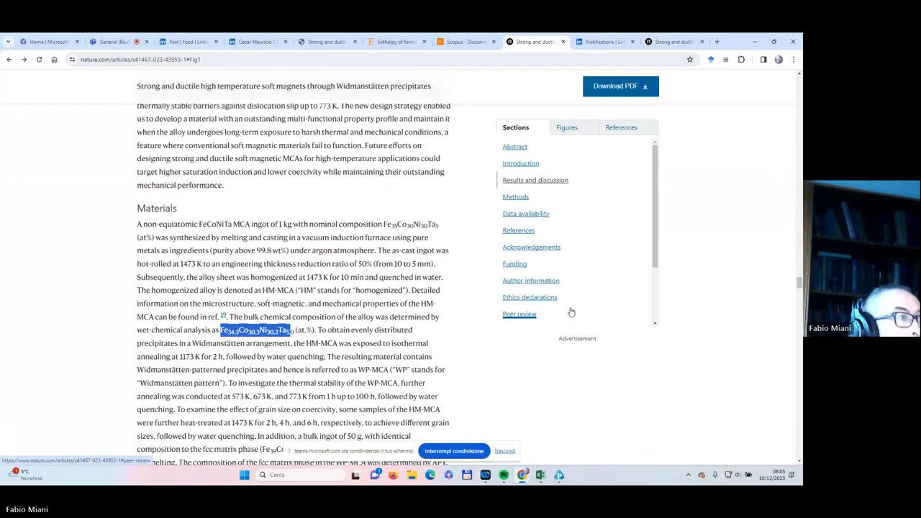
- Highlight the 50 g bulk ingot sentence, then read on to the demagnetization equations
scroll(down, 3)
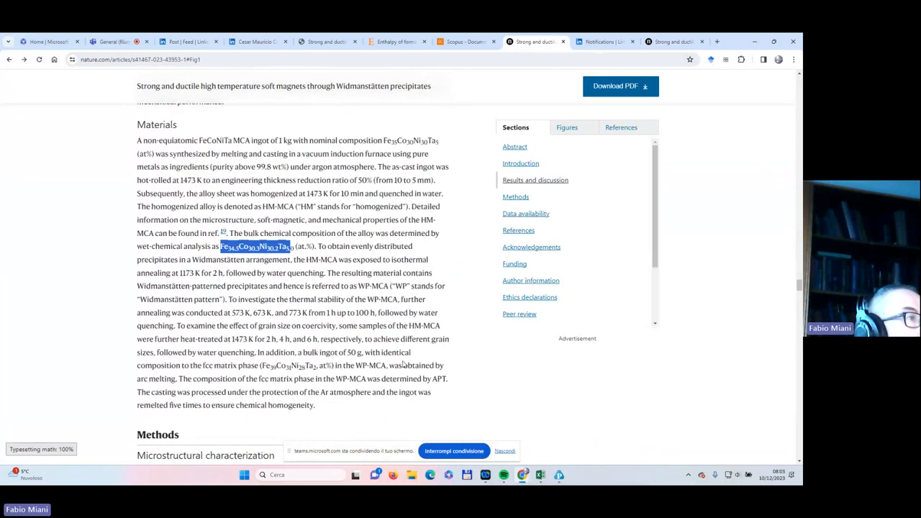
mouse_move(373, 324)
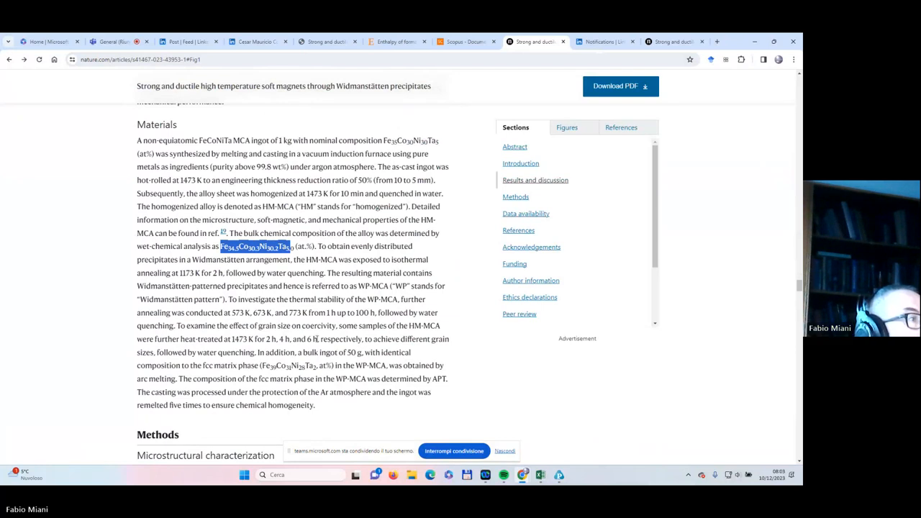
double_click(315, 352)
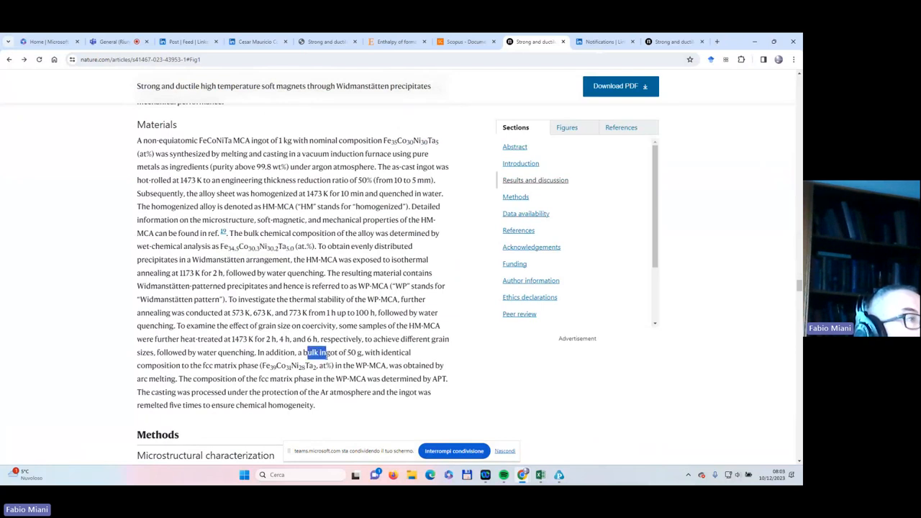
drag(307, 352, 344, 365)
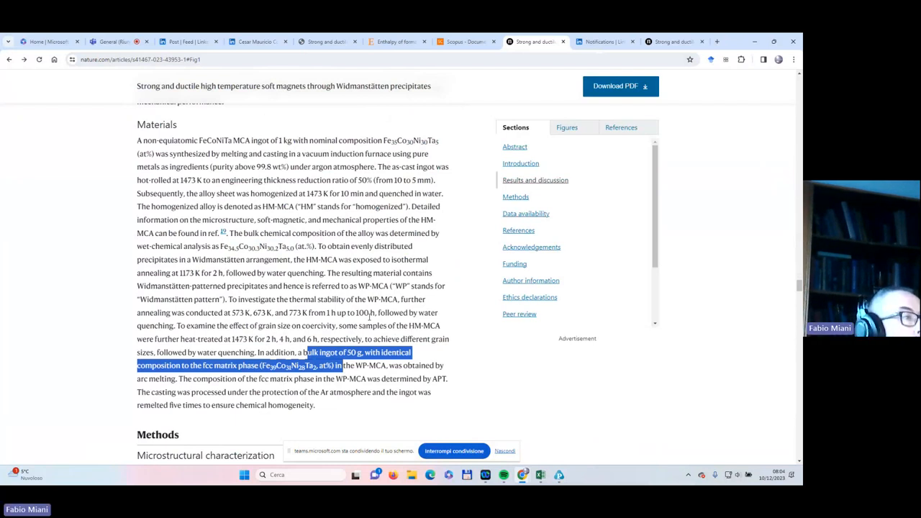
scroll(down, 3)
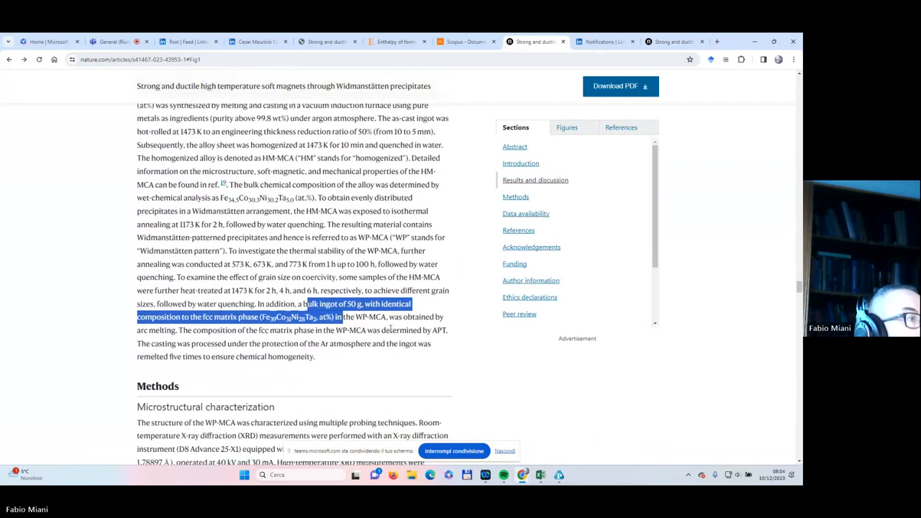
scroll(down, 3)
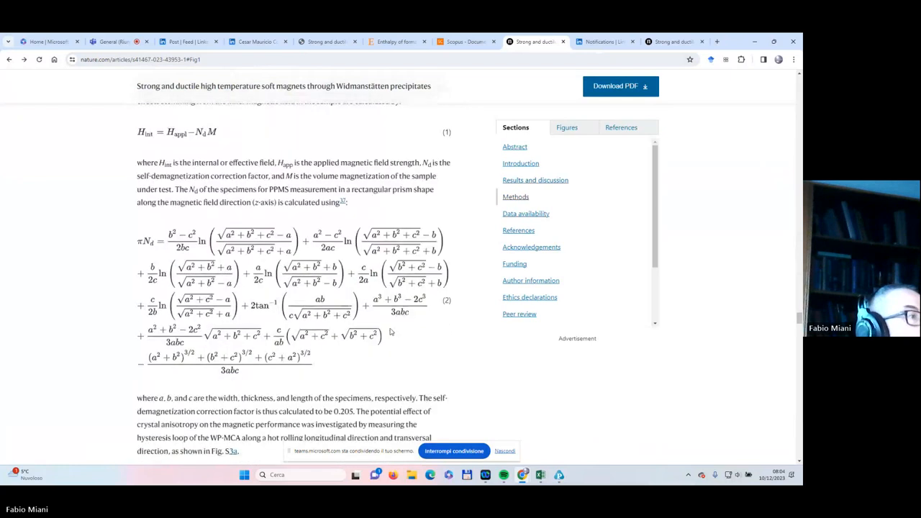
- Jump to Additional information and open the soft magnets article's Supplementary Information PDF
scroll(down, 3)
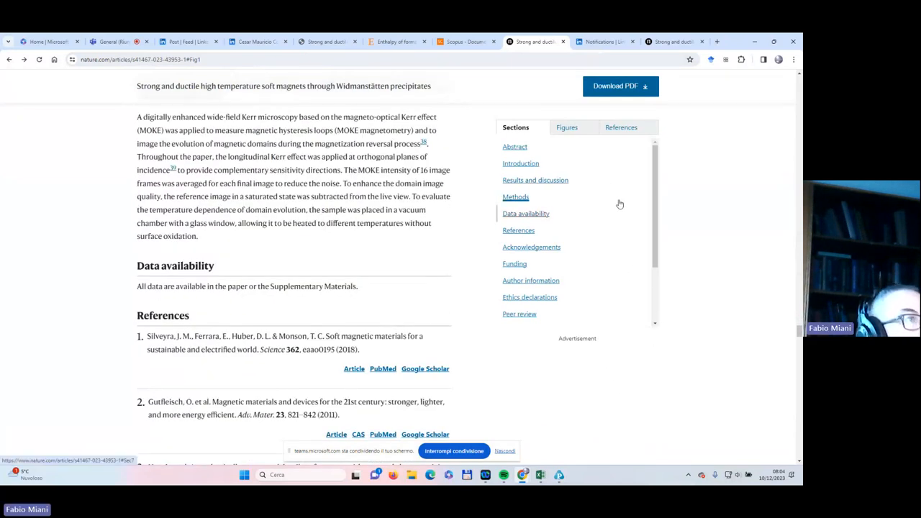
scroll(down, 3)
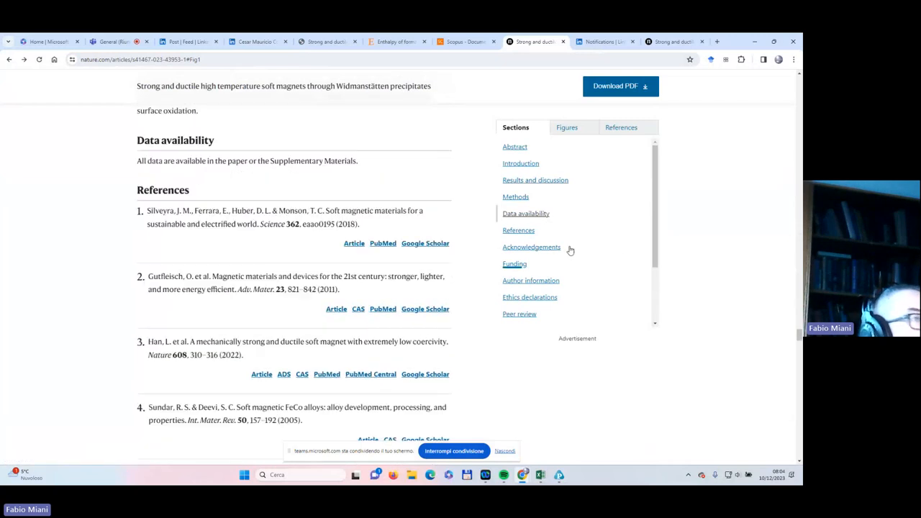
scroll(down, 3)
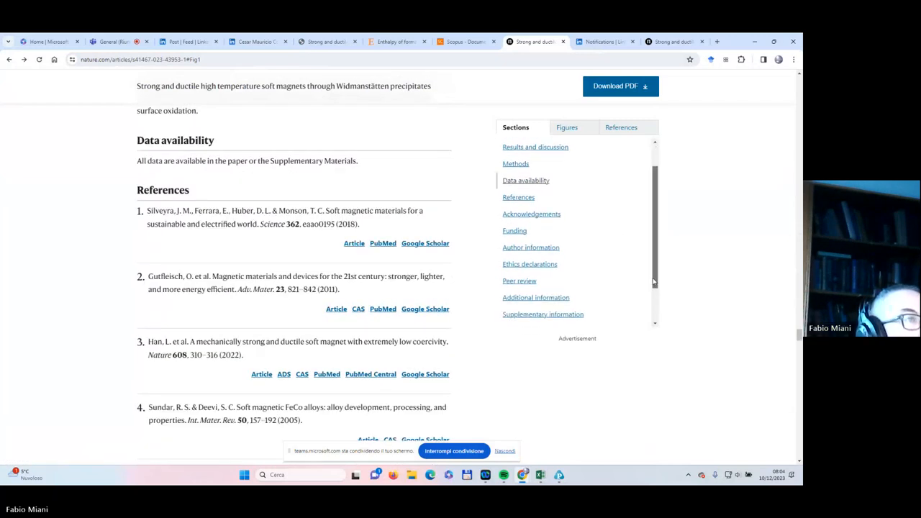
scroll(down, 3)
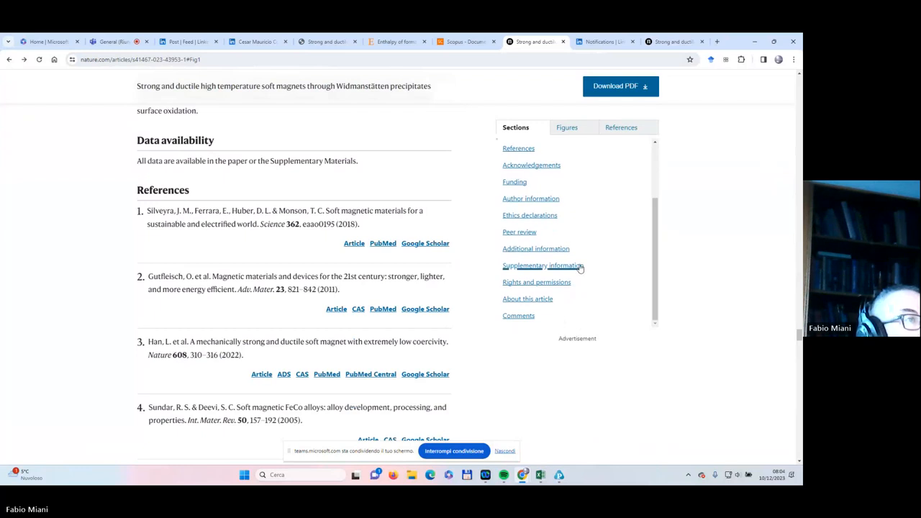
mouse_move(536, 249)
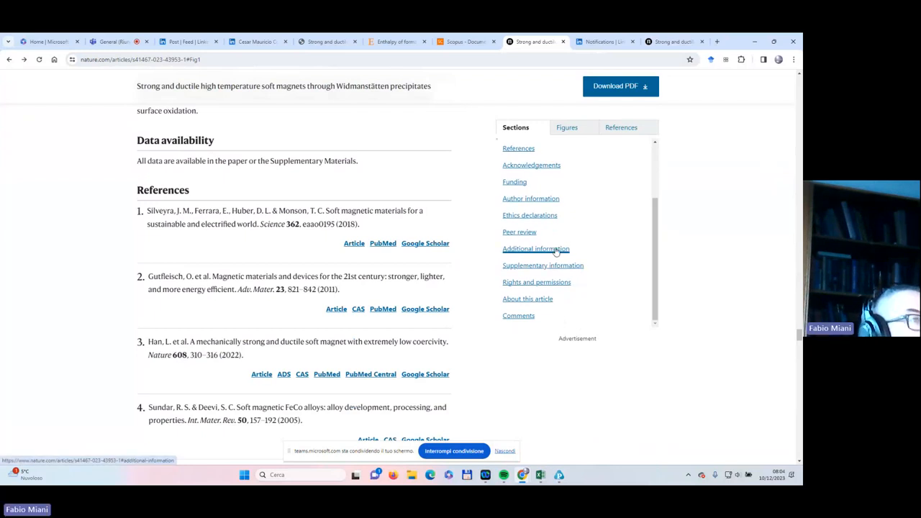
click(535, 248)
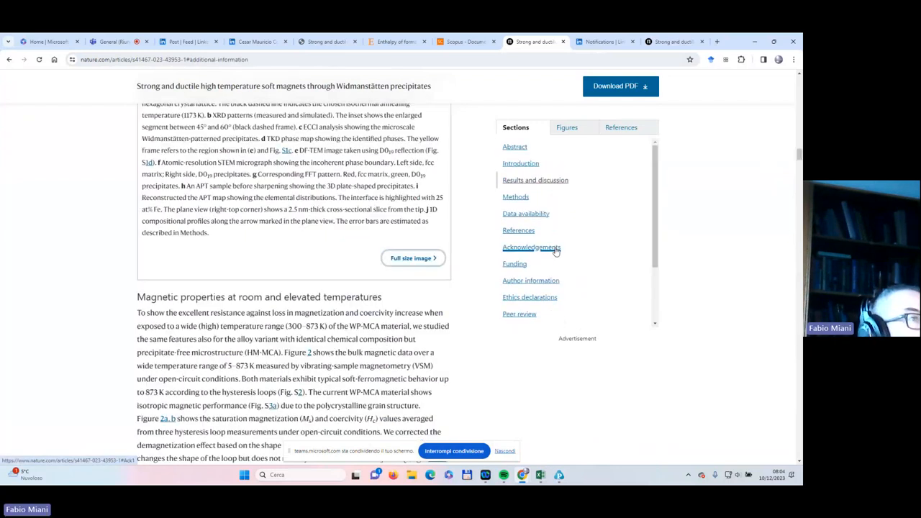
scroll(down, 3)
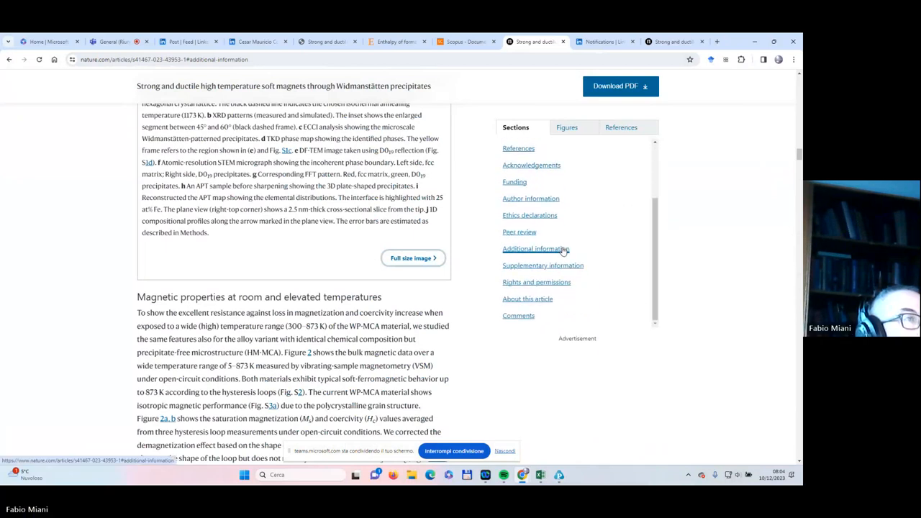
click(536, 248)
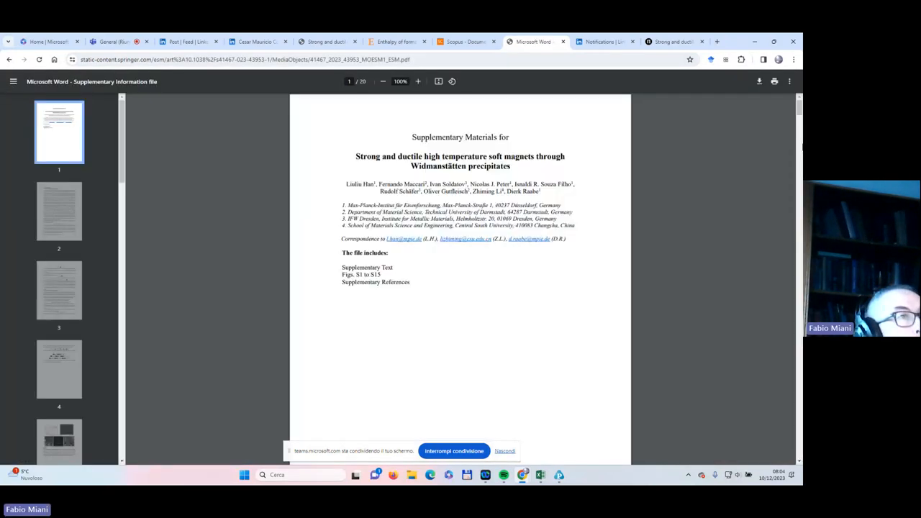
scroll(down, 3)
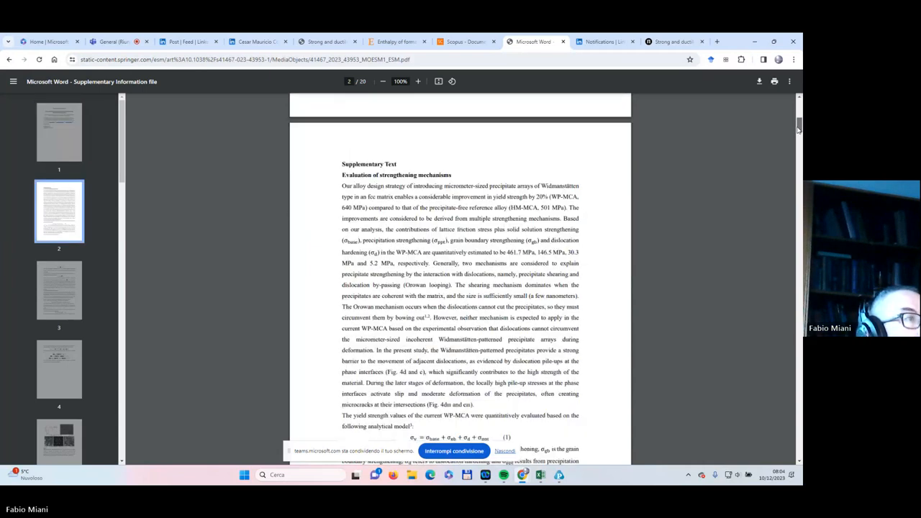
scroll(down, 3)
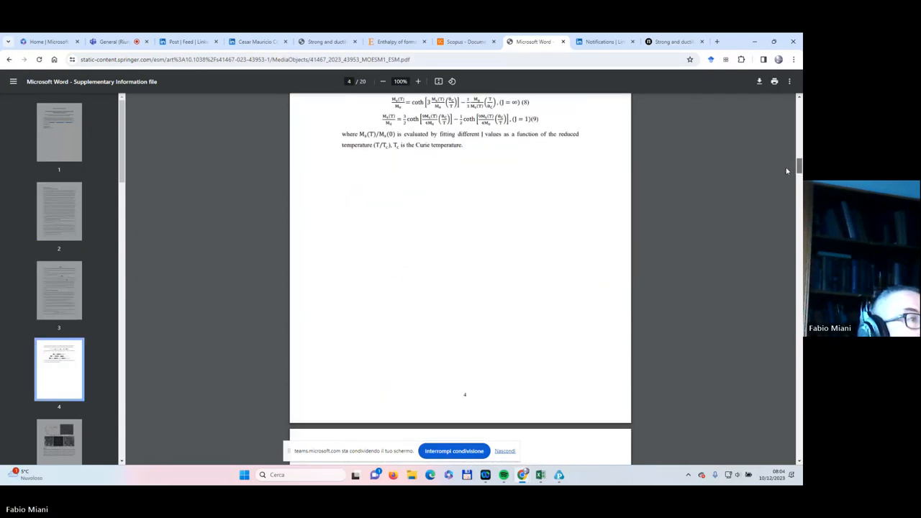
scroll(down, 3)
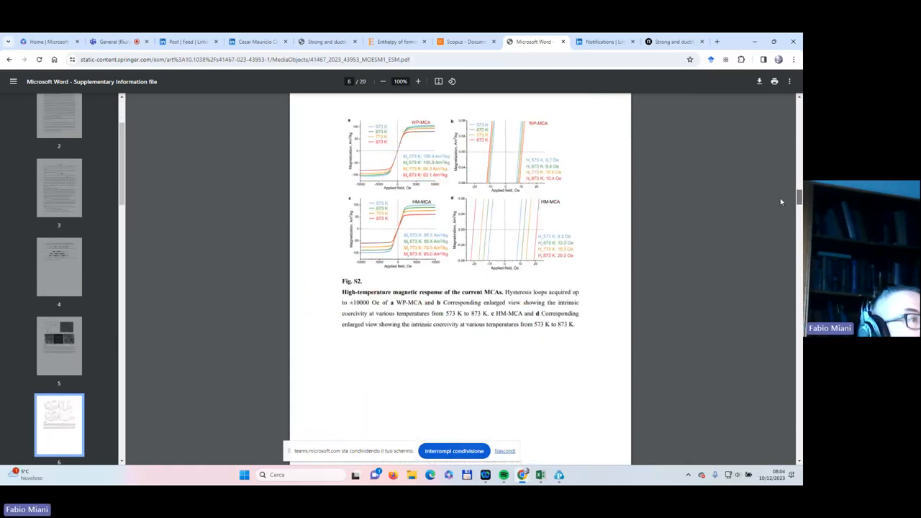
scroll(down, 3)
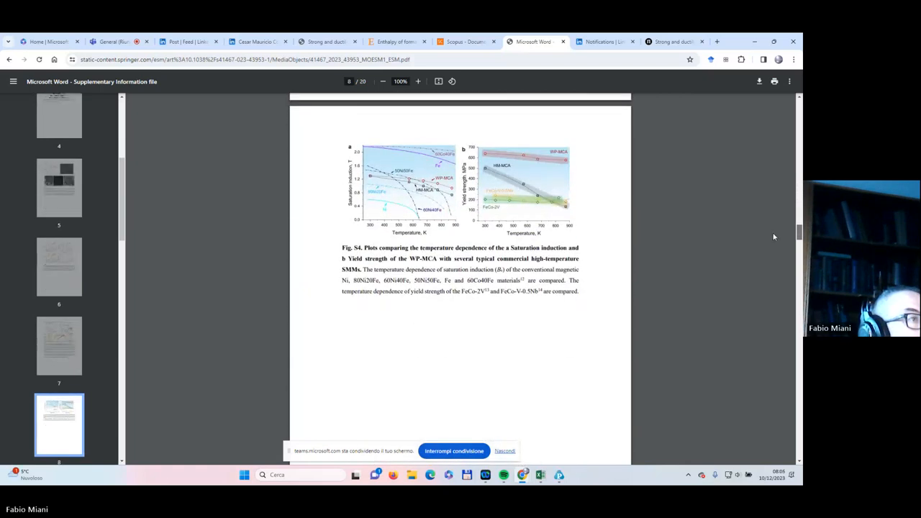
scroll(down, 3)
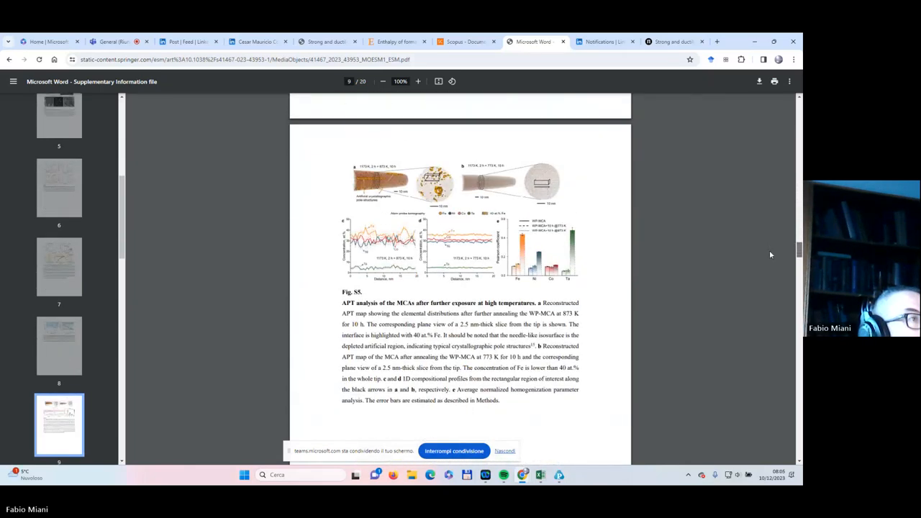
scroll(down, 3)
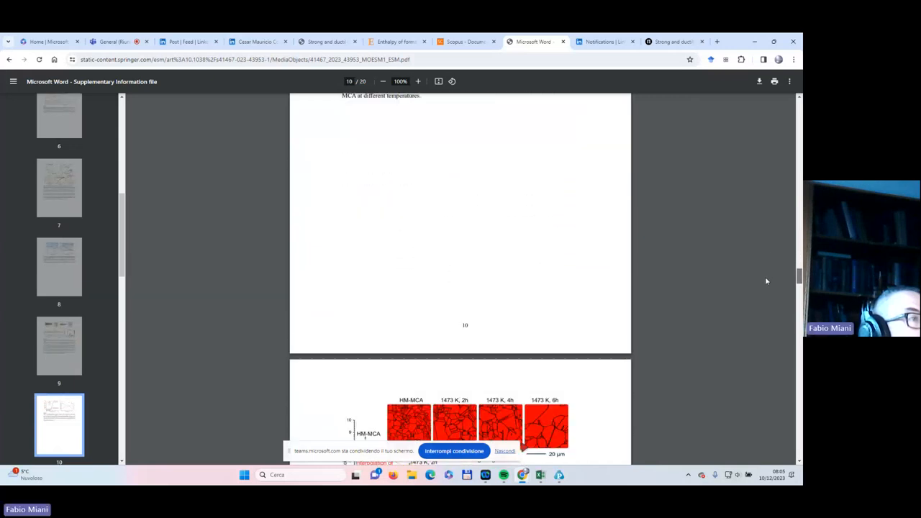
scroll(down, 3)
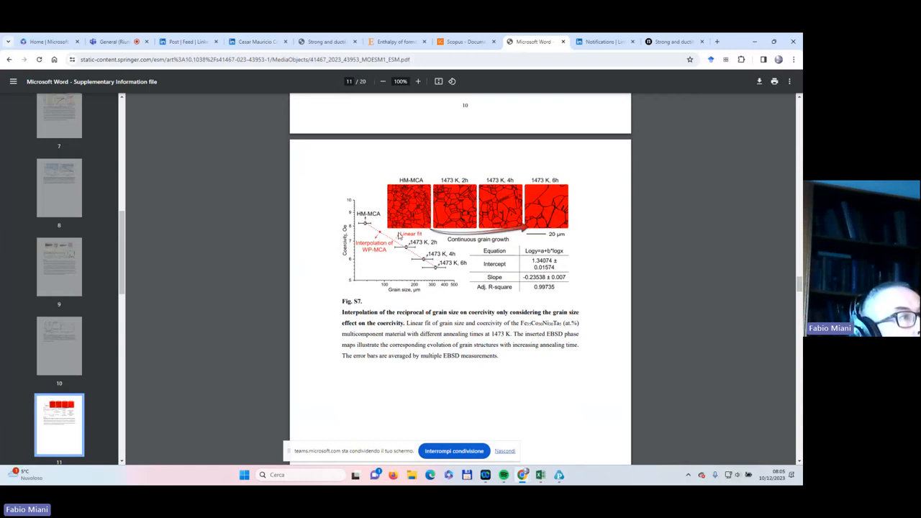
mouse_move(425, 214)
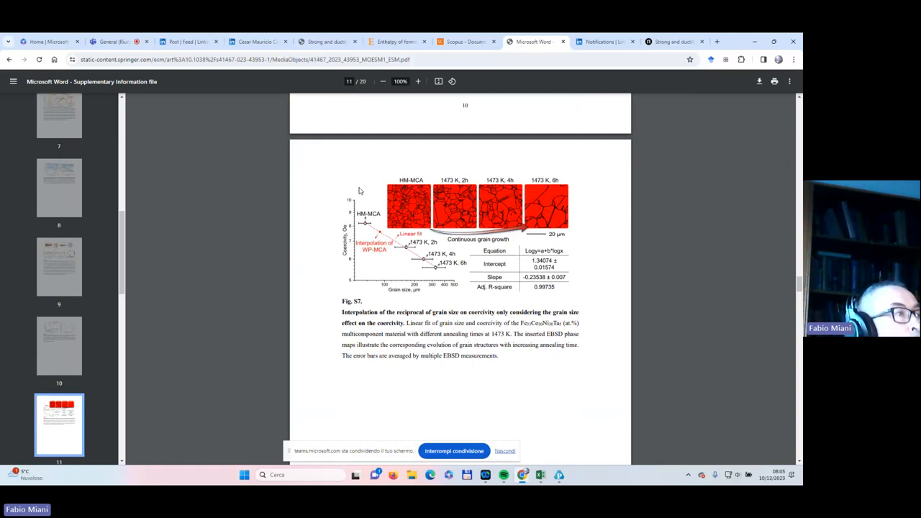
mouse_move(755, 187)
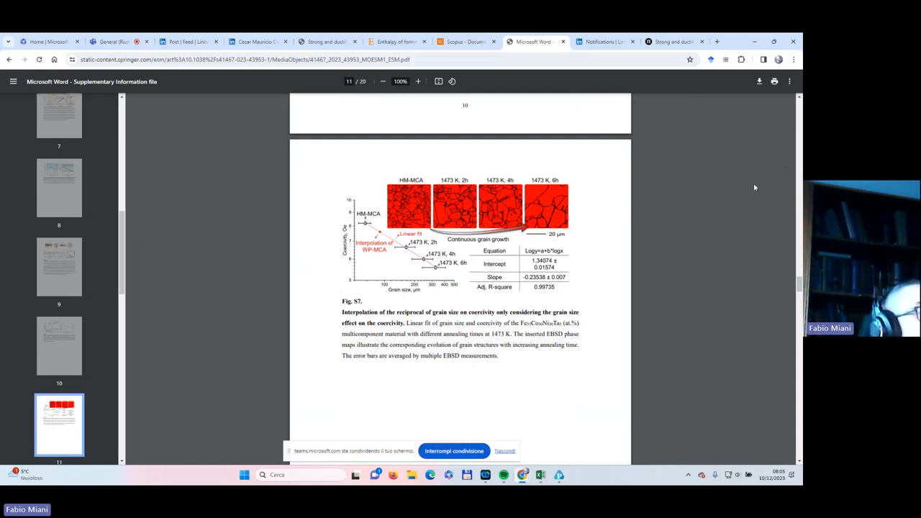
scroll(down, 3)
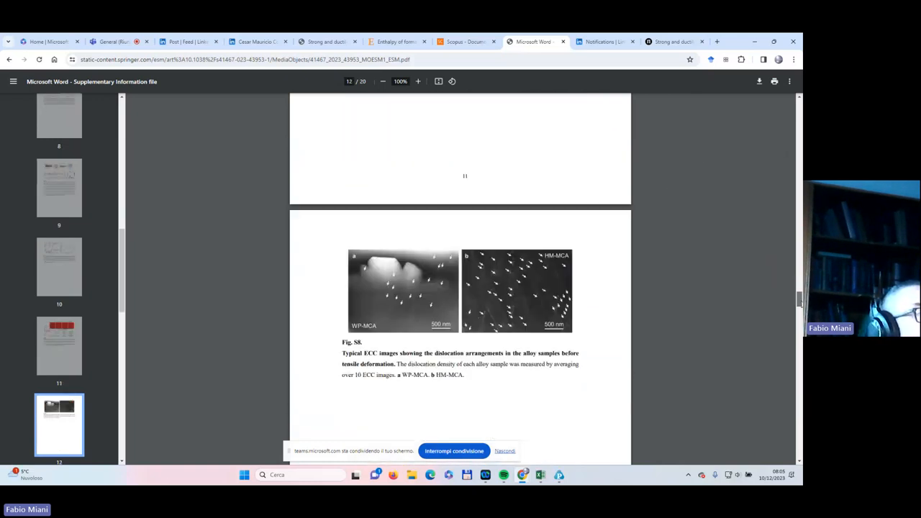
scroll(down, 3)
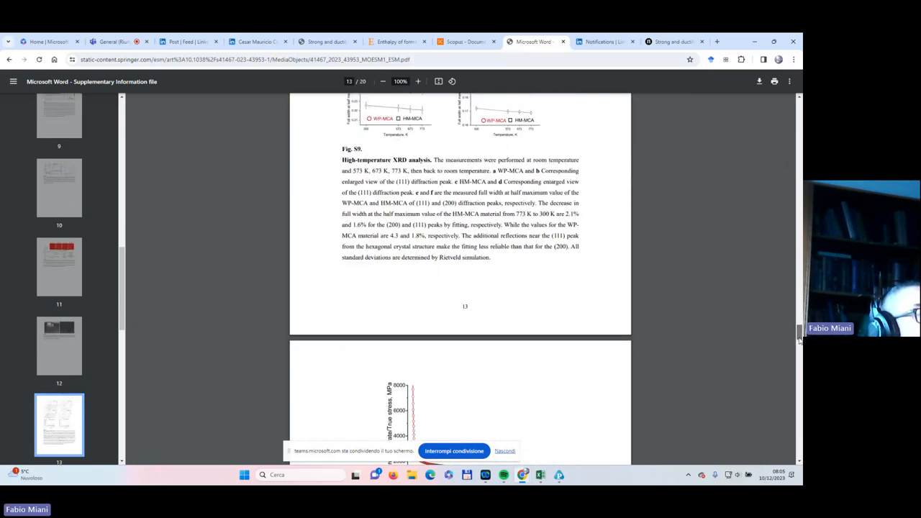
scroll(down, 3)
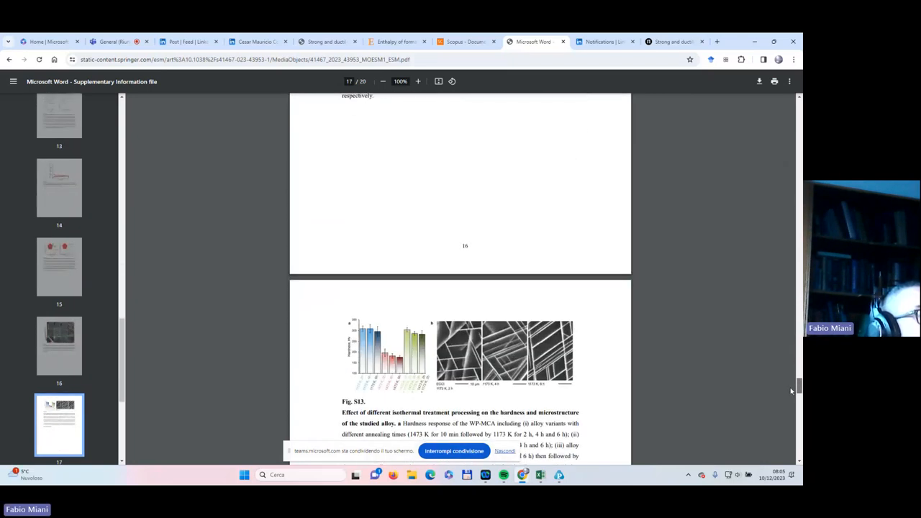
scroll(up, 3)
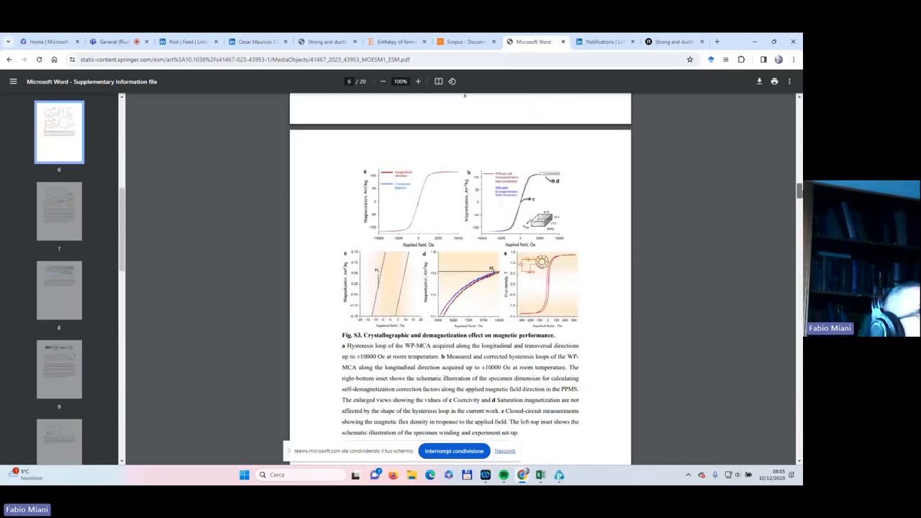
scroll(up, 3)
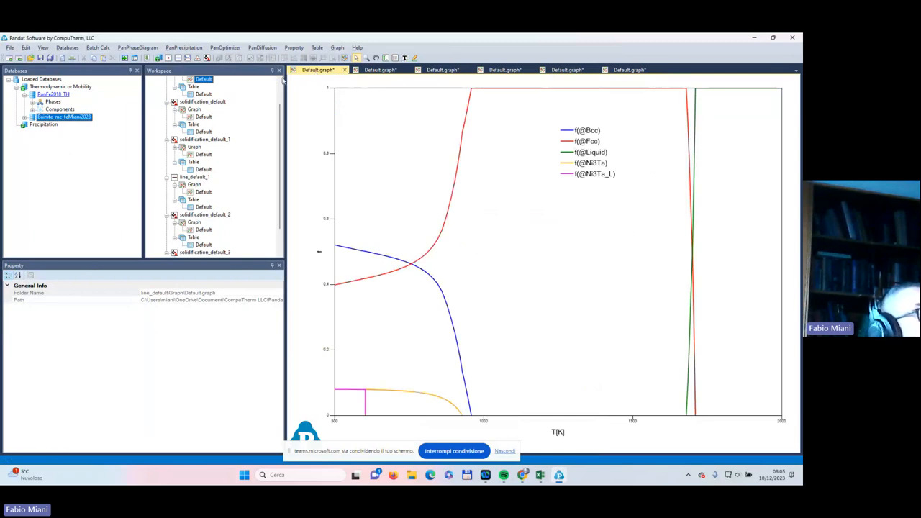
click(630, 69)
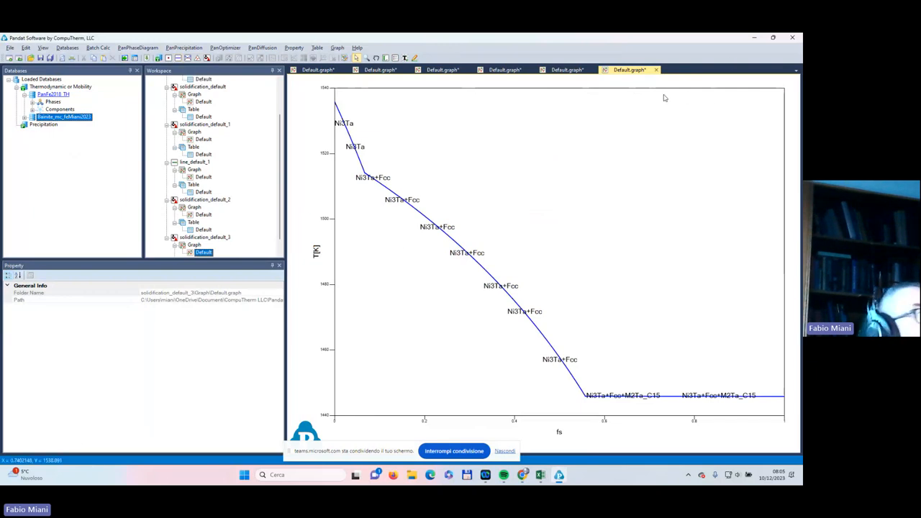
mouse_move(643, 92)
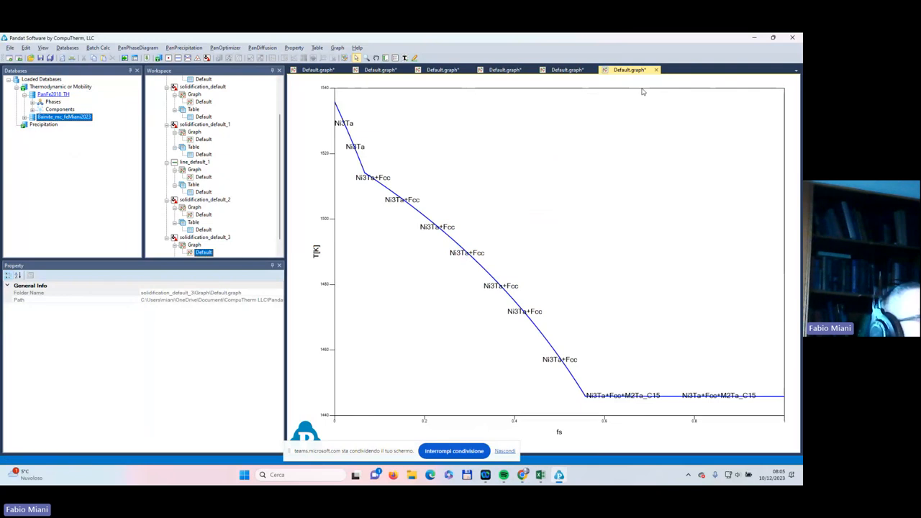
mouse_move(702, 69)
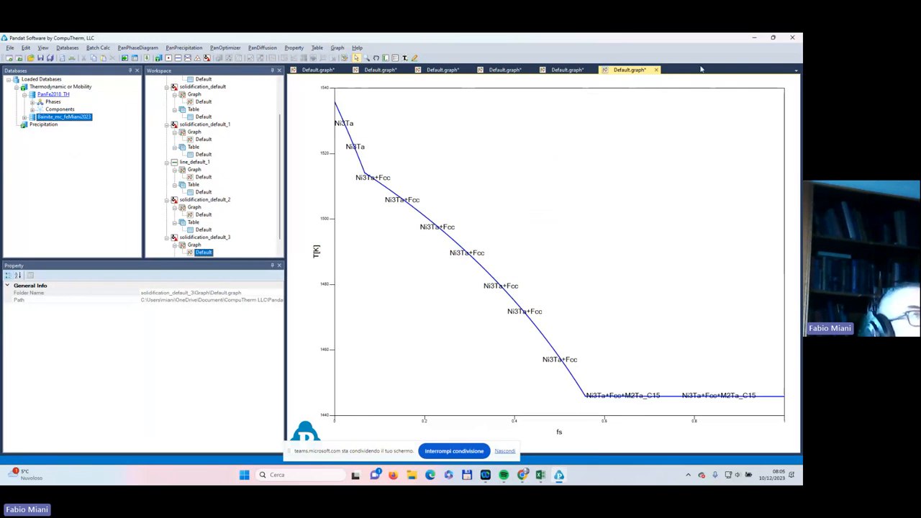
click(357, 47)
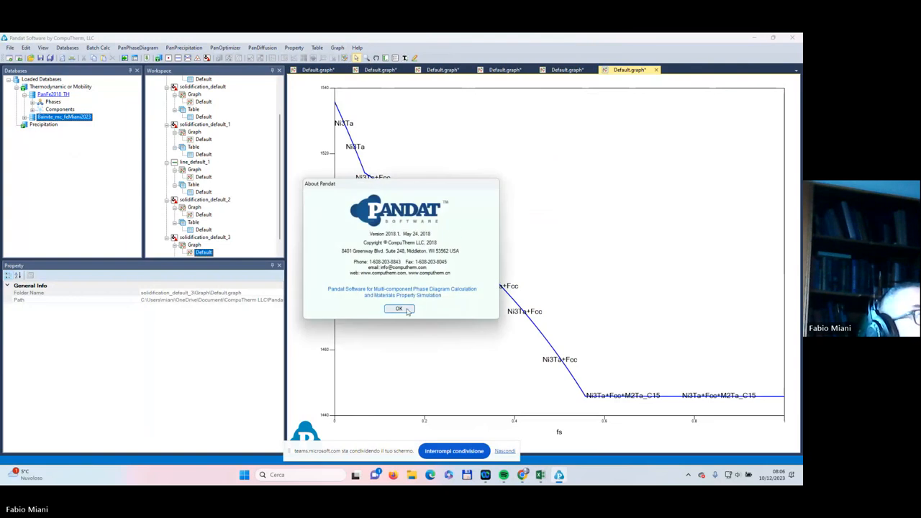
click(399, 308)
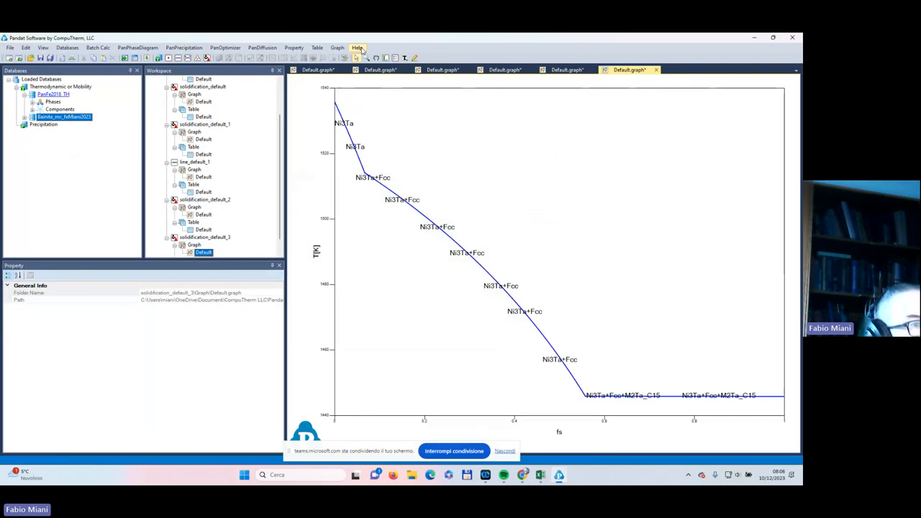
mouse_move(690, 210)
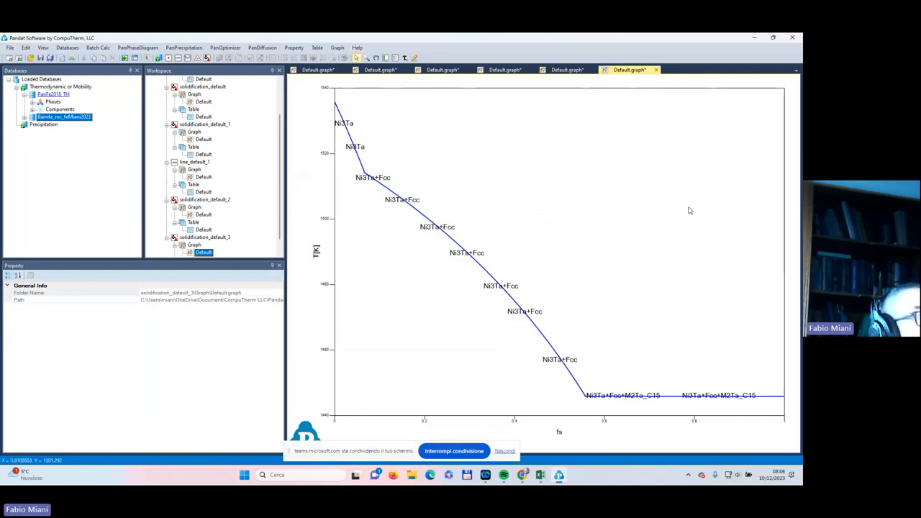
mouse_move(303, 87)
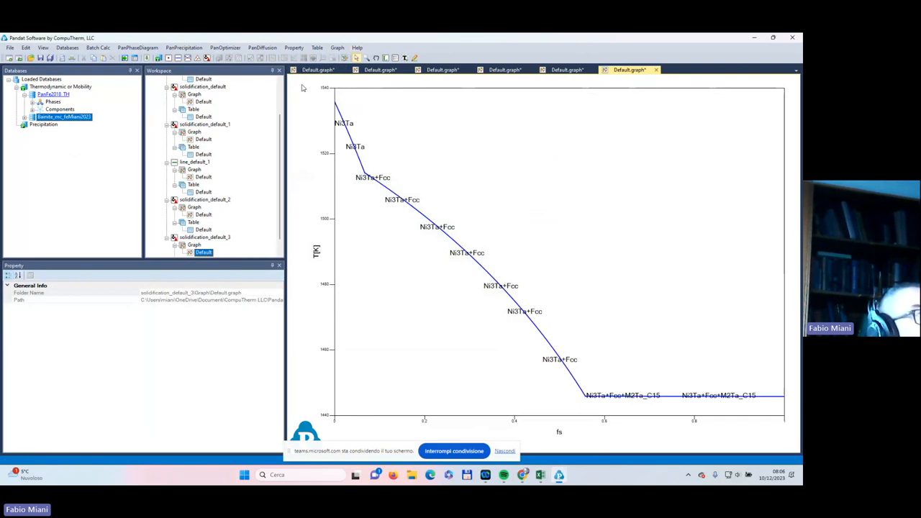
mouse_move(326, 95)
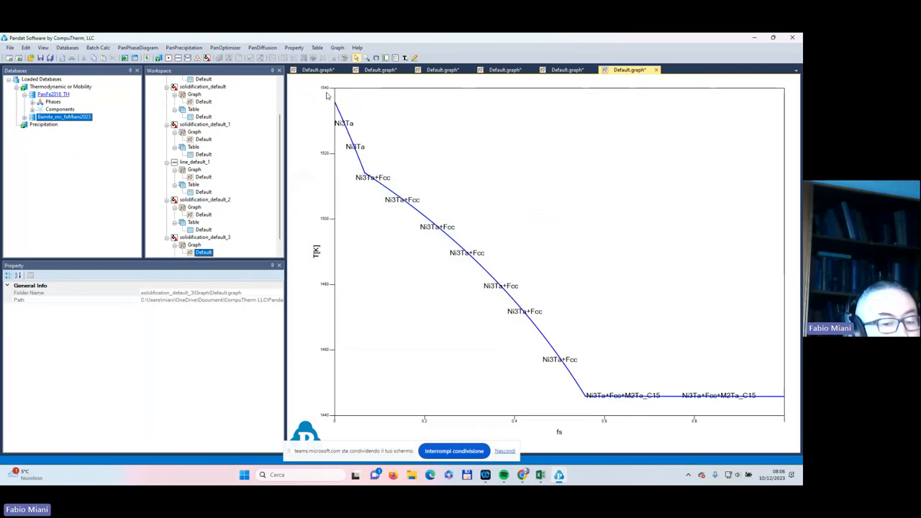
mouse_move(435, 121)
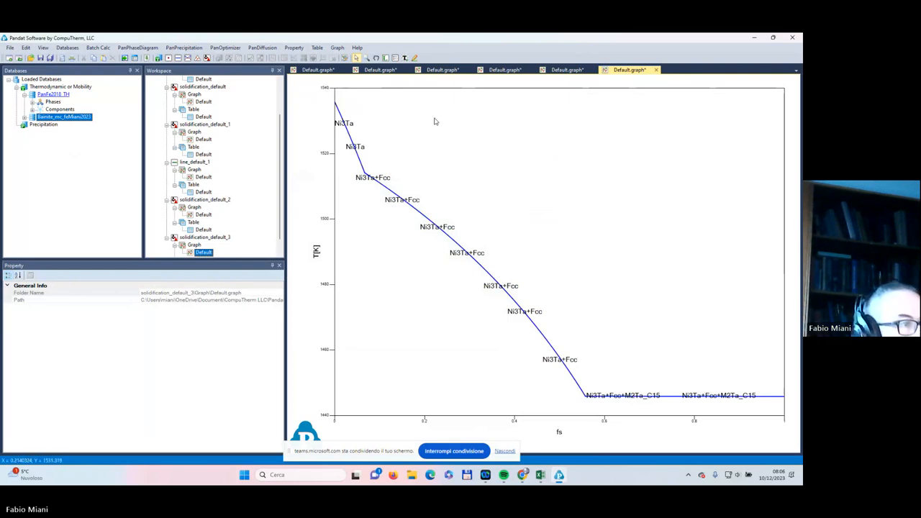
mouse_move(531, 142)
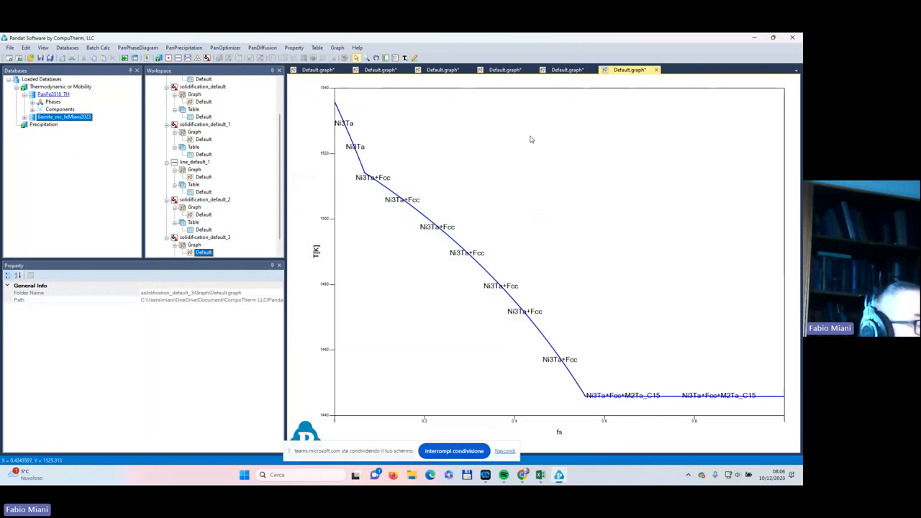
mouse_move(556, 175)
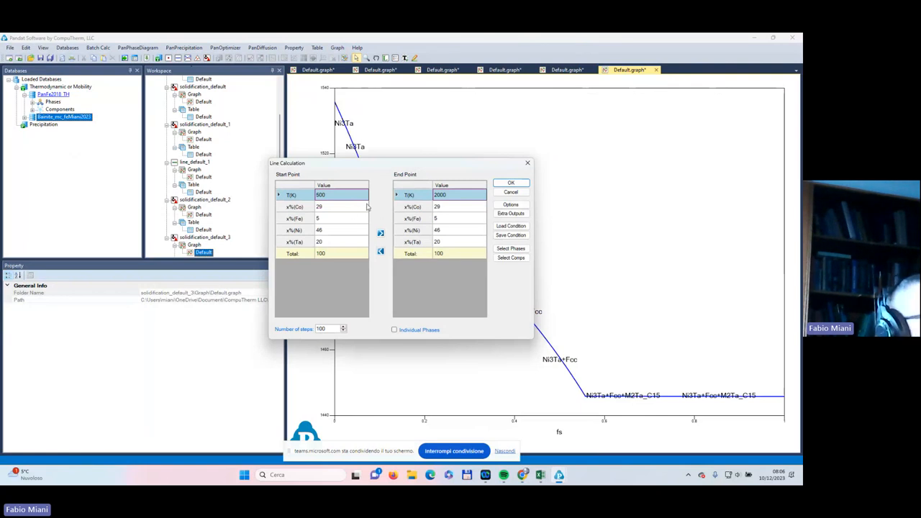
mouse_move(404, 230)
text(5)
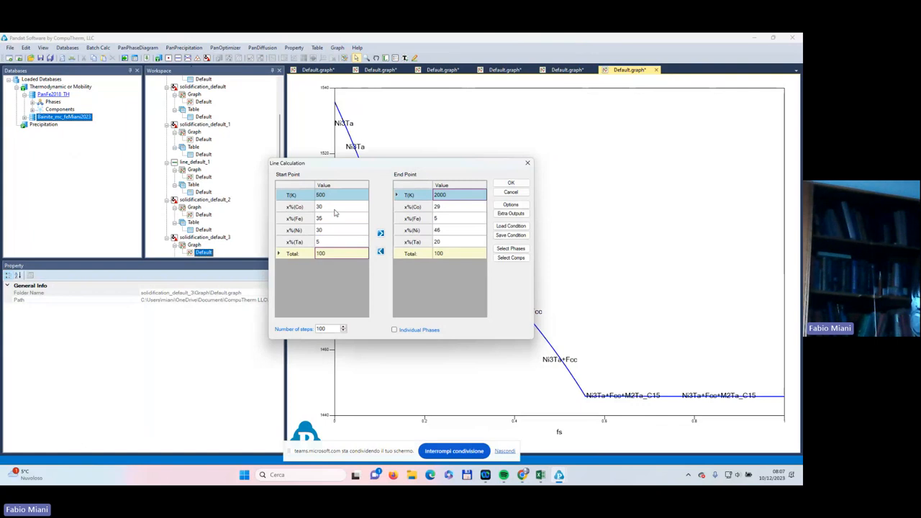
mouse_move(364, 238)
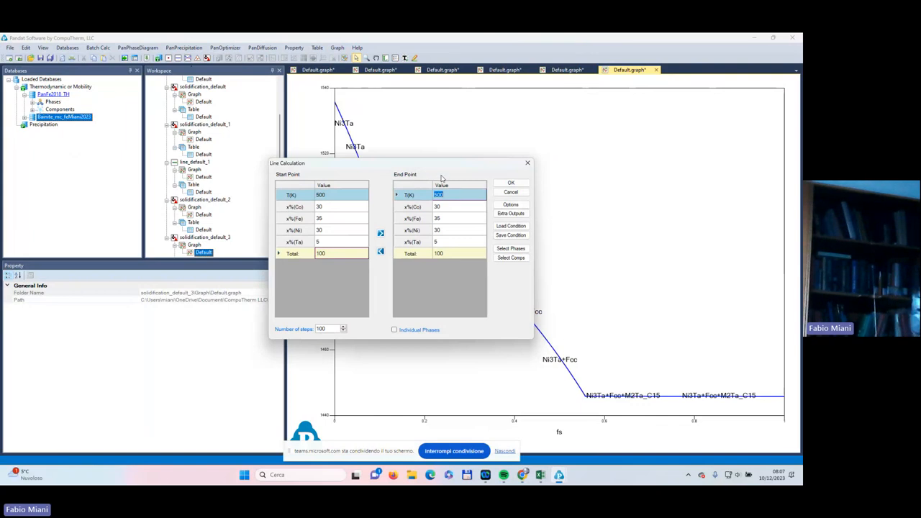
mouse_move(463, 170)
text(2000)
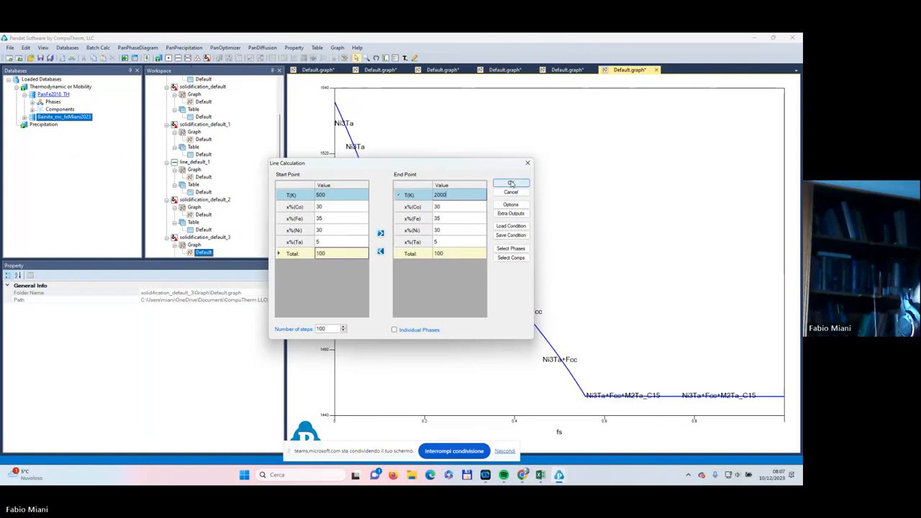
- Confirm the 500–2000 K line calculation for Co30 Fe35 Ni30 Ta5 with OK
click(511, 184)
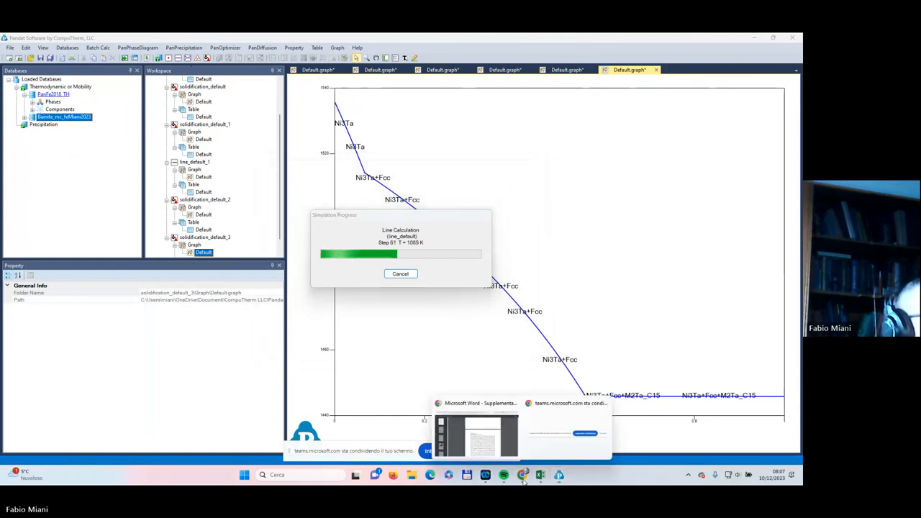
- Switch to Chrome and open the nature.com article page from the post
click(476, 432)
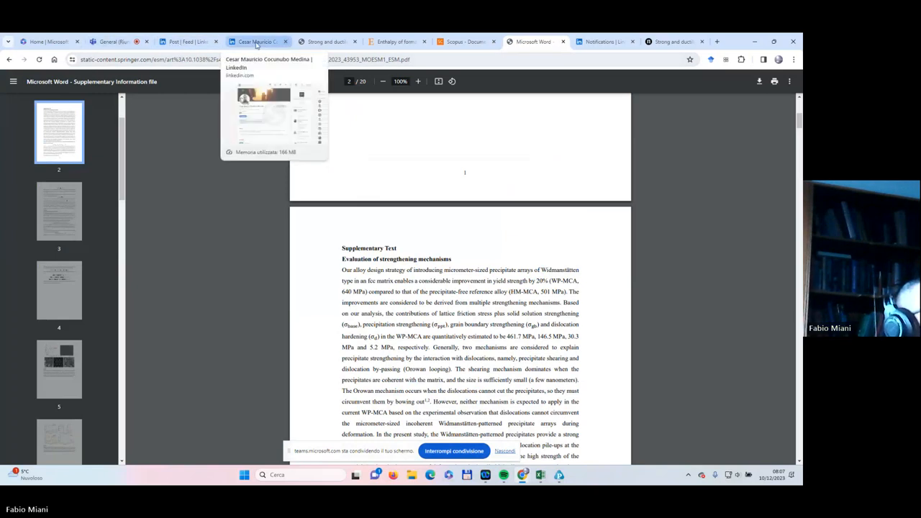
click(187, 41)
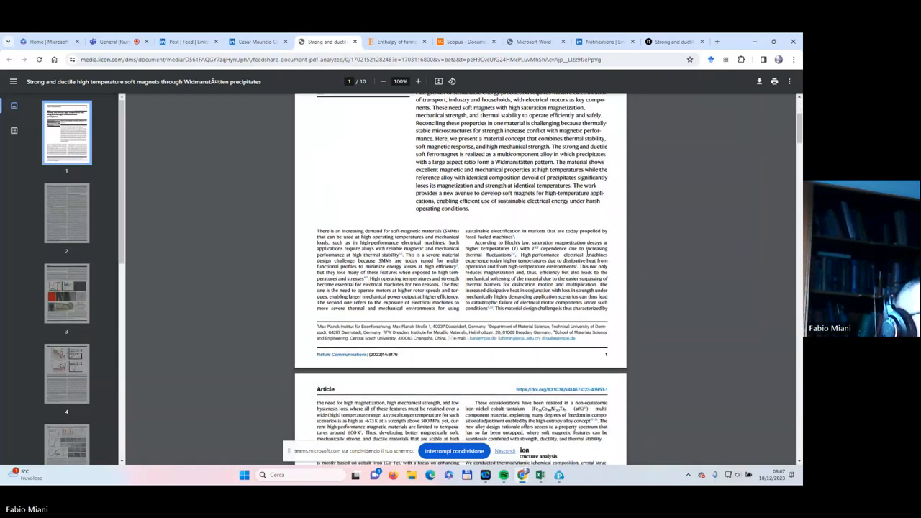
scroll(down, 3)
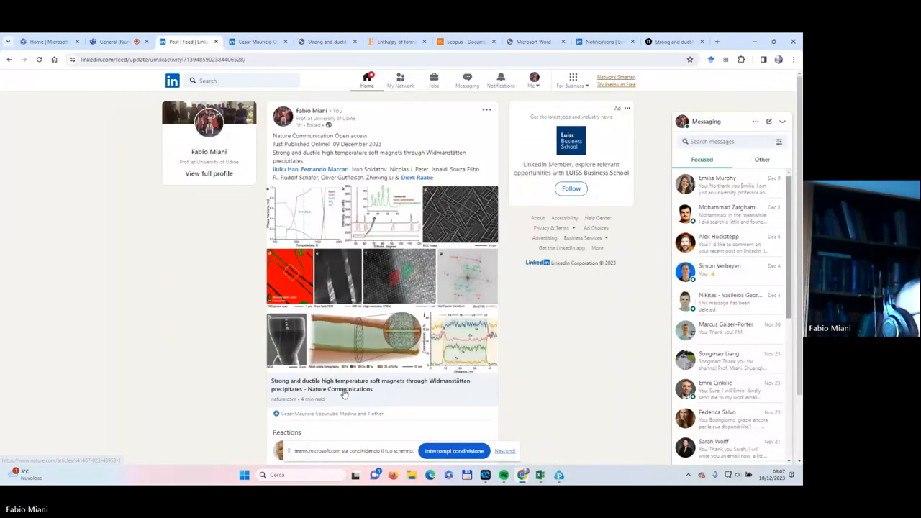
click(370, 389)
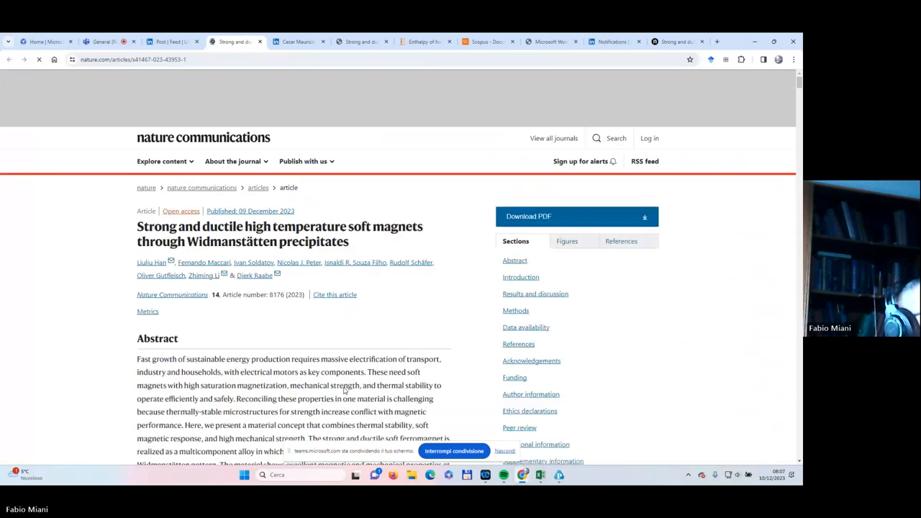
- Scroll to Fig. 1, open it on its own page and view the calculated phase diagram panel
scroll(down, 3)
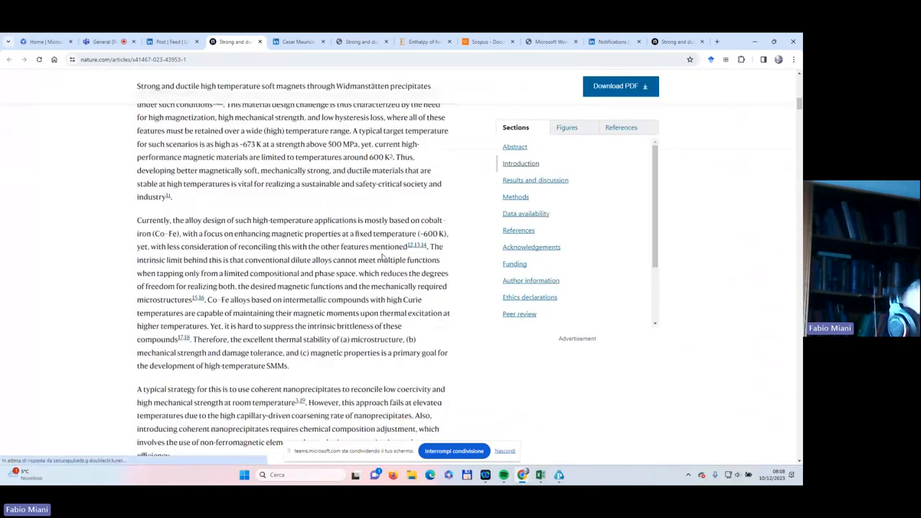
scroll(down, 3)
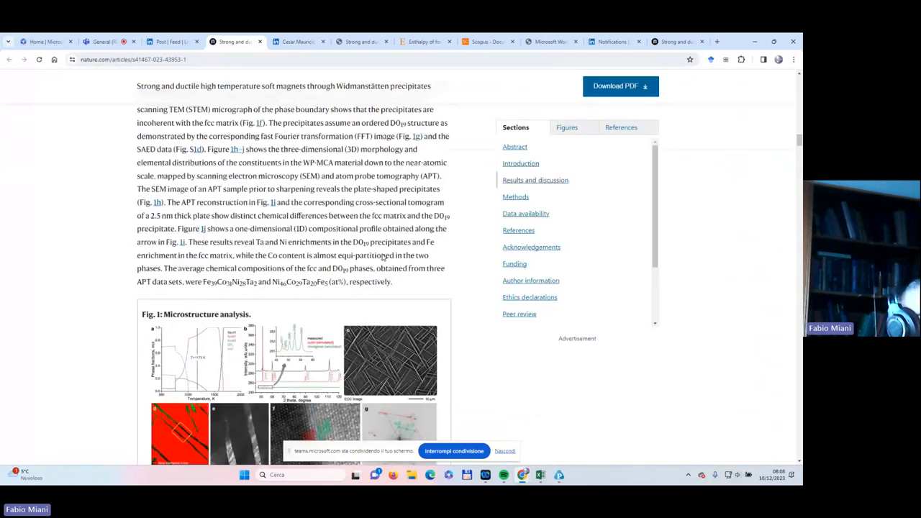
scroll(down, 3)
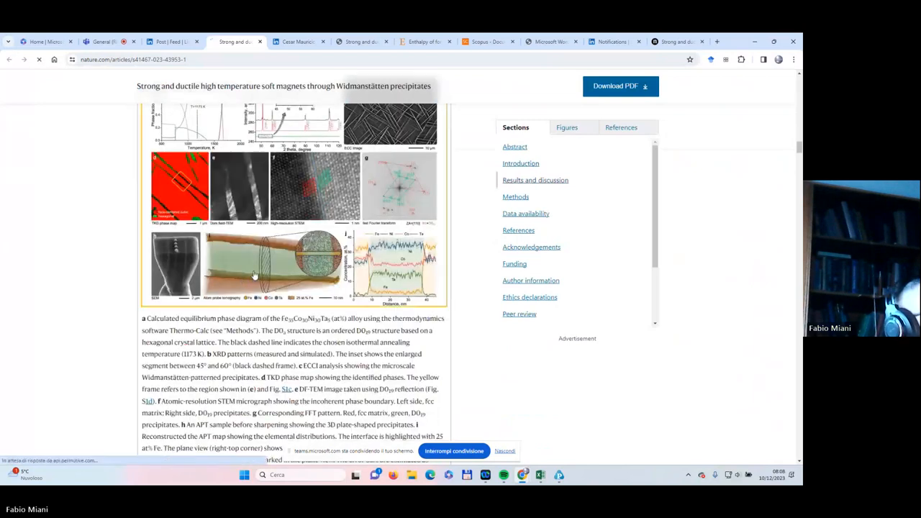
click(252, 273)
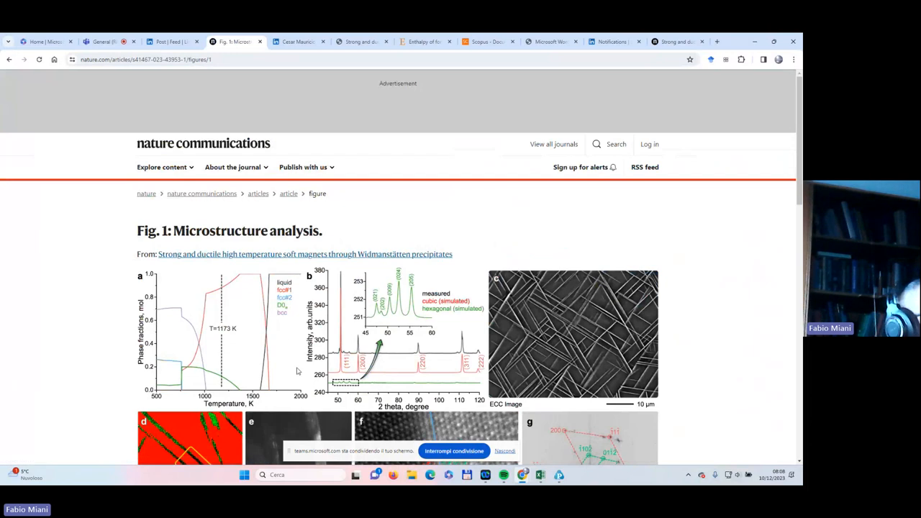
scroll(down, 3)
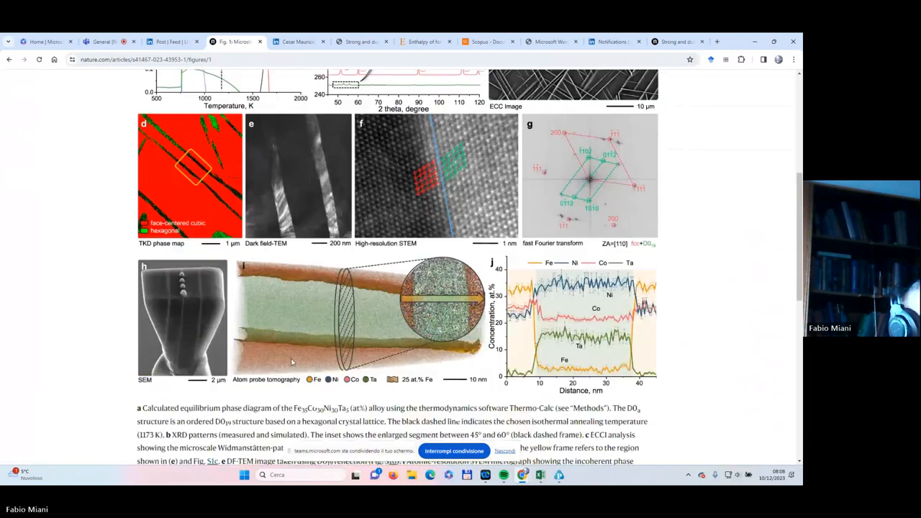
scroll(down, 3)
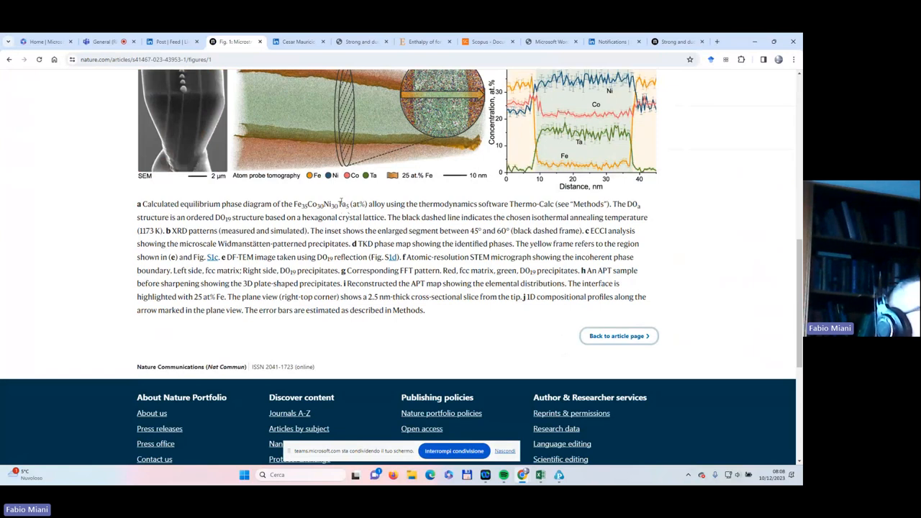
scroll(up, 3)
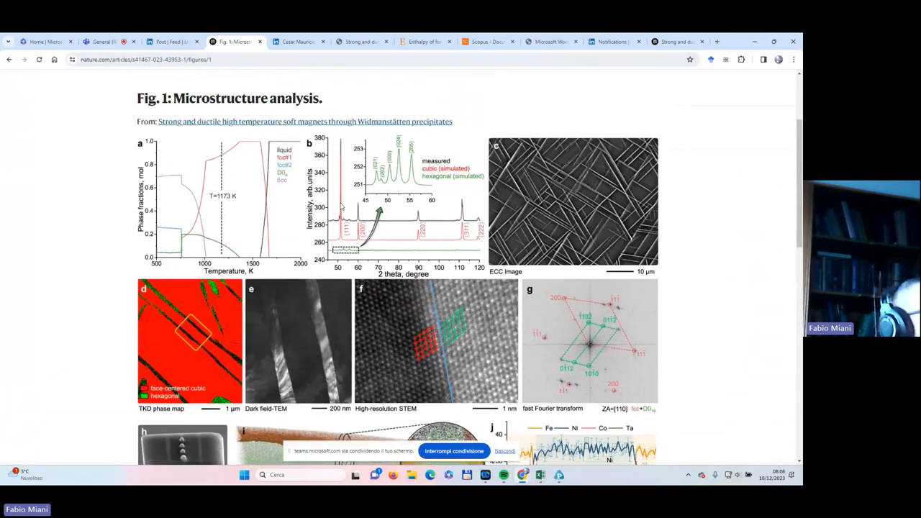
scroll(down, 3)
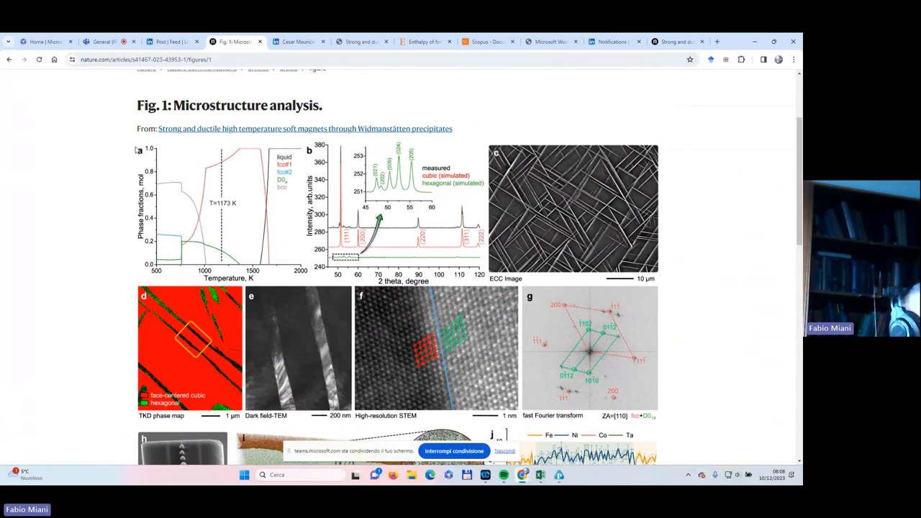
mouse_move(144, 157)
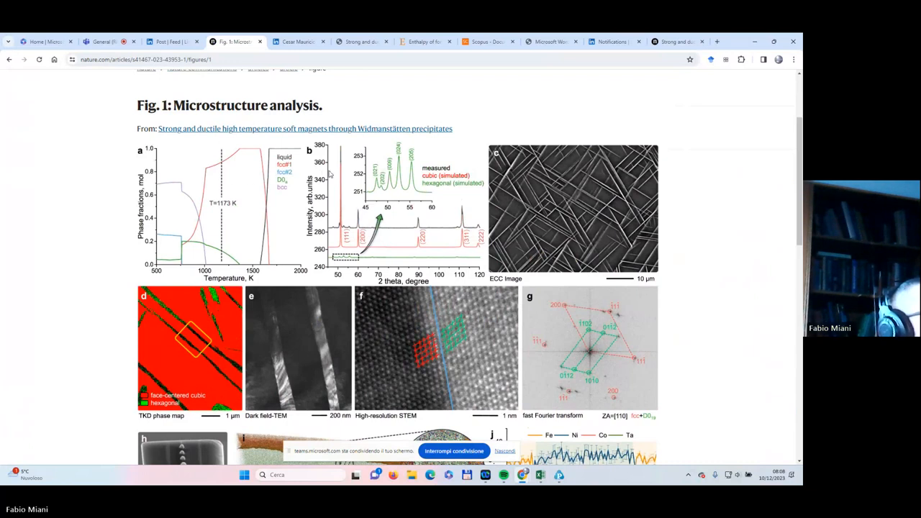
mouse_move(274, 186)
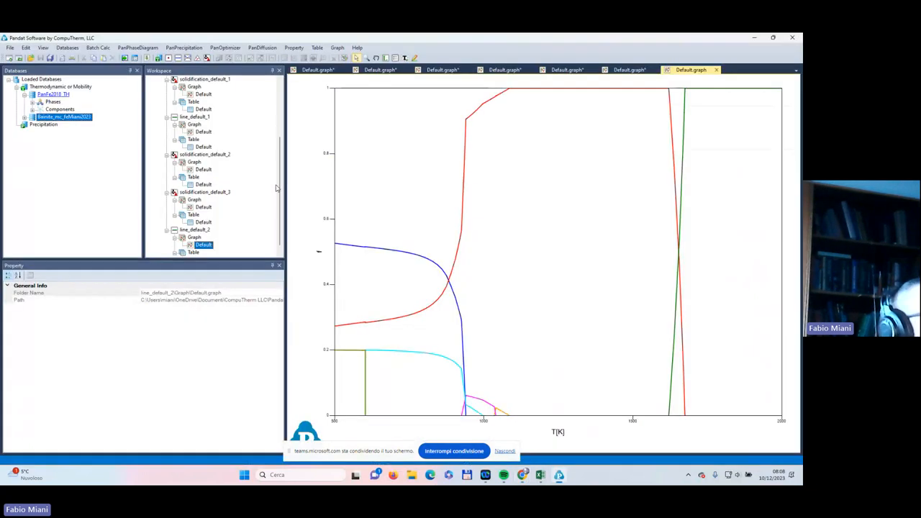
mouse_move(442, 192)
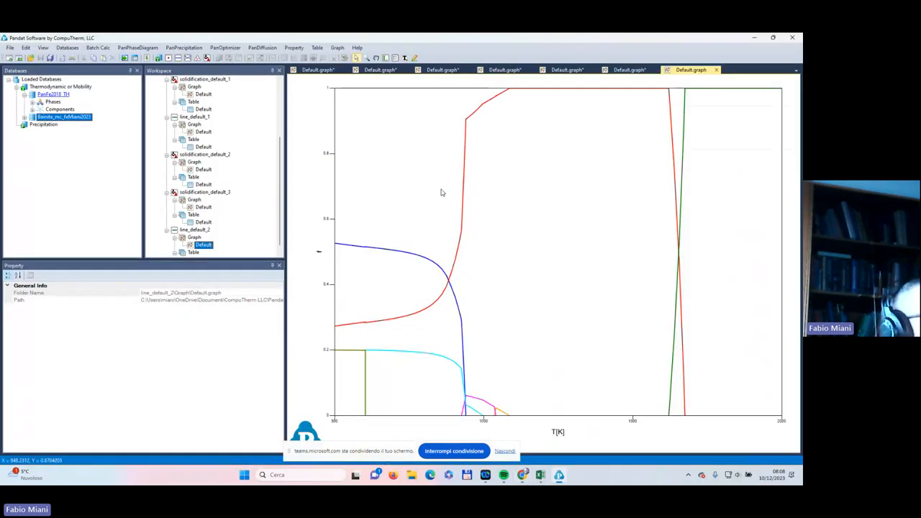
mouse_move(561, 230)
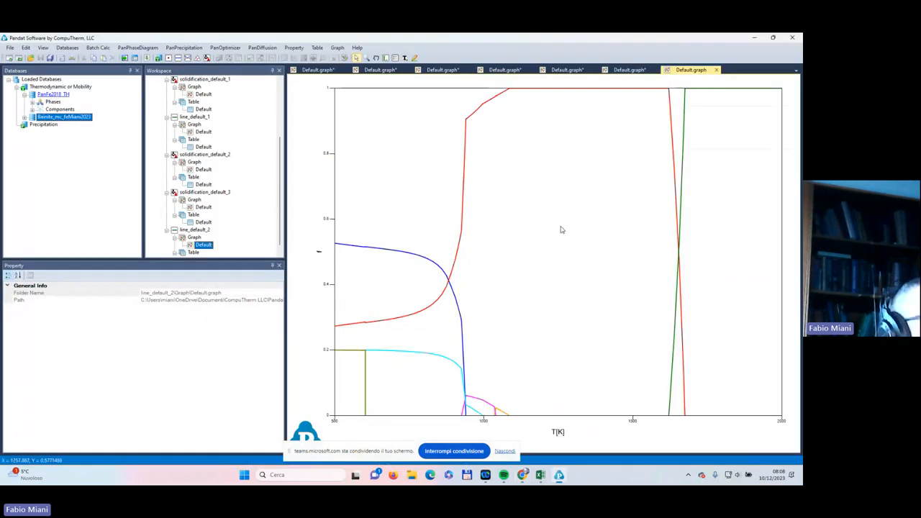
mouse_move(566, 223)
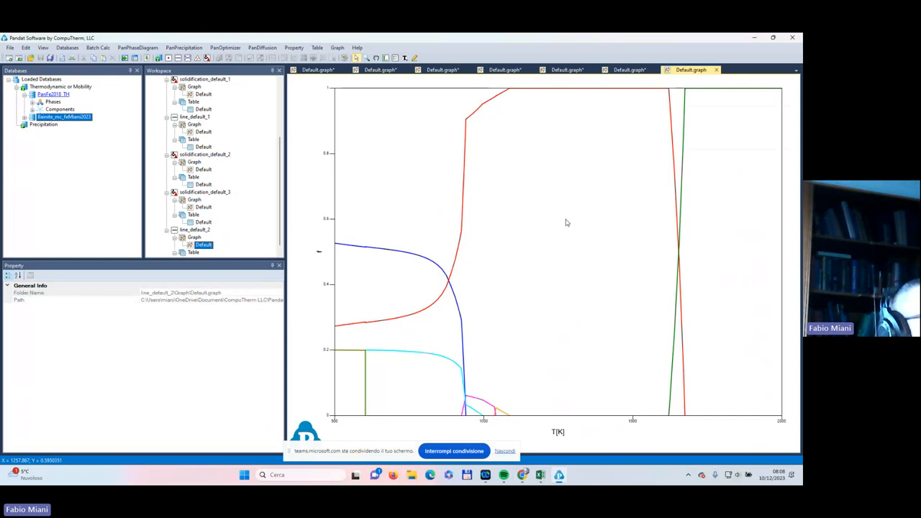
- Right-click the line_default_2 phase-fraction graph to add a phase legend
right_click(568, 222)
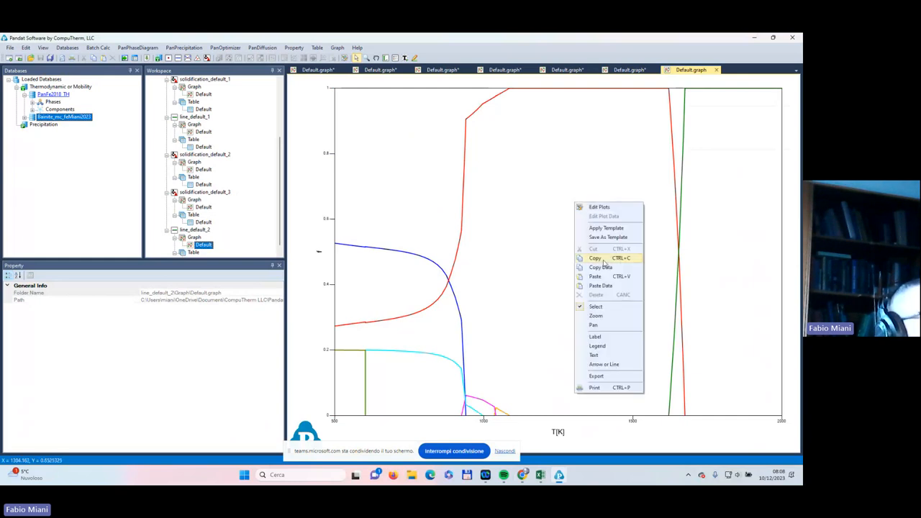
mouse_move(609, 336)
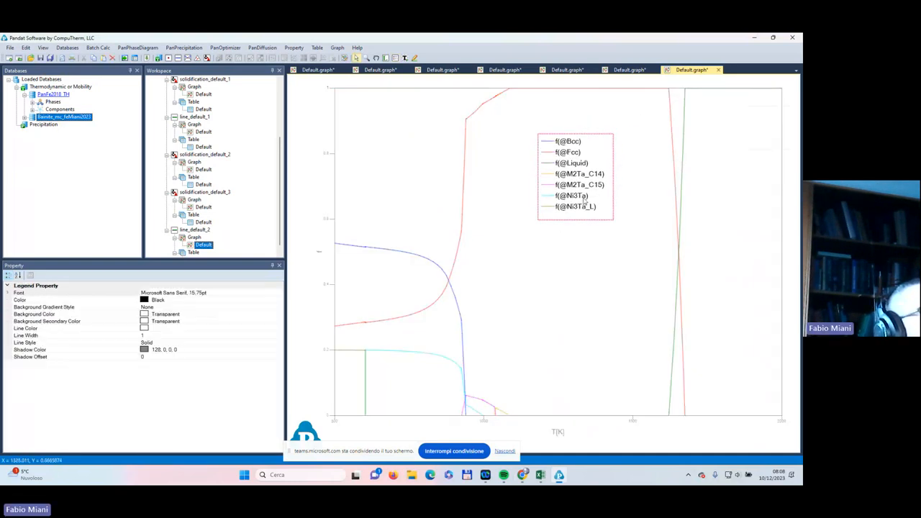
mouse_move(714, 220)
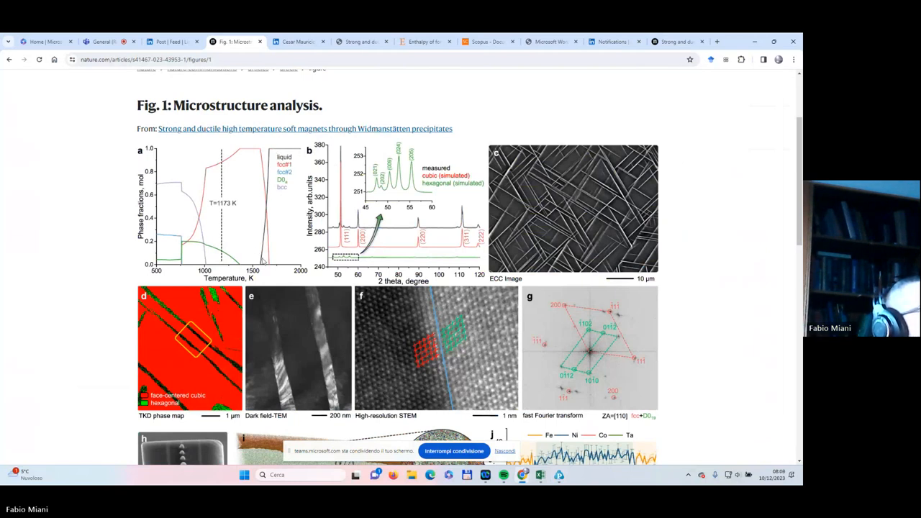
mouse_move(293, 244)
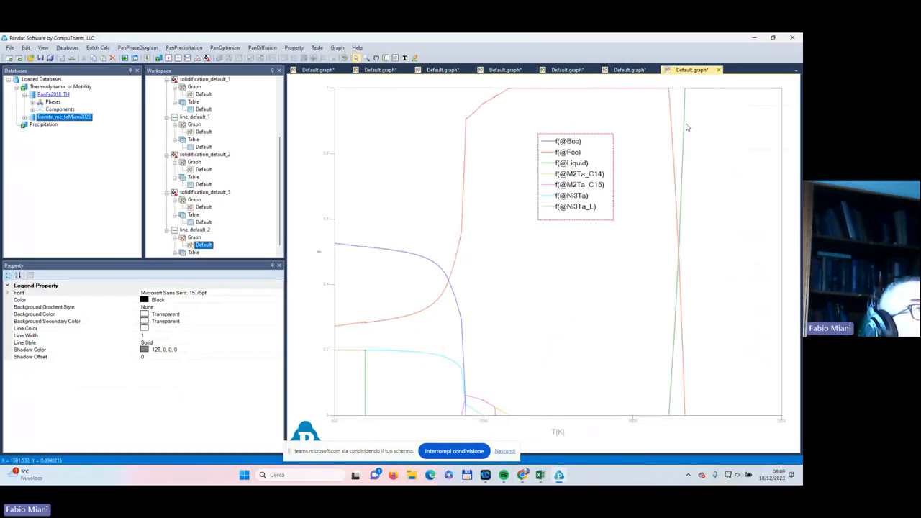
mouse_move(663, 337)
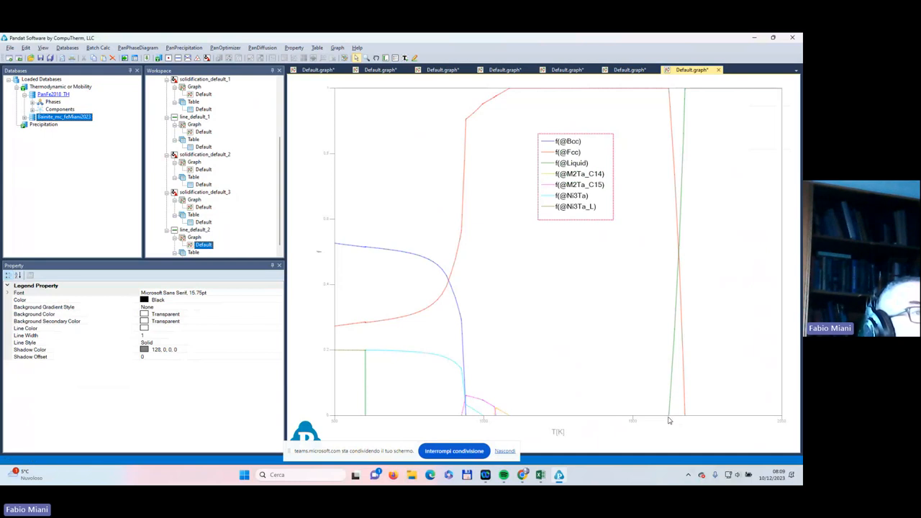
mouse_move(670, 421)
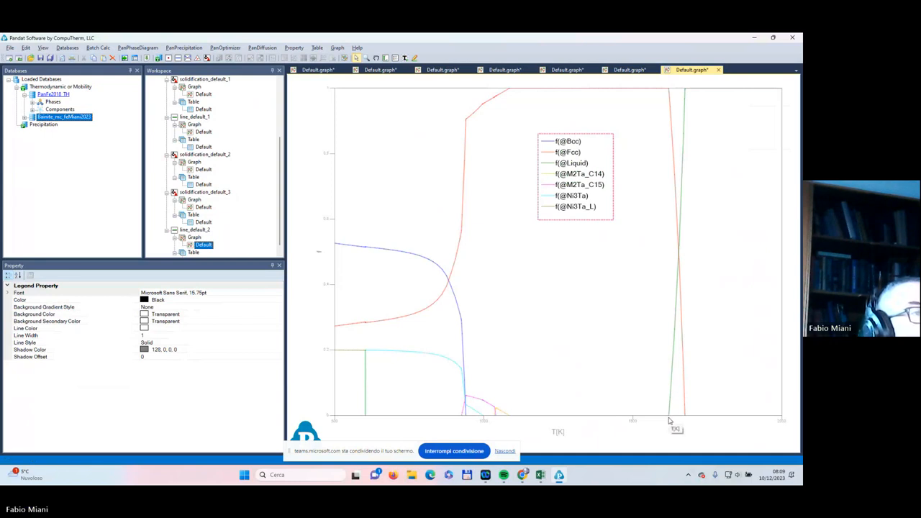
mouse_move(669, 420)
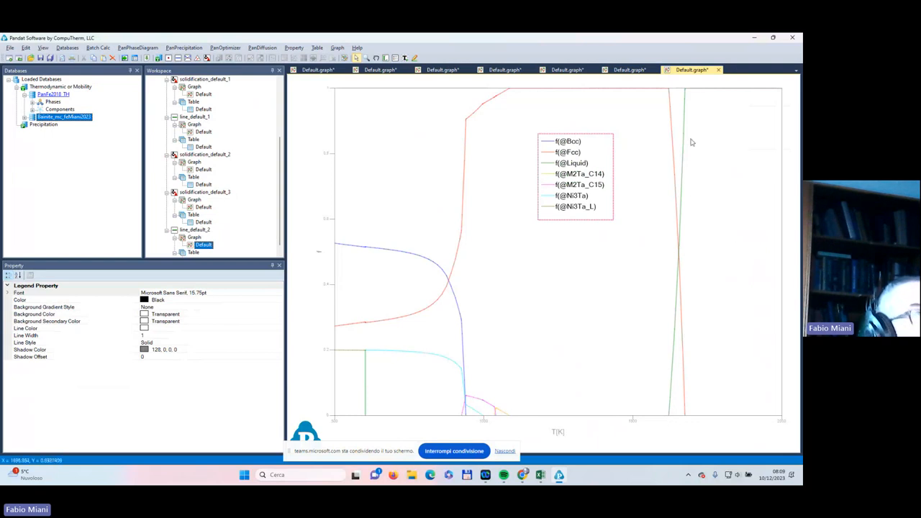
mouse_move(675, 402)
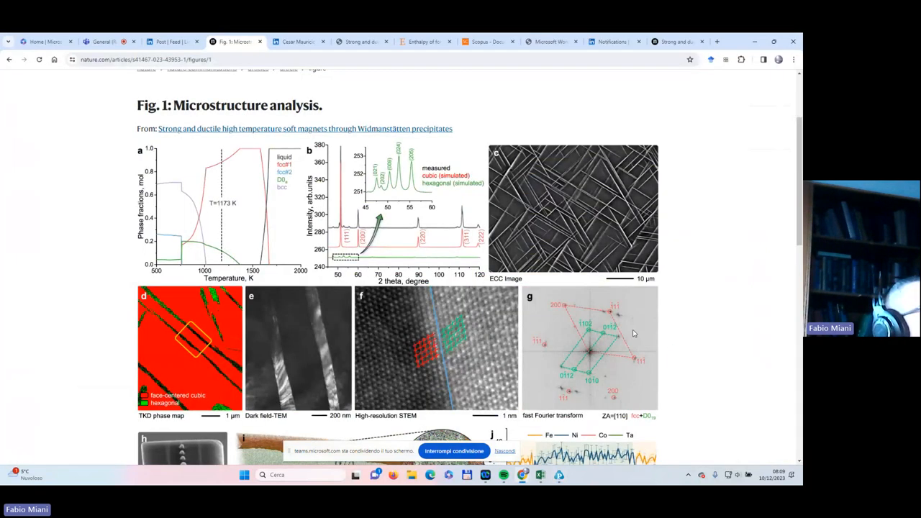
mouse_move(265, 226)
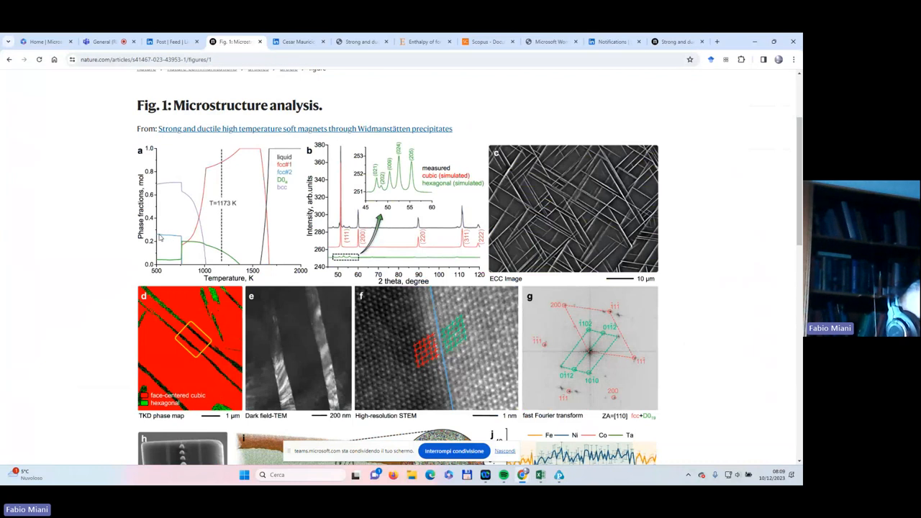
mouse_move(290, 176)
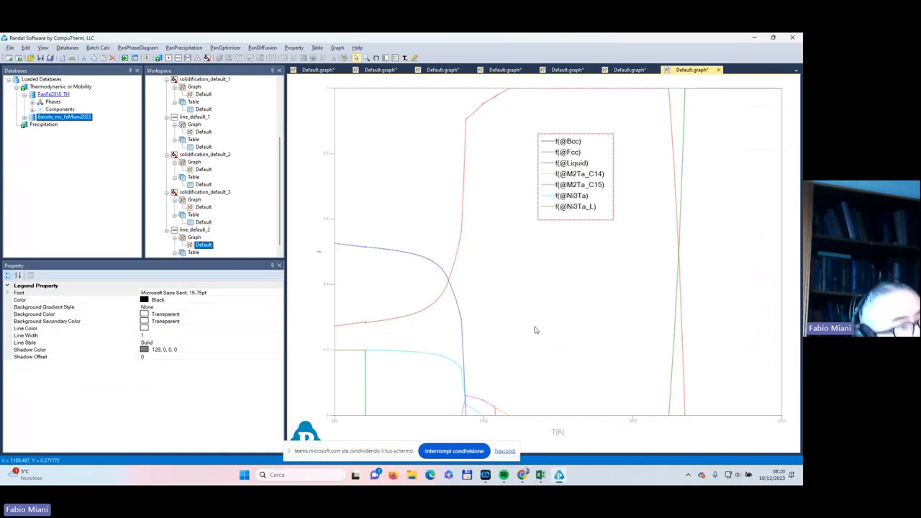
mouse_move(546, 317)
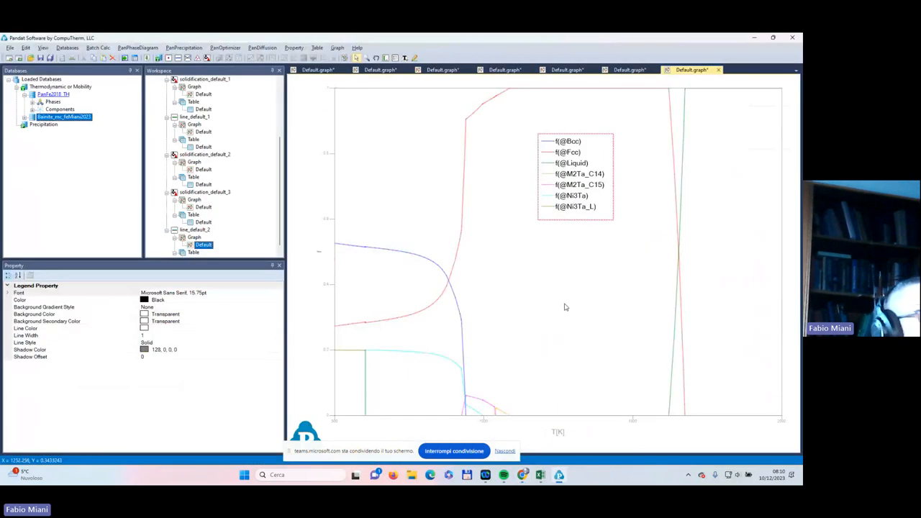
mouse_move(610, 303)
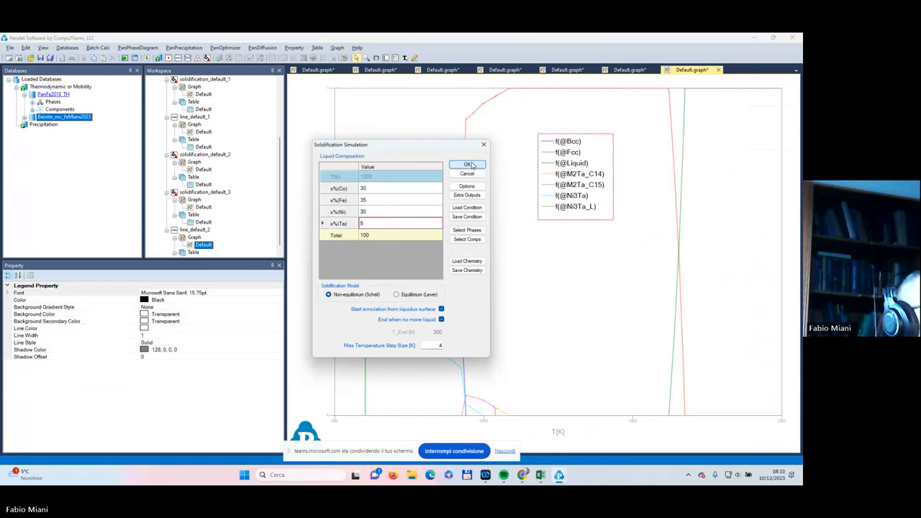
- Run the Scheil simulation for Co30 Fe35 Ni30 Ta5 and label Fcc and Fcc+M2Ta_C14 regions
click(467, 164)
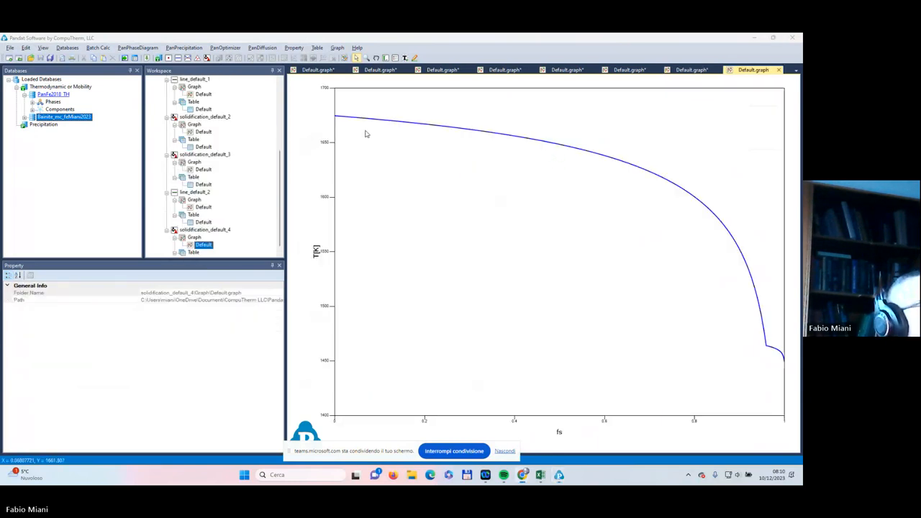
mouse_move(353, 120)
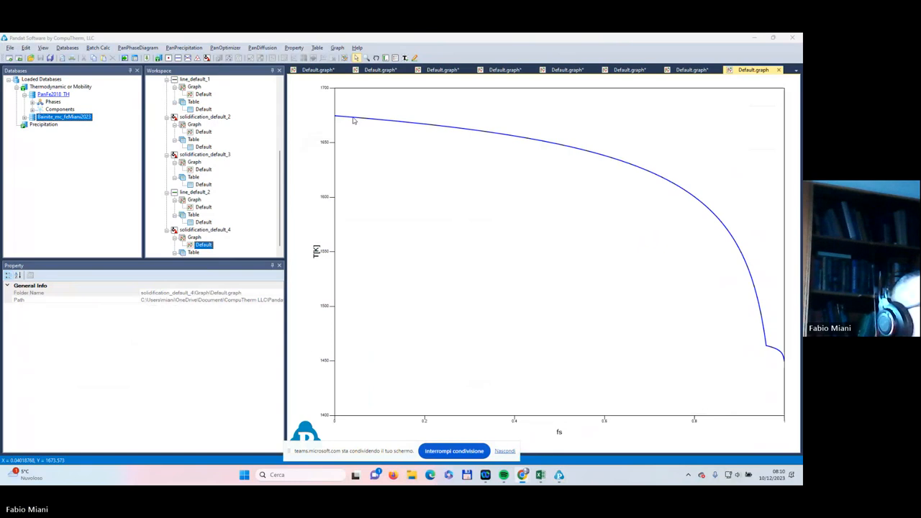
click(353, 117)
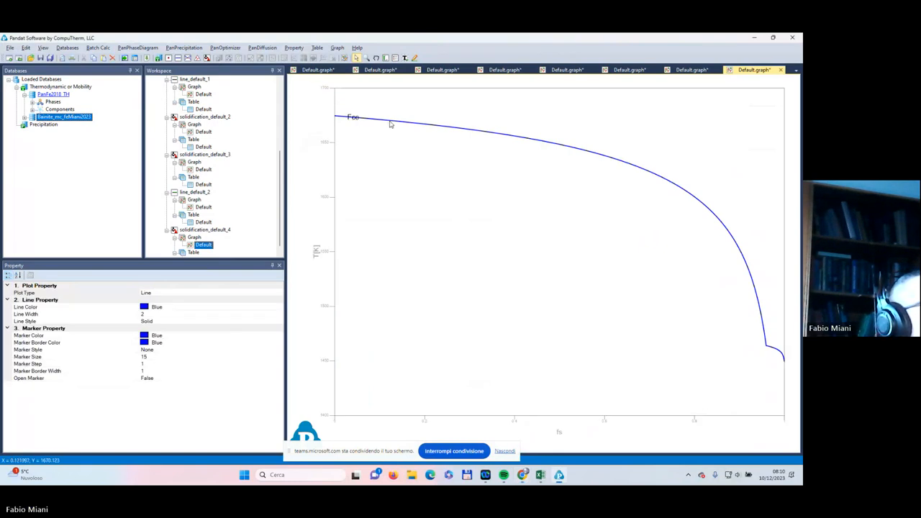
mouse_move(495, 135)
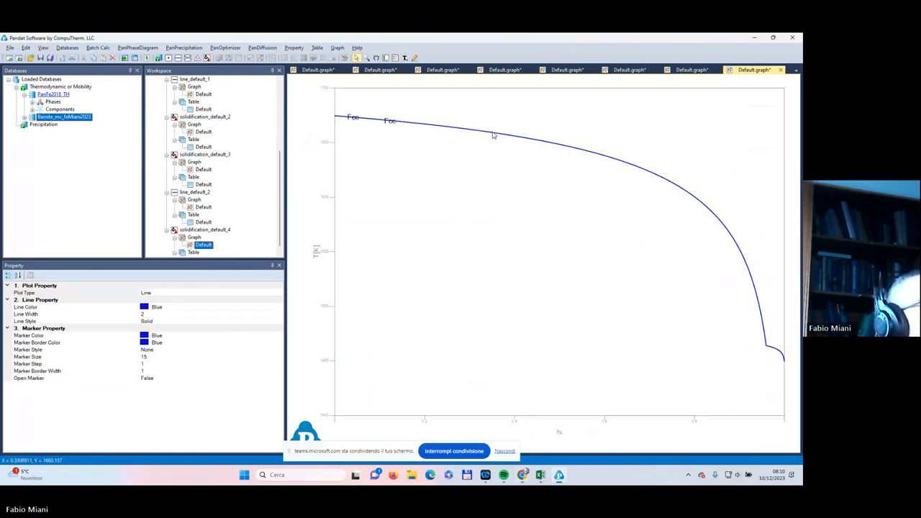
mouse_move(576, 152)
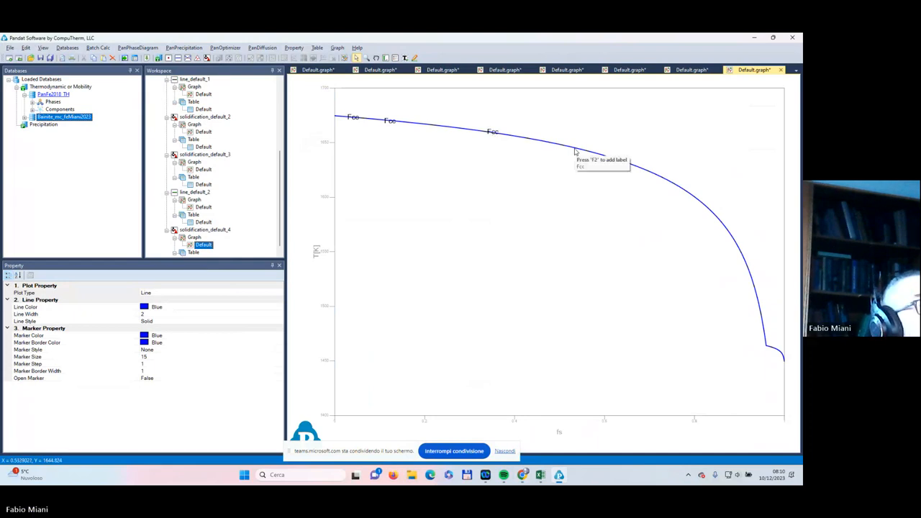
mouse_move(634, 163)
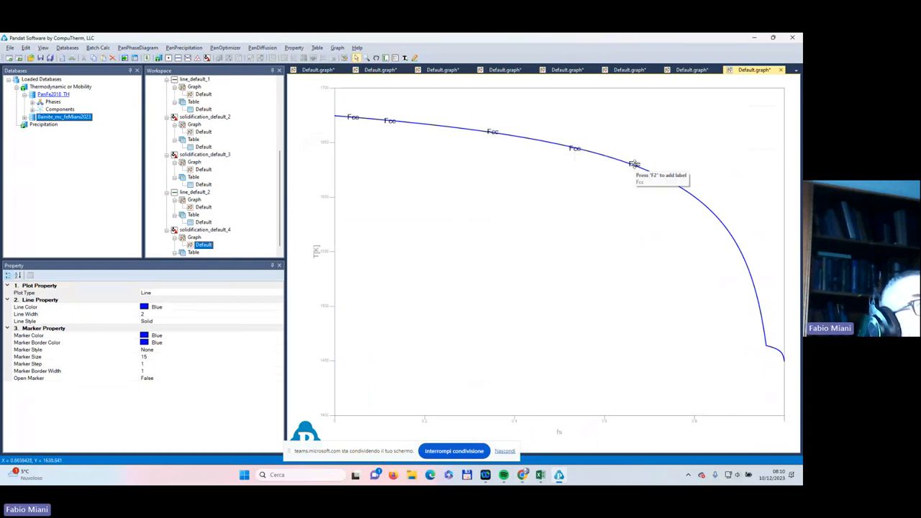
mouse_move(705, 209)
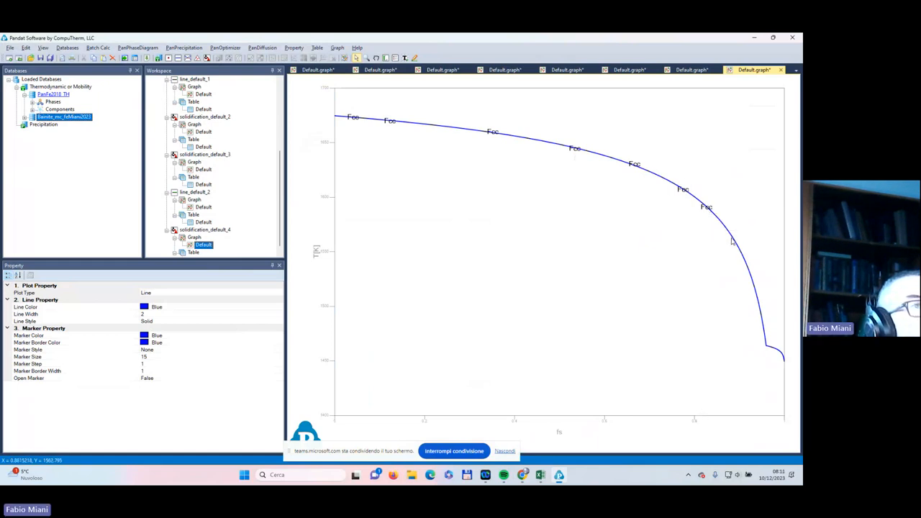
mouse_move(760, 308)
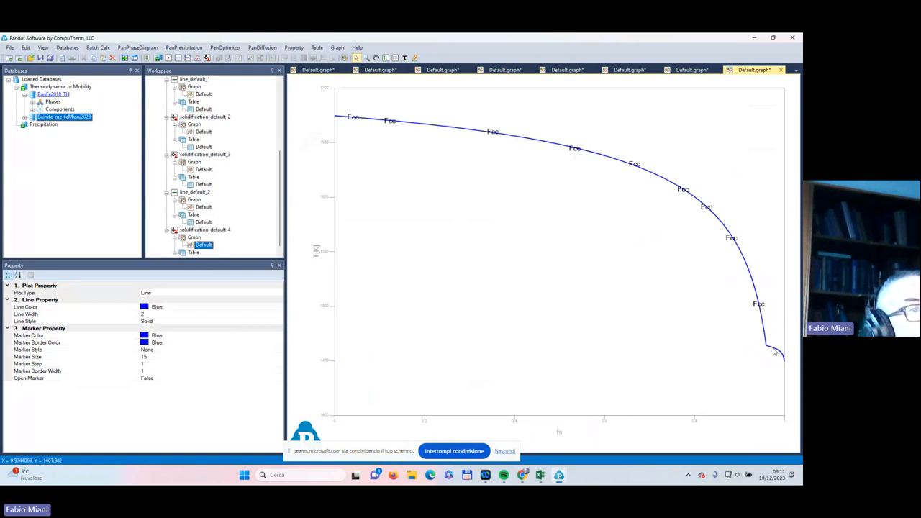
mouse_move(774, 352)
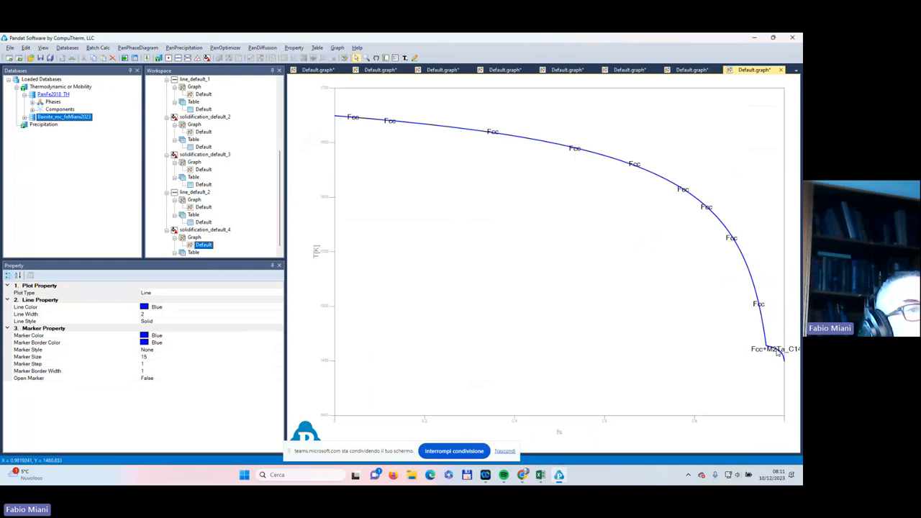
click(773, 350)
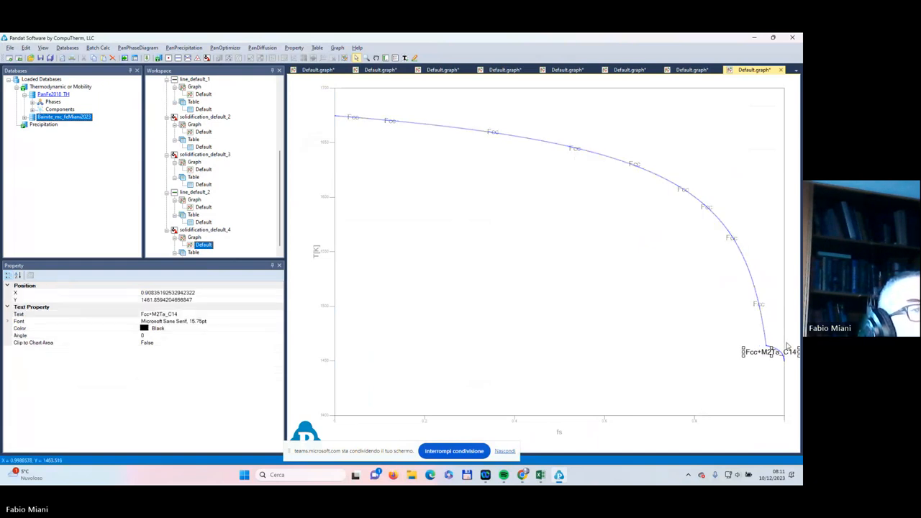
mouse_move(645, 123)
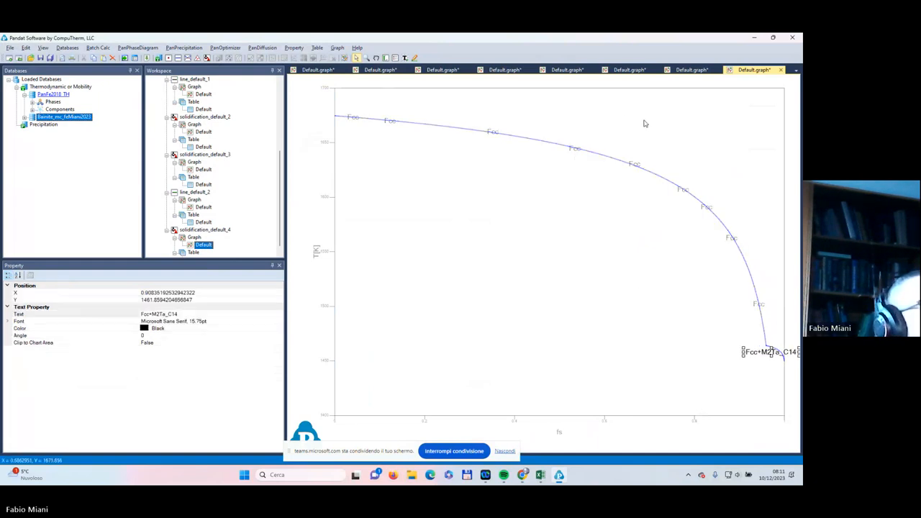
mouse_move(699, 172)
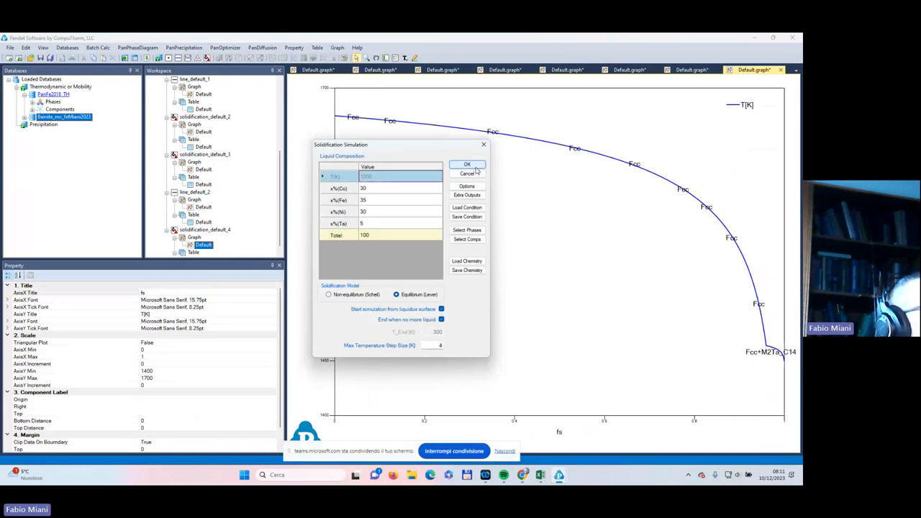
- Run the equilibrium solidification and show solidification_default_4's T[K] vs fs graph
click(468, 165)
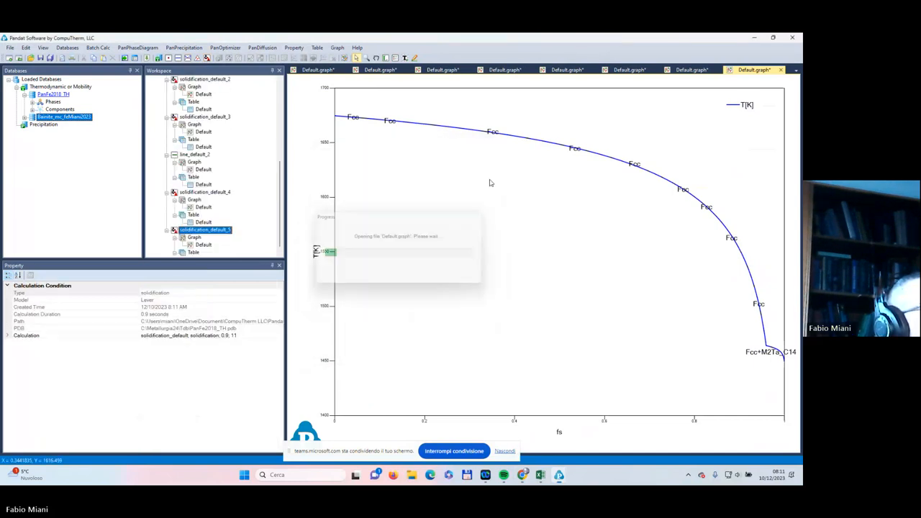
click(203, 245)
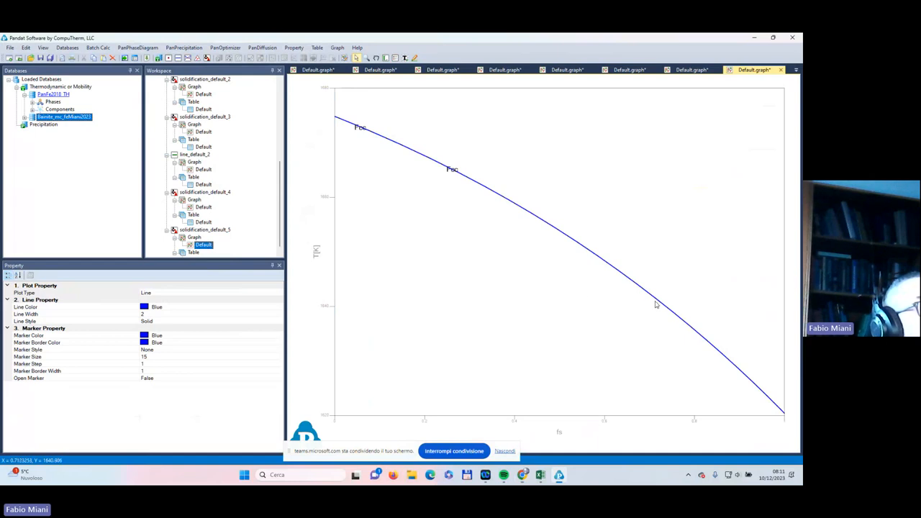
mouse_move(753, 388)
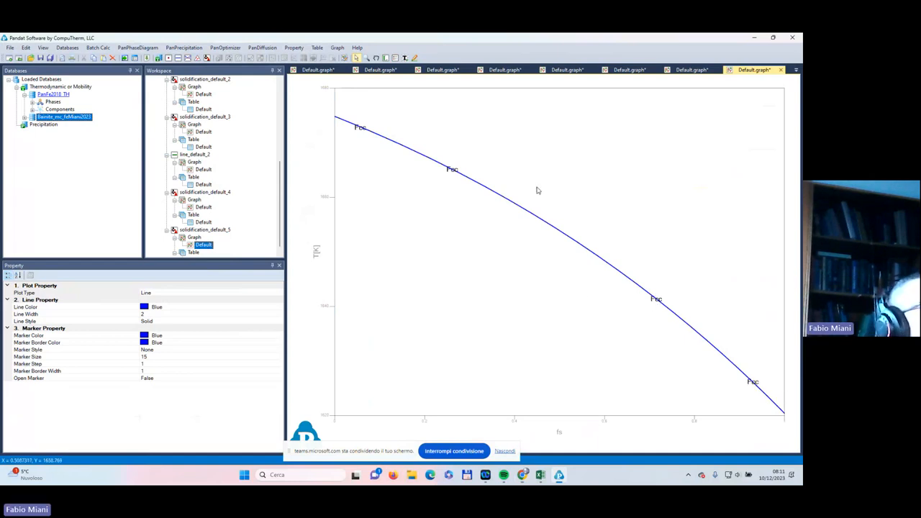
mouse_move(560, 209)
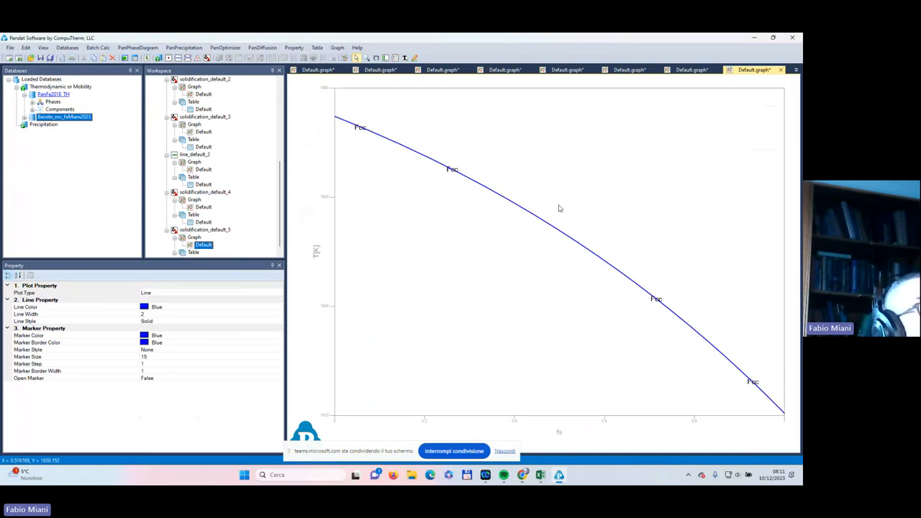
mouse_move(775, 334)
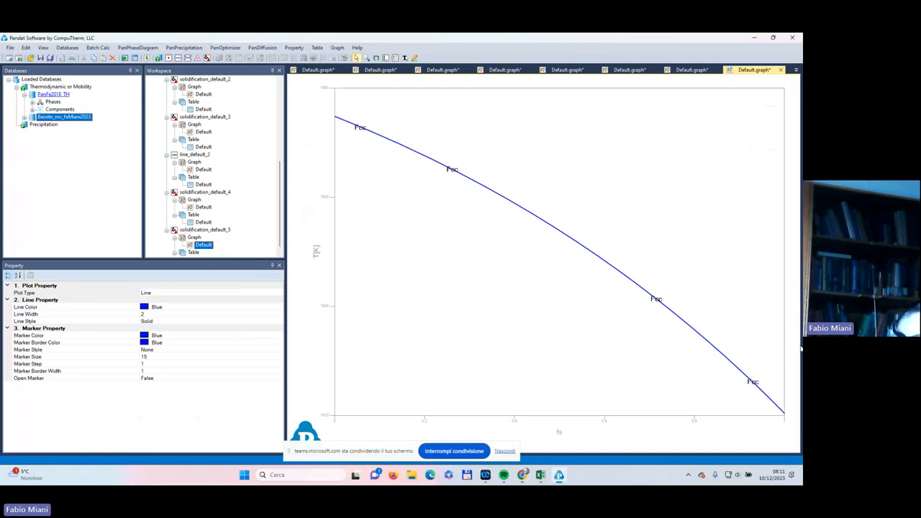
mouse_move(716, 186)
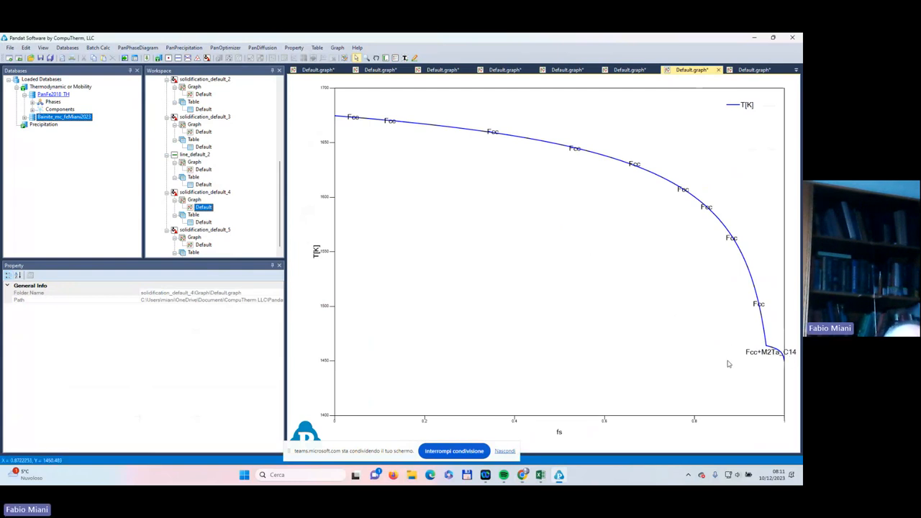
mouse_move(543, 318)
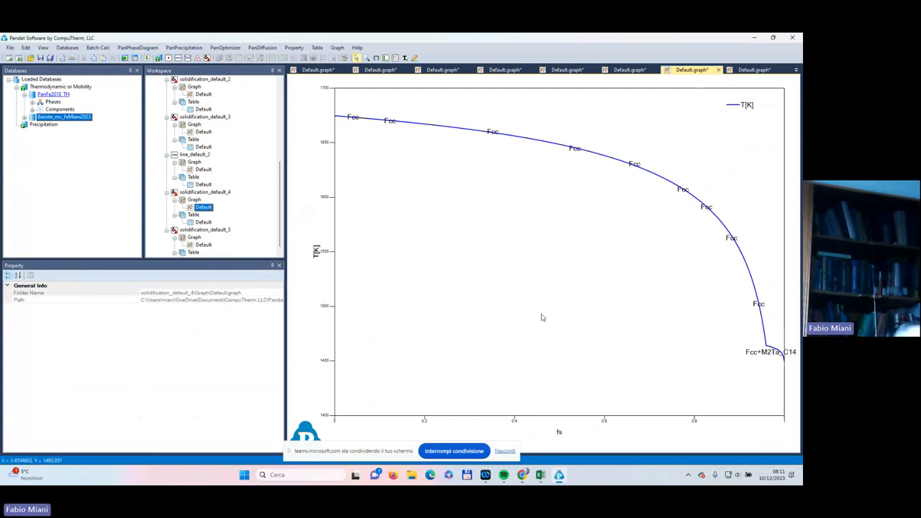
mouse_move(525, 265)
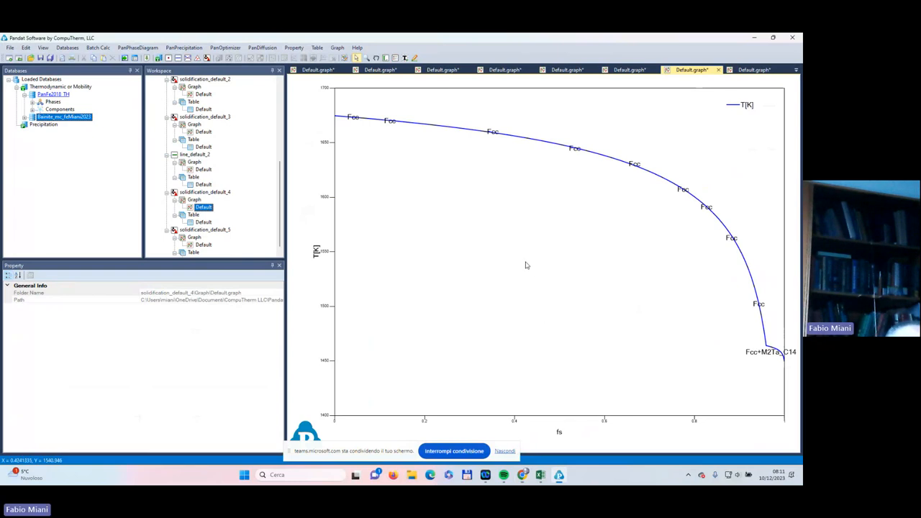
mouse_move(536, 284)
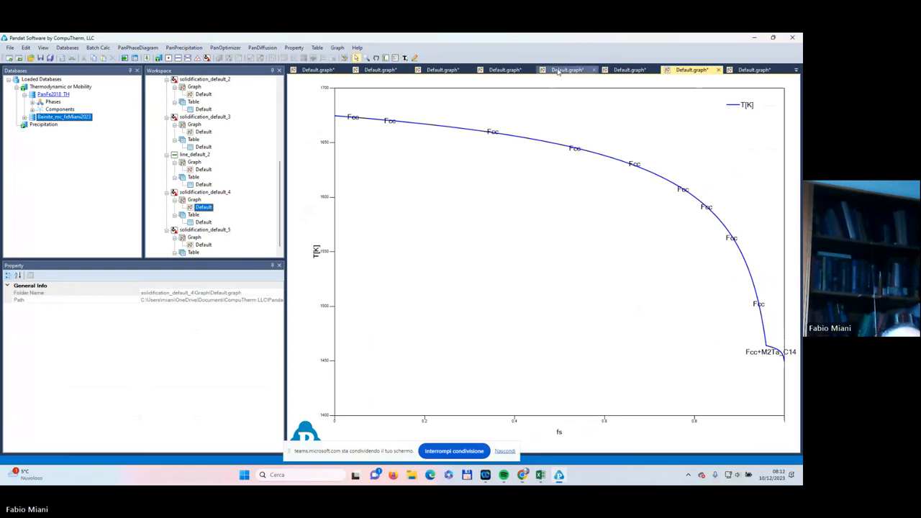
- Switch from the solidification_default_3 graph to the line_default_2 phase-fraction graph
click(567, 70)
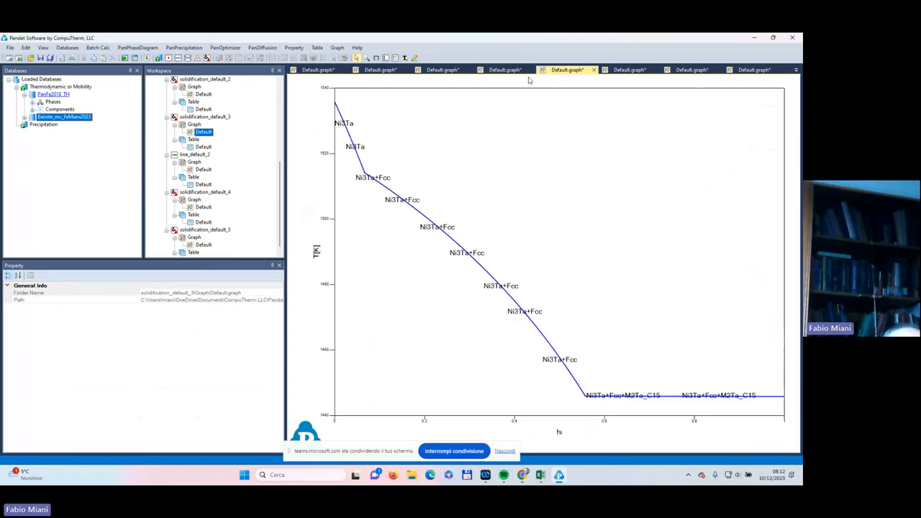
click(630, 69)
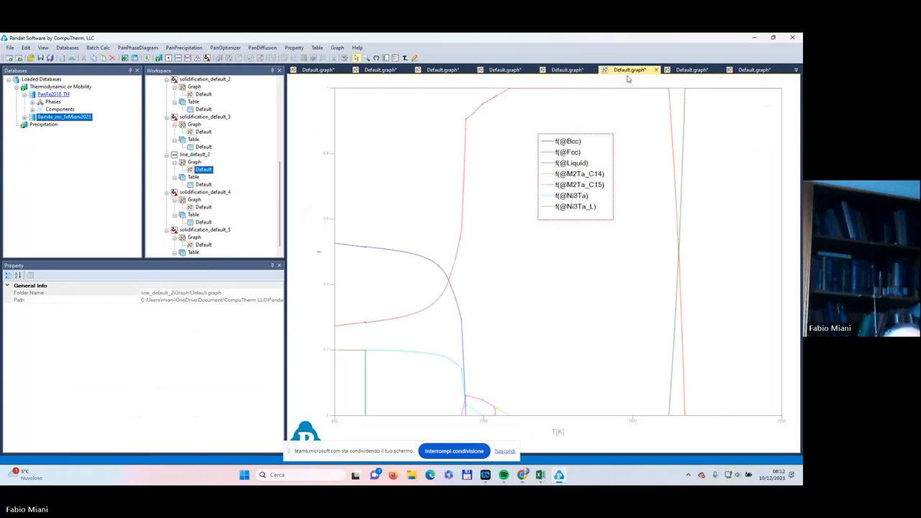
mouse_move(724, 249)
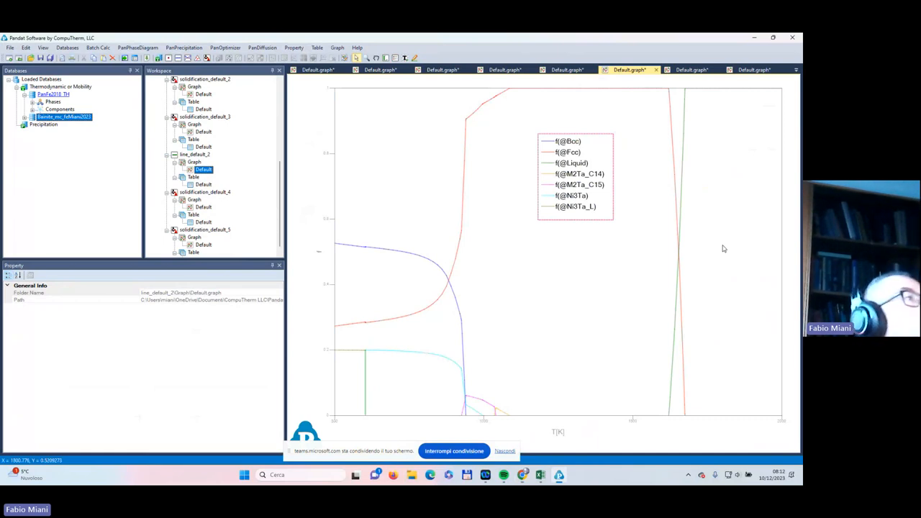
mouse_move(177, 60)
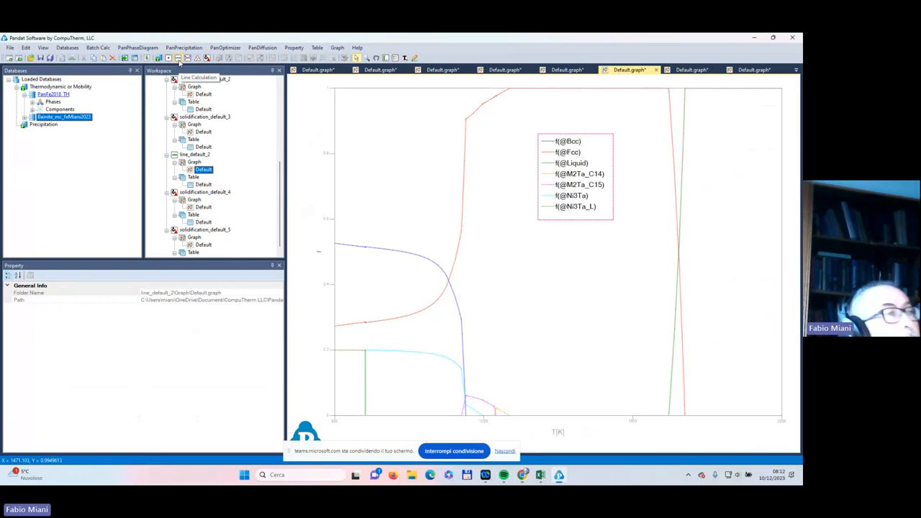
mouse_move(558, 130)
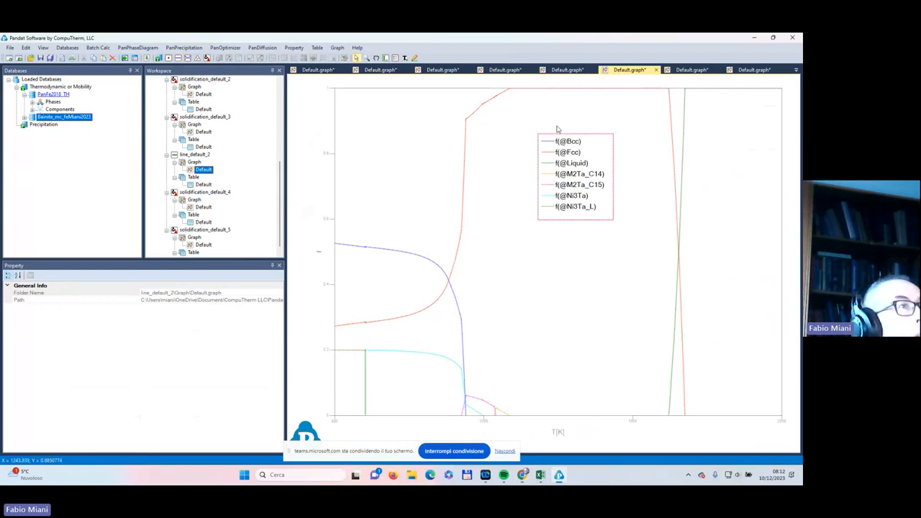
mouse_move(778, 134)
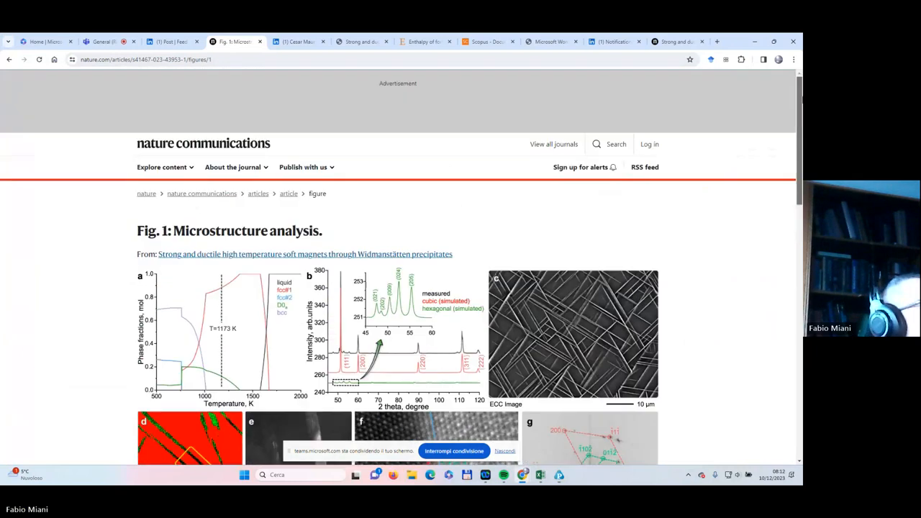
- Return to the soft magnets article and highlight the abstract's opening sentence on electrification
click(9, 60)
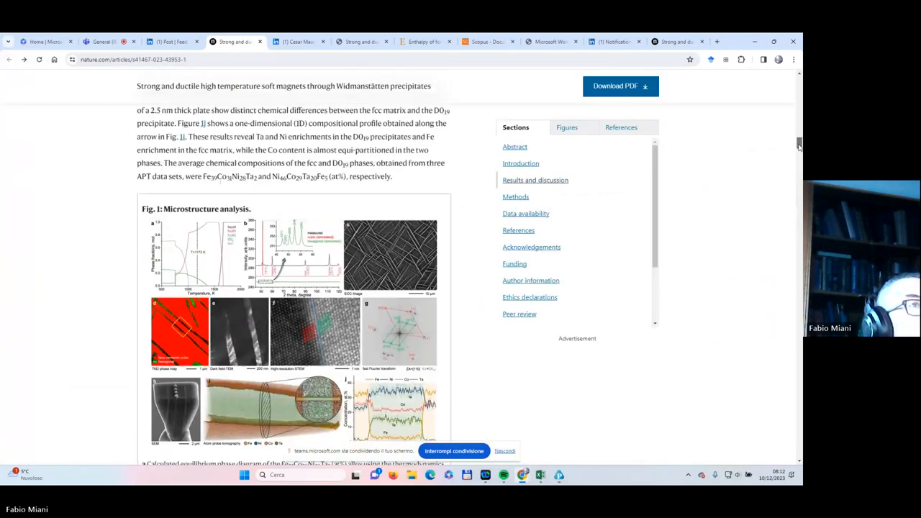
scroll(up, 3)
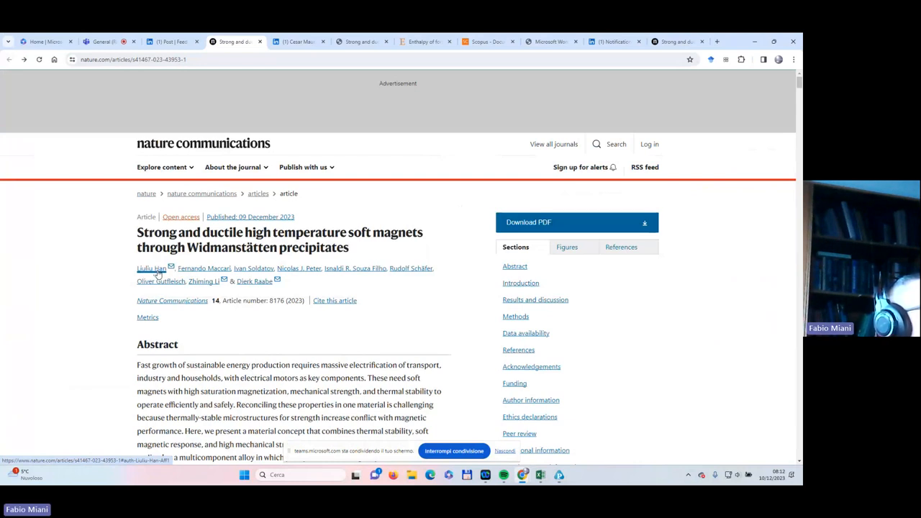
mouse_move(254, 281)
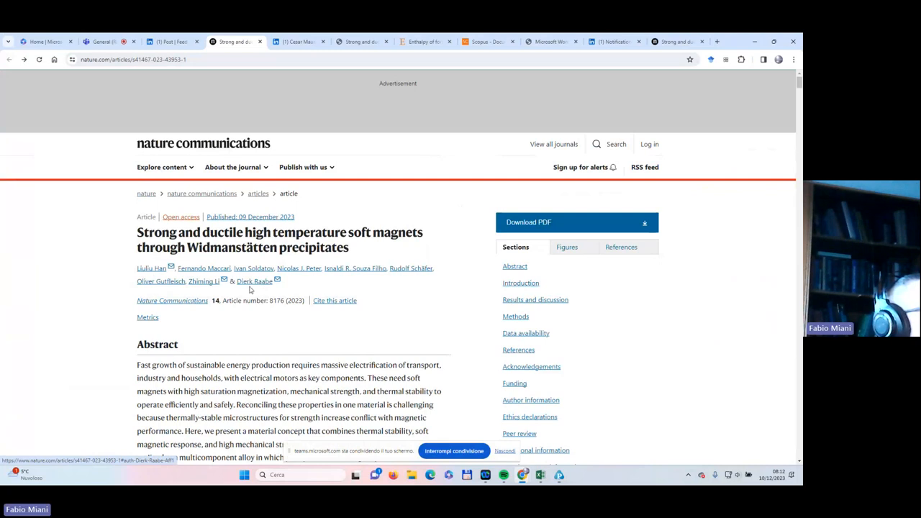
mouse_move(388, 297)
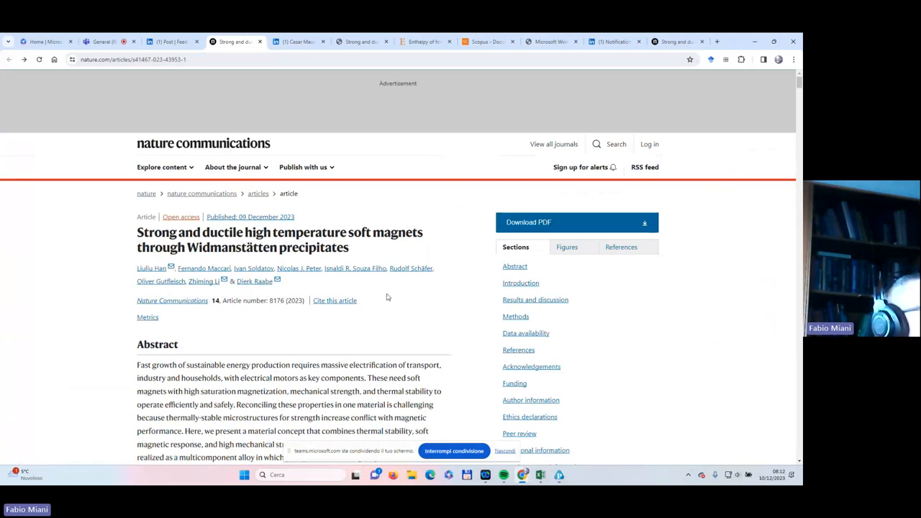
scroll(down, 3)
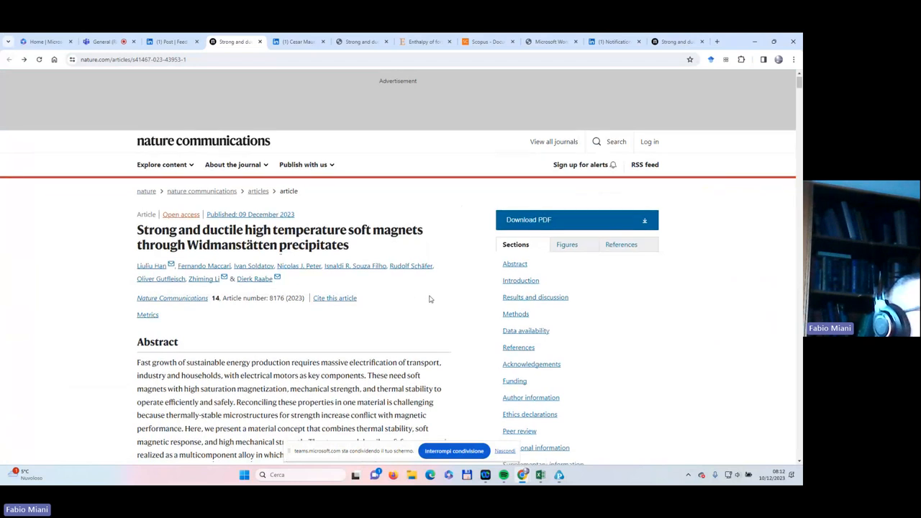
scroll(down, 3)
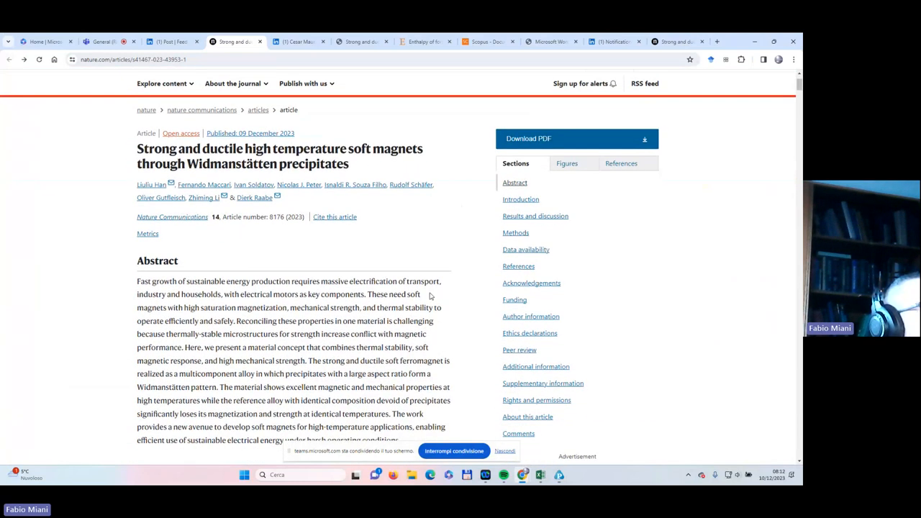
mouse_move(383, 281)
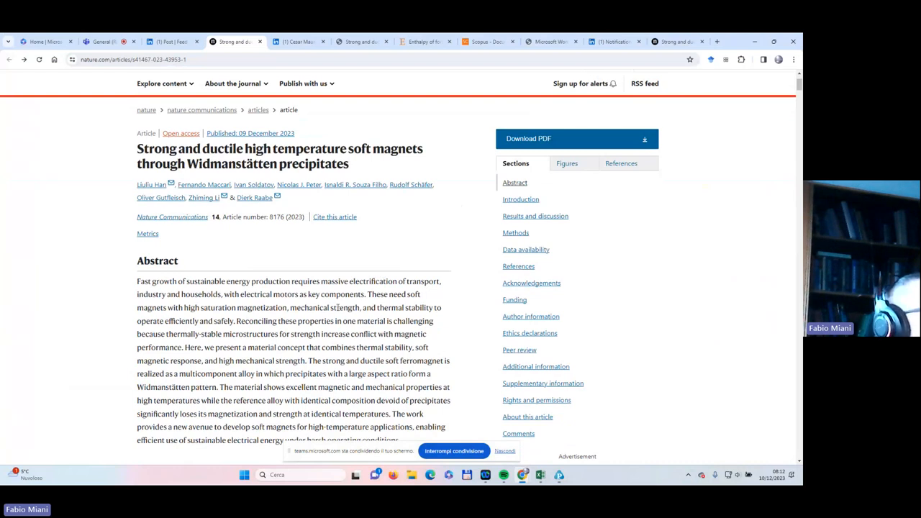
scroll(up, 3)
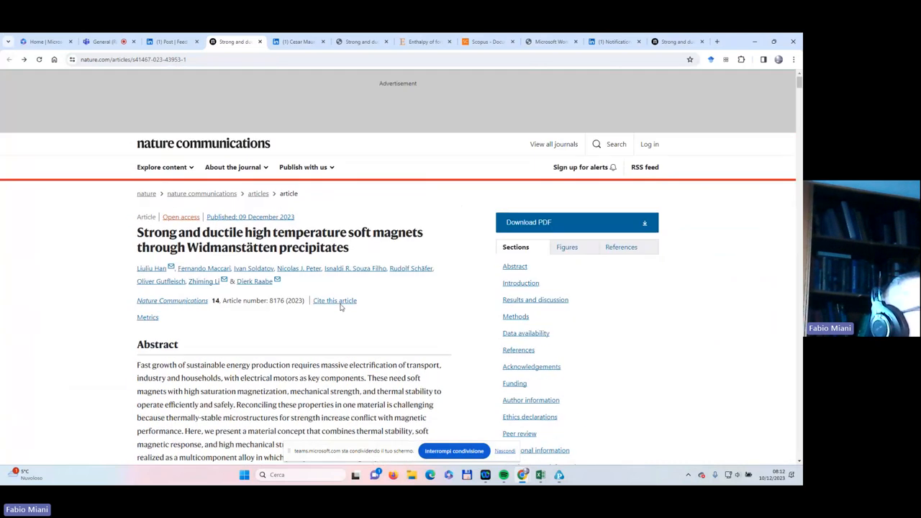
mouse_move(406, 288)
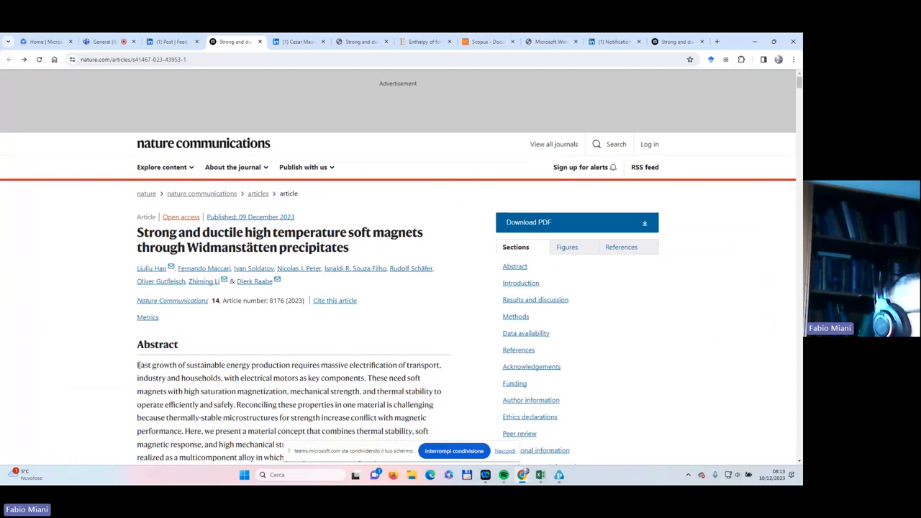
drag(136, 365, 367, 378)
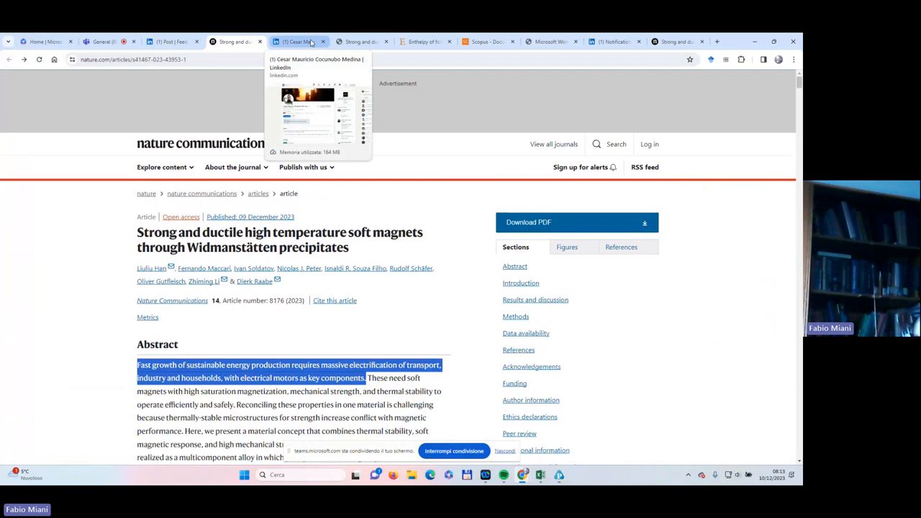
mouse_move(317, 56)
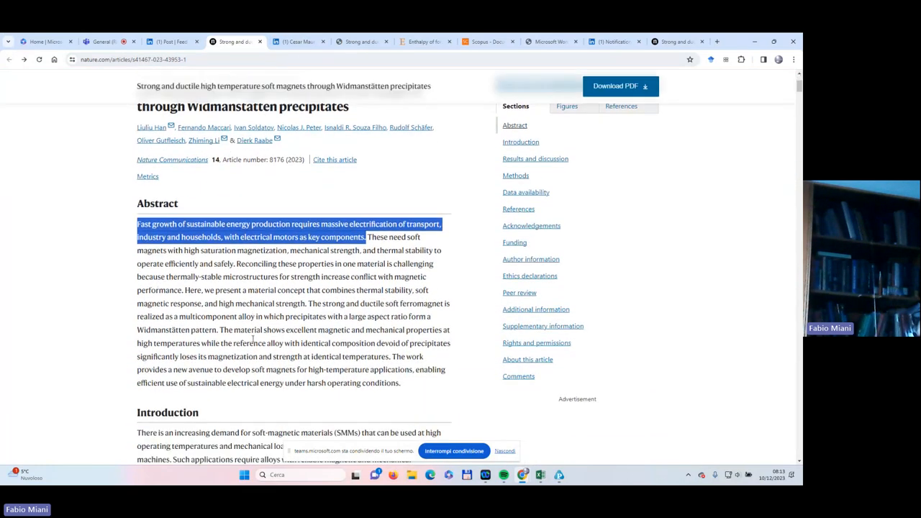
scroll(up, 3)
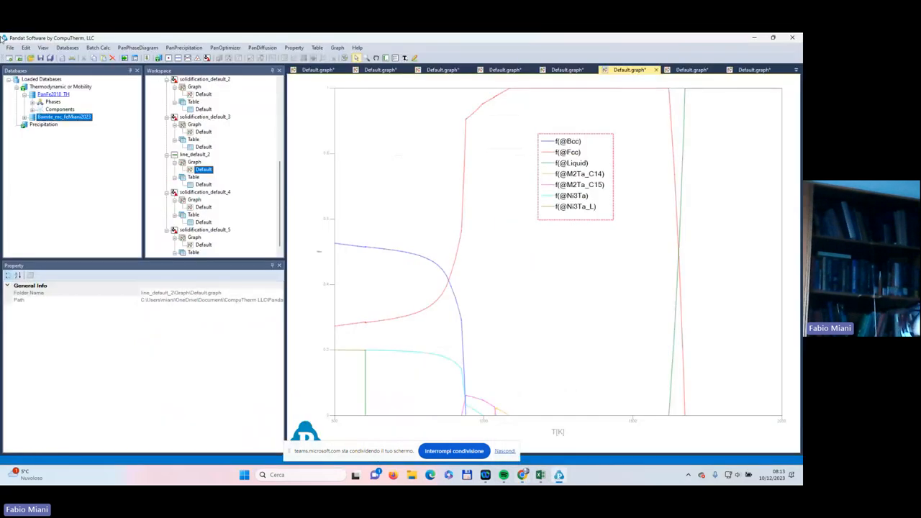
- Save the workspace with File > Save Current Workspace As
click(10, 47)
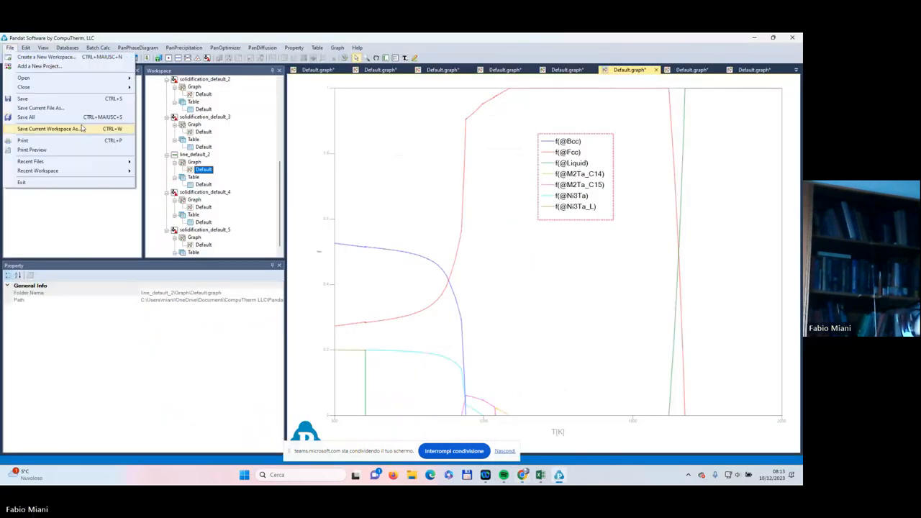
click(48, 129)
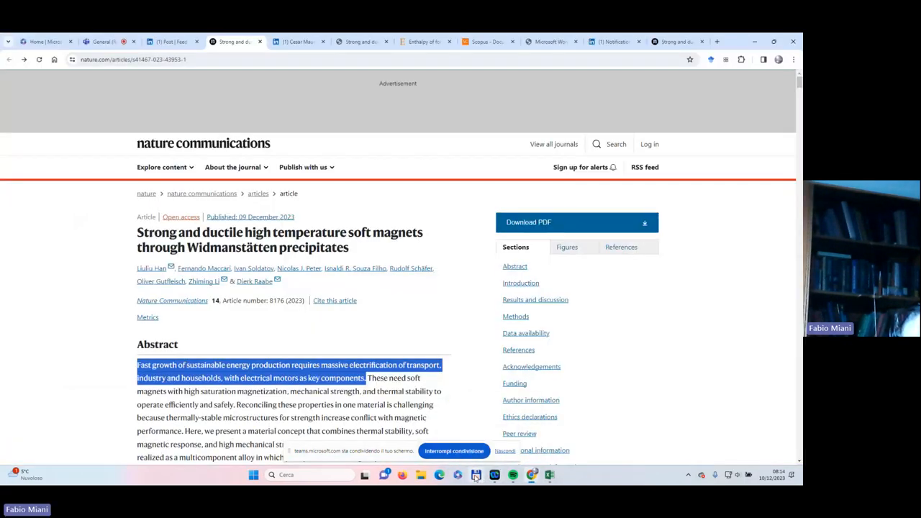
- Launch Total Commander, dismiss the unregistered notice, and sort Metallurgia24 by name
click(476, 474)
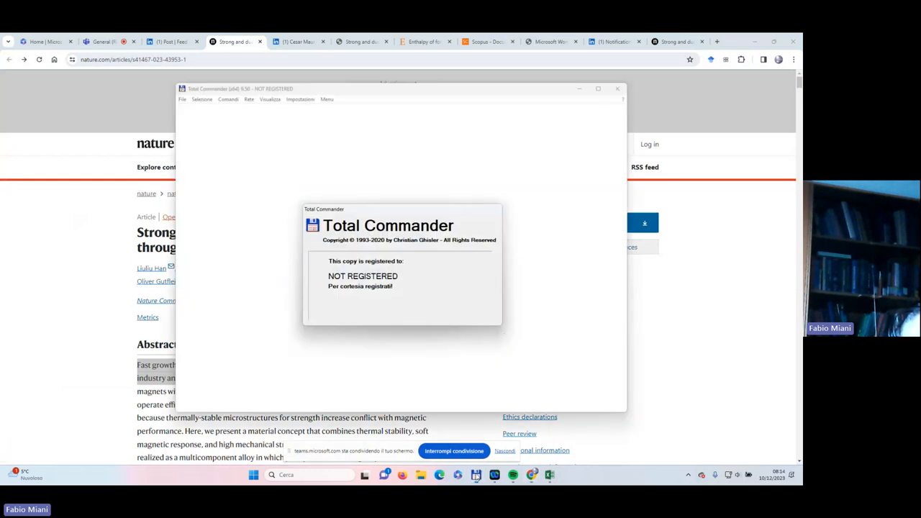
click(401, 302)
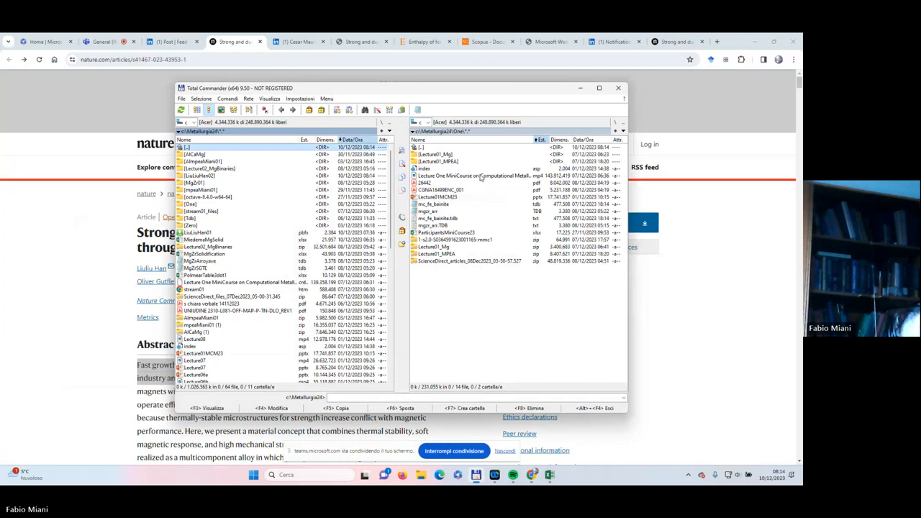
mouse_move(479, 177)
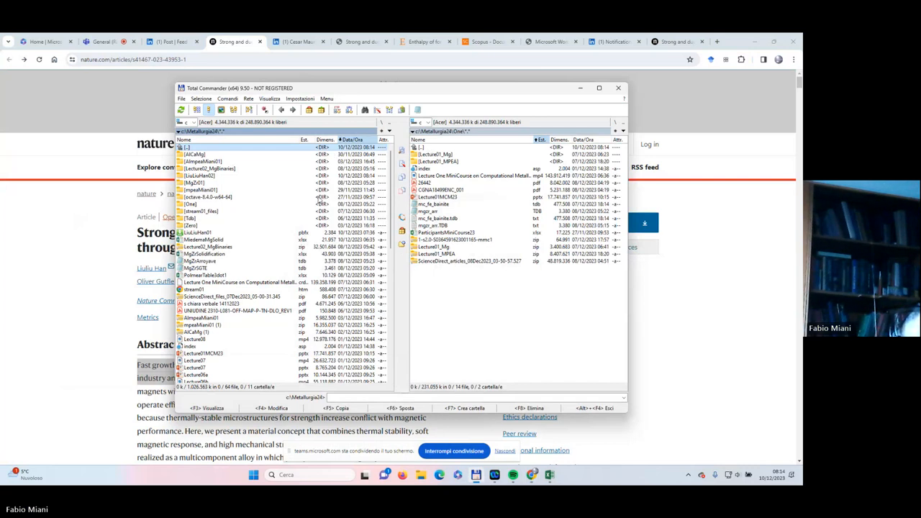
click(208, 232)
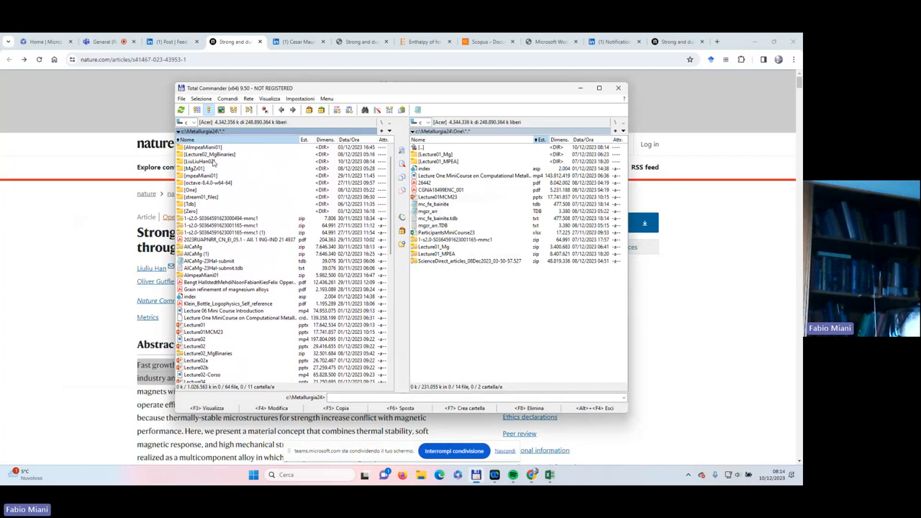
- Pack the LiuLiuHan02 folder into a zip archive in Metallurgia24\One
click(209, 161)
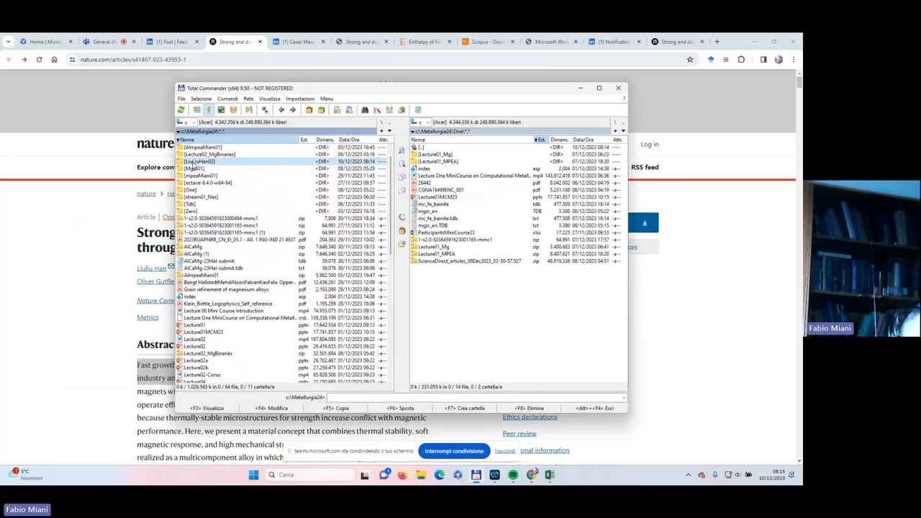
double_click(200, 161)
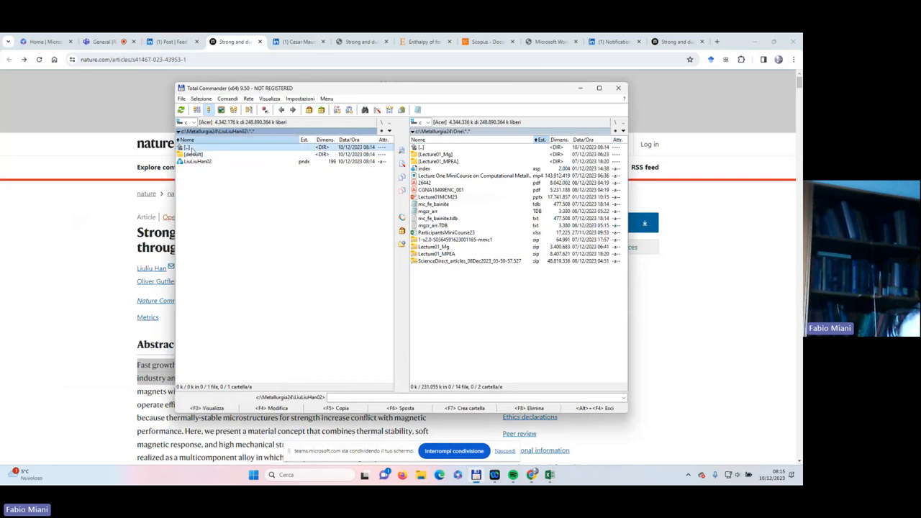
double_click(189, 148)
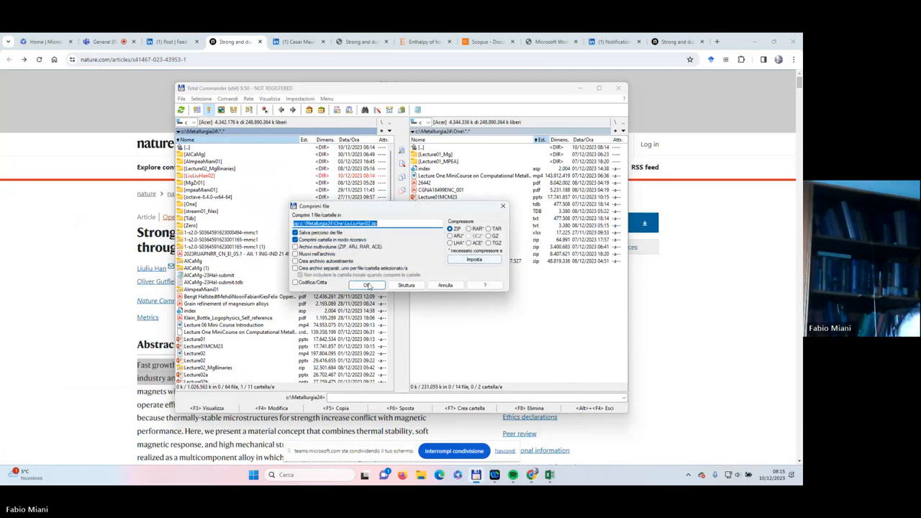
click(369, 285)
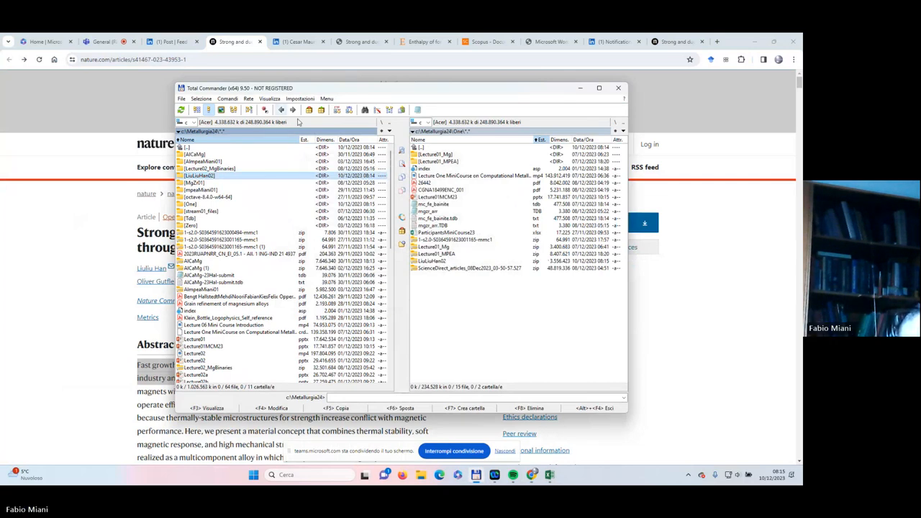
mouse_move(336, 109)
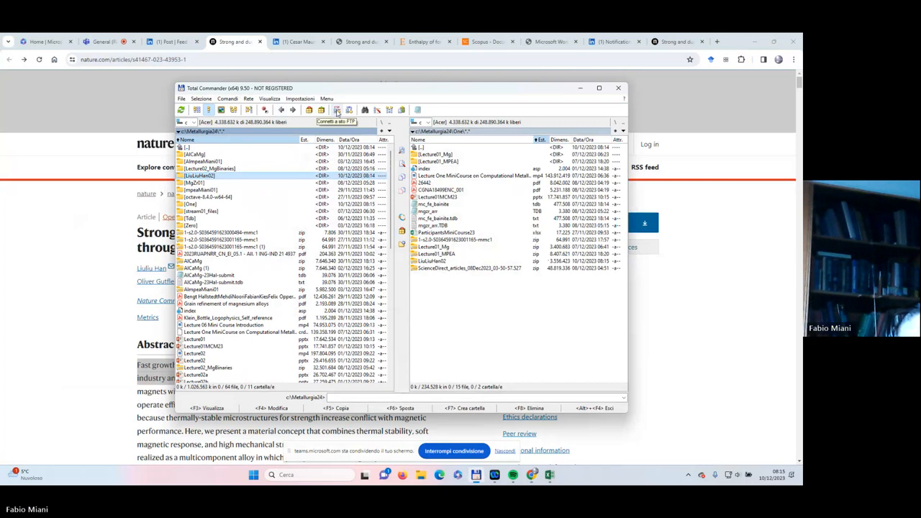
- Connect to FTP server Gotra2022 and create a Three folder inside MCM23
click(336, 110)
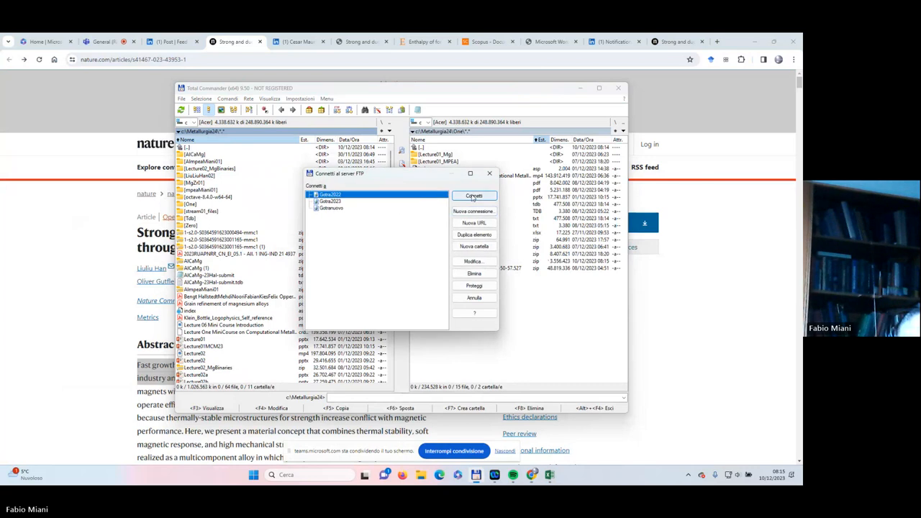
click(474, 195)
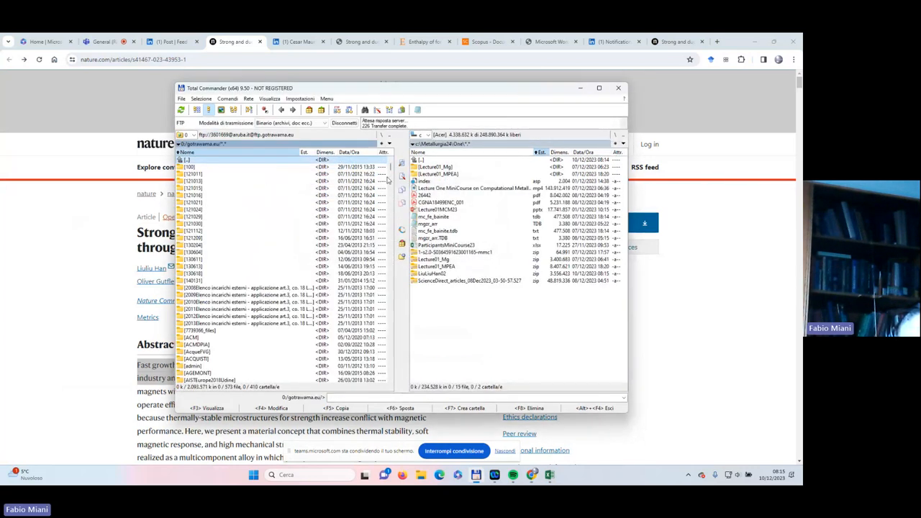
scroll(down, 3)
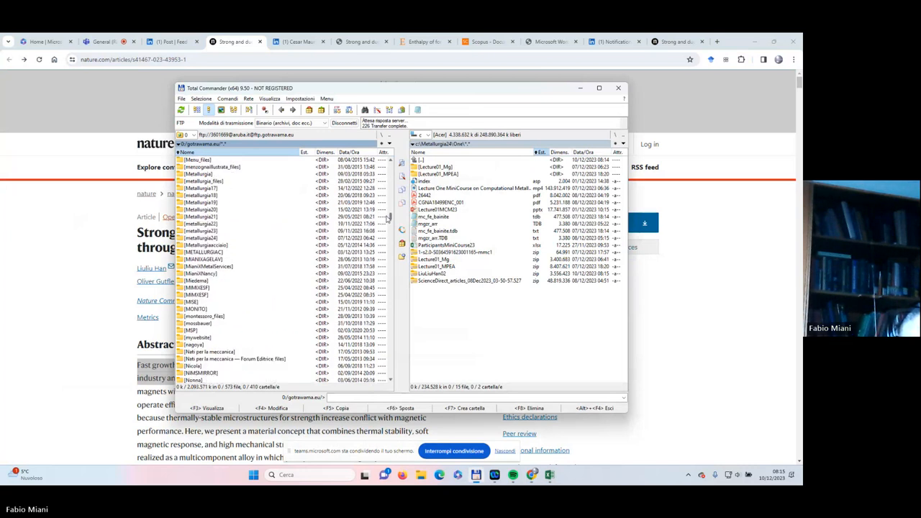
scroll(up, 3)
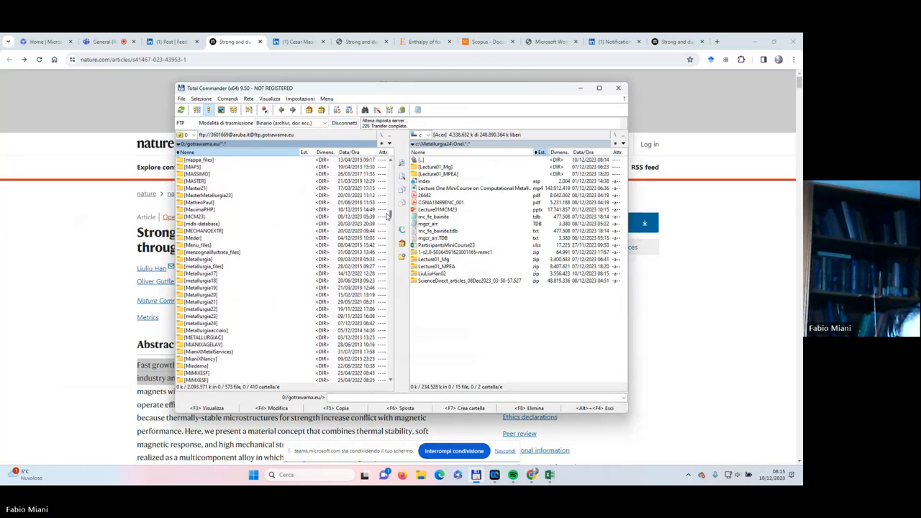
double_click(195, 216)
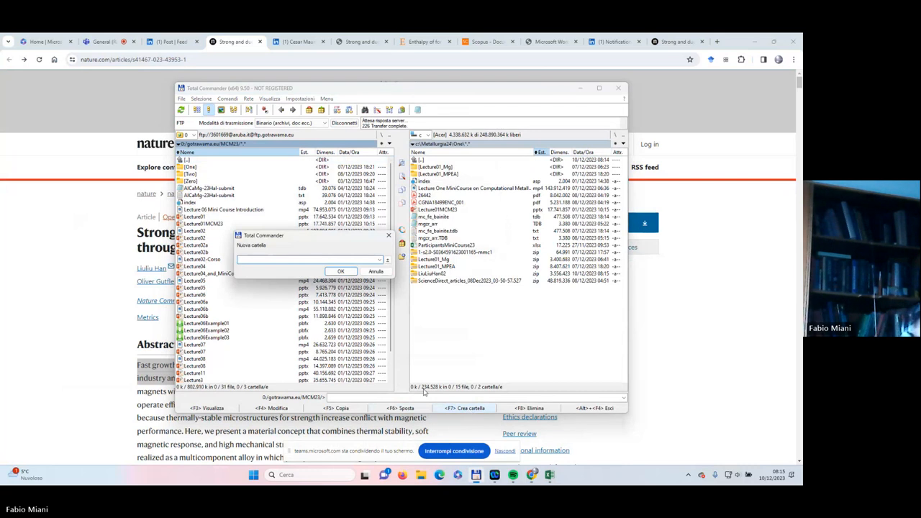
text(Three)
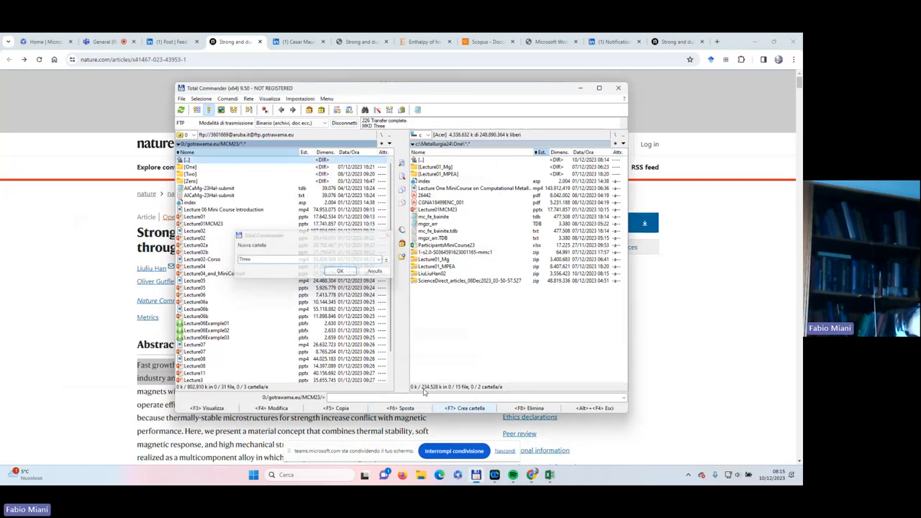
click(341, 271)
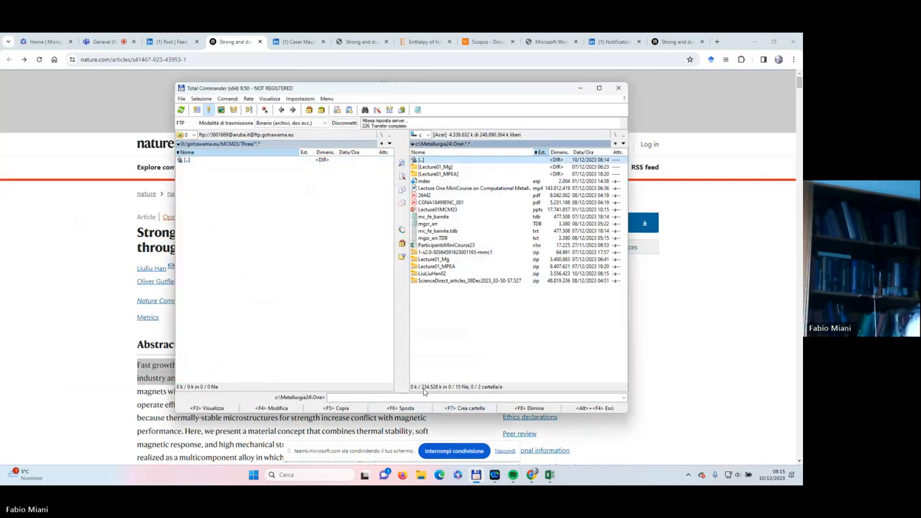
- Upload LiuLiuHan02.zip and index.asp from the local One folder into Three
click(475, 188)
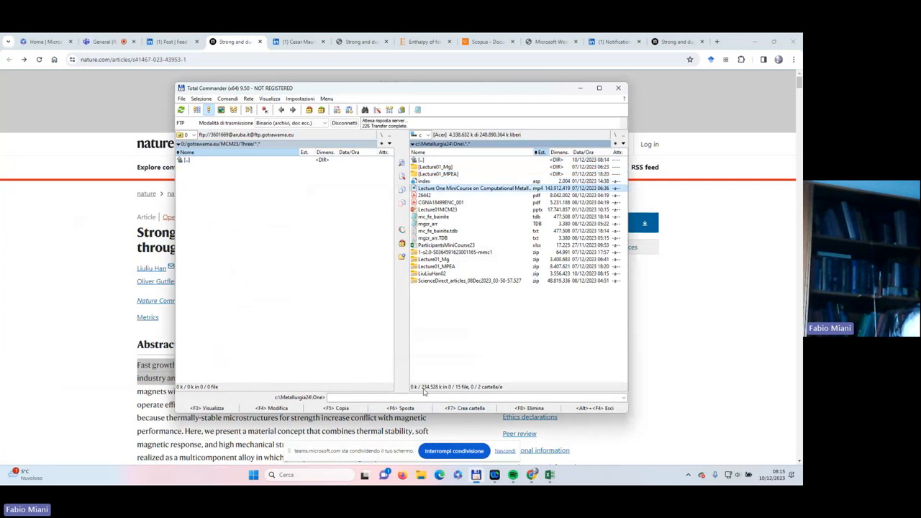
click(446, 274)
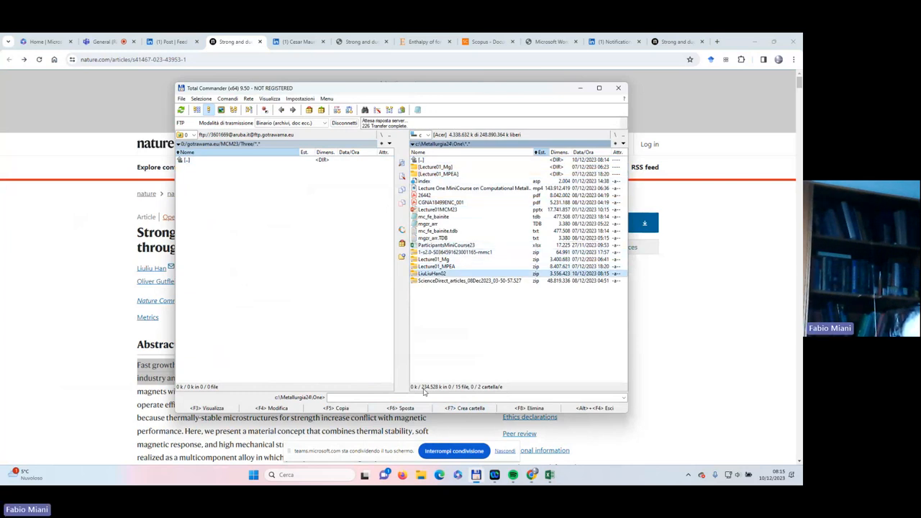
mouse_move(429, 366)
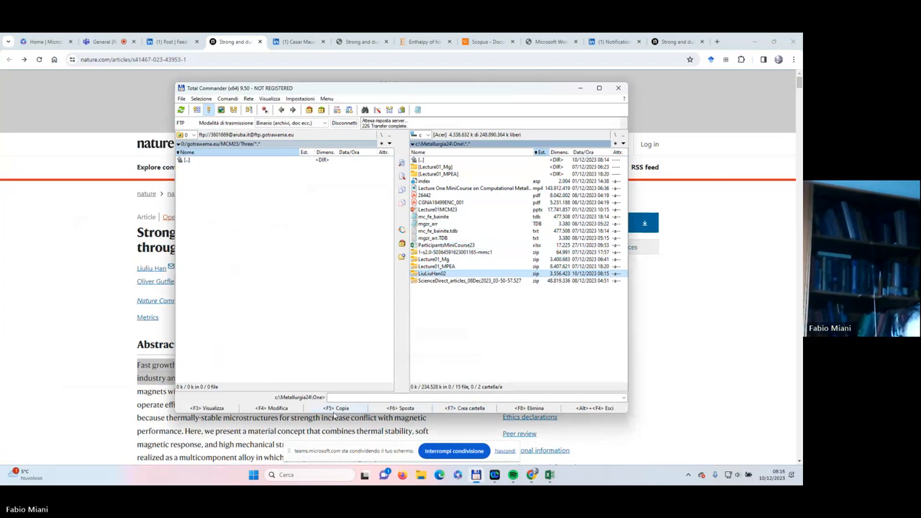
click(337, 408)
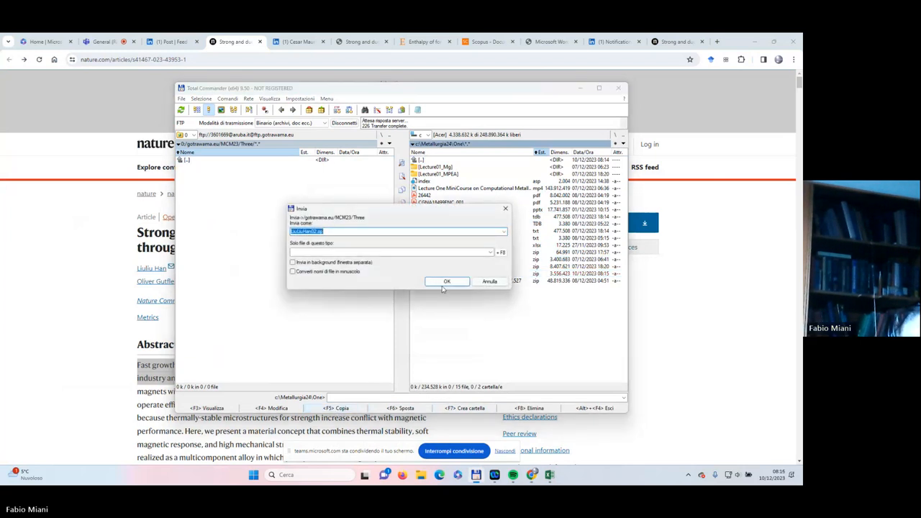
click(447, 281)
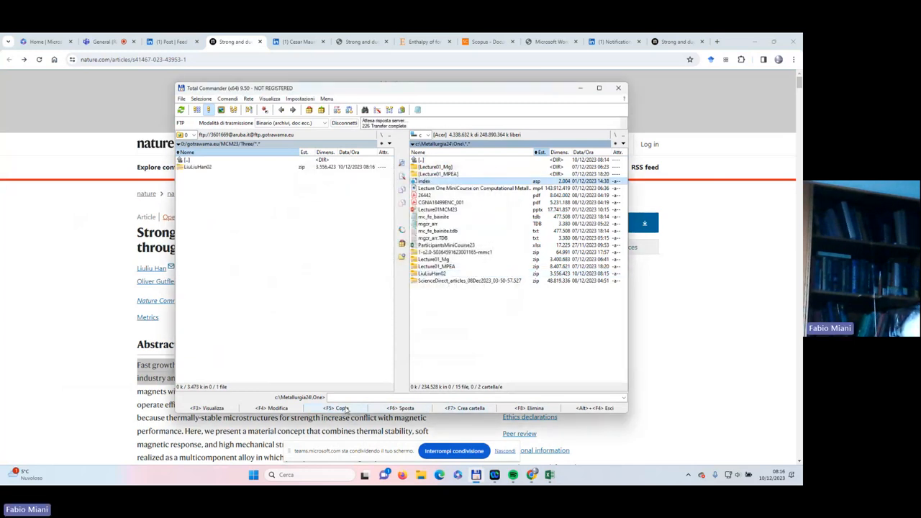
click(340, 408)
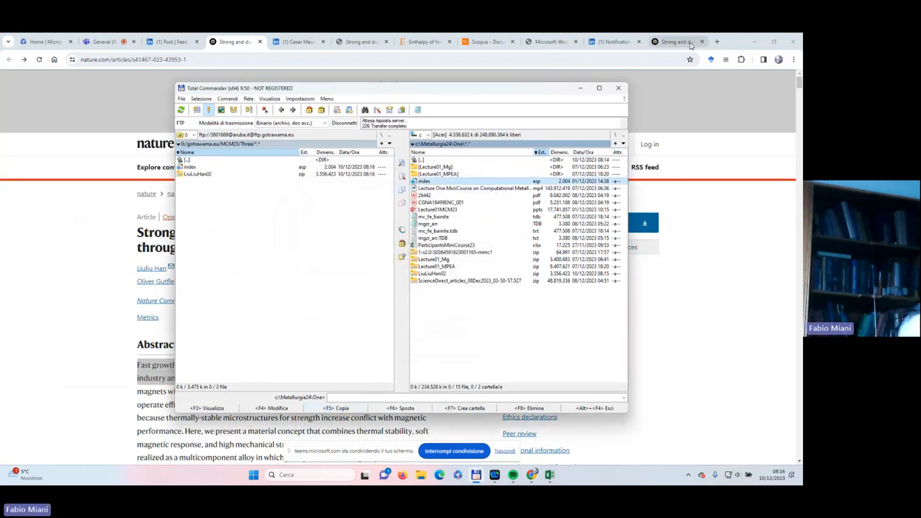
click(717, 41)
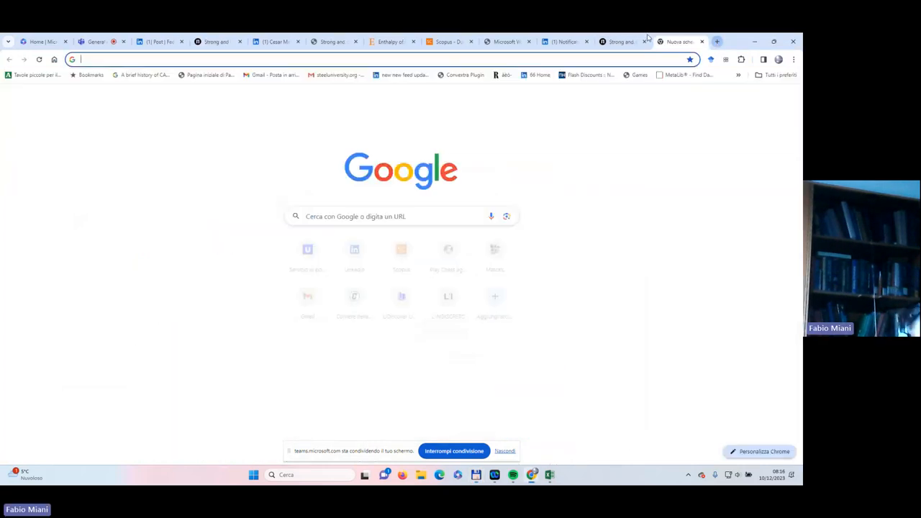
text(www.gotrawama.eu/mcm23/zero/)
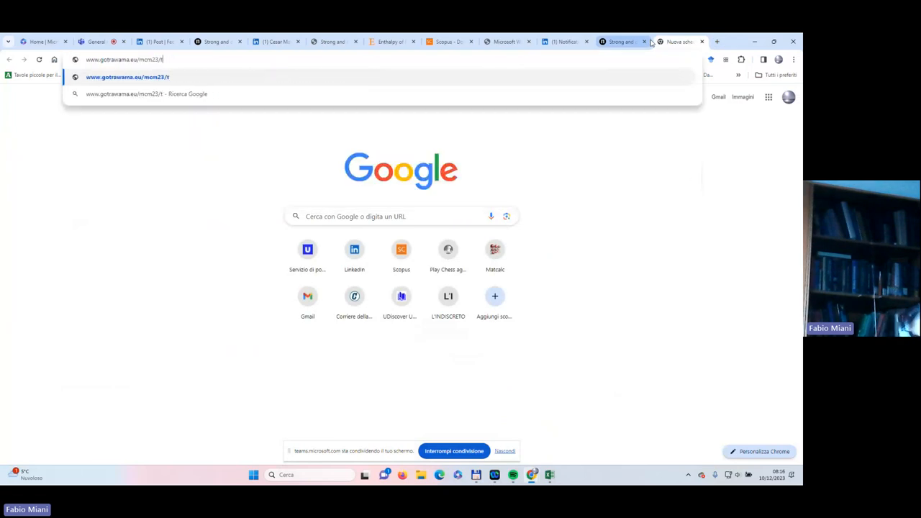
text(hree/)
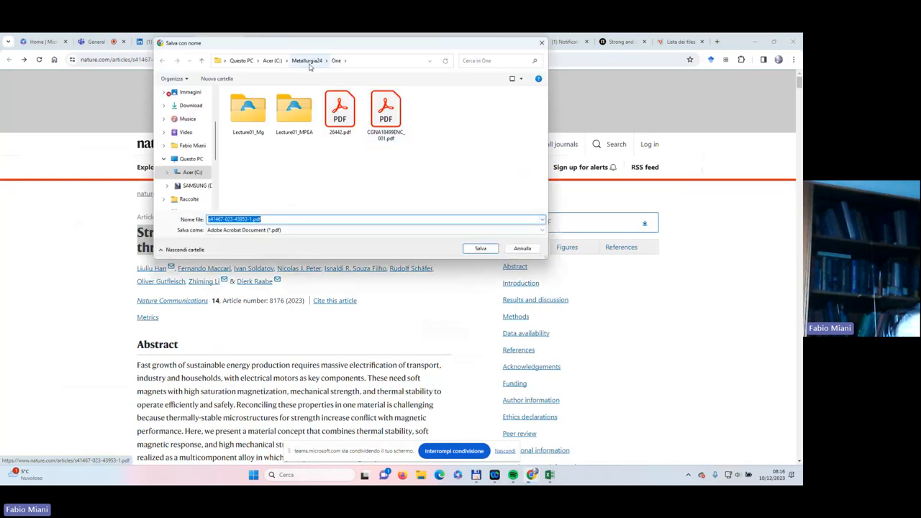
- Save the PDF to Metallurgia24 as 'Strong and ductile high temperature soft magnets through Widmanstätten precipitates'
click(307, 60)
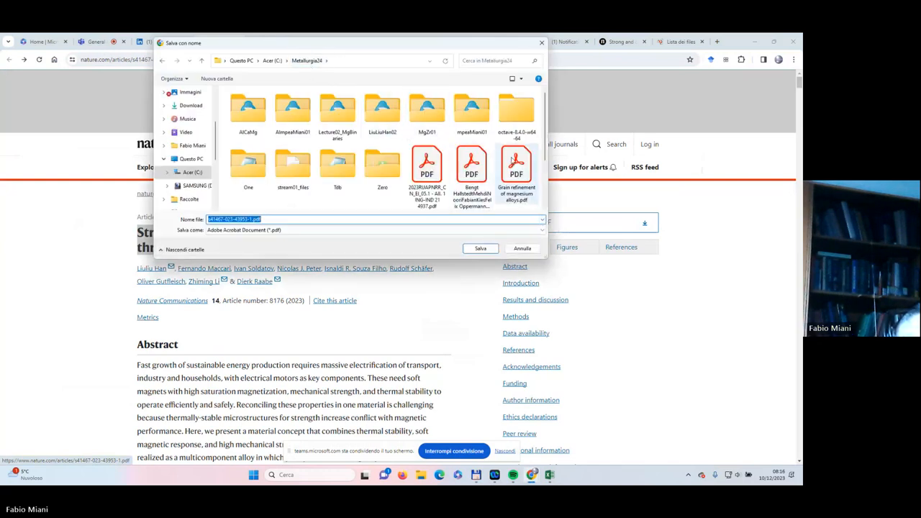
text(Strong and ductile high temperature soft magnets through Widmanstätten precipitates)
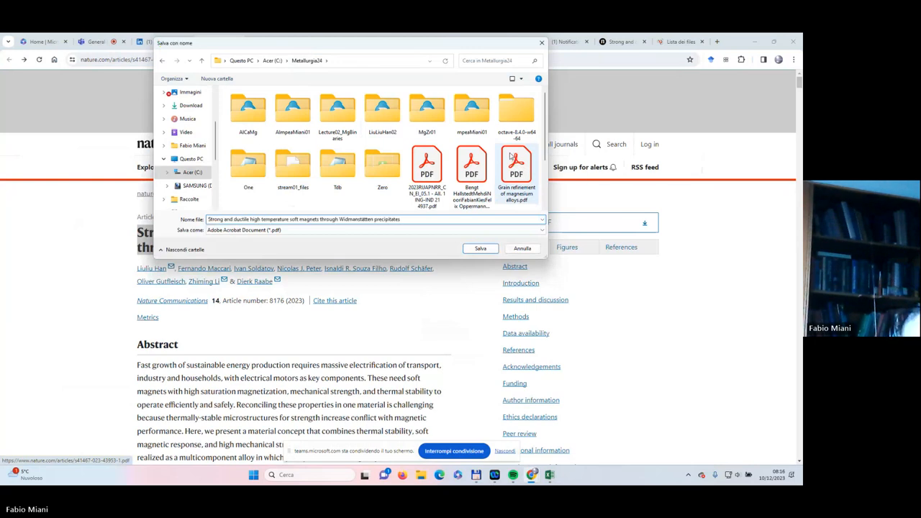
click(480, 249)
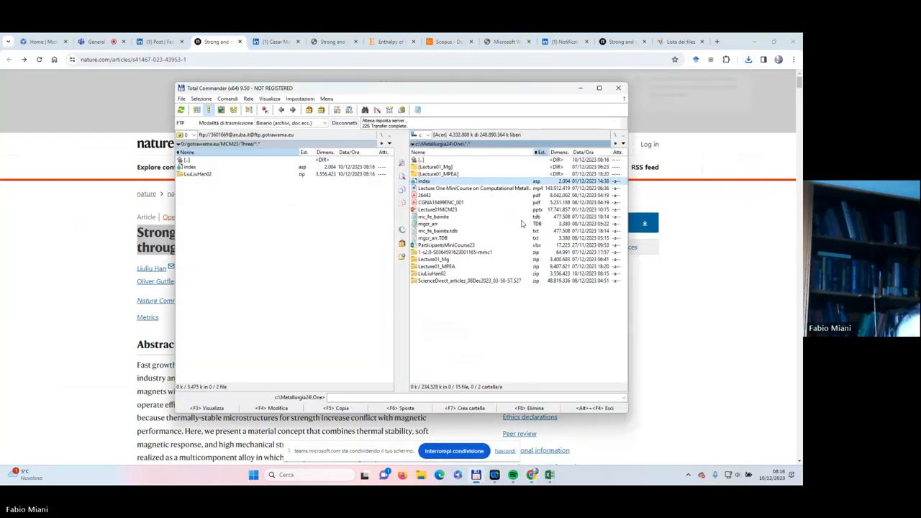
mouse_move(506, 234)
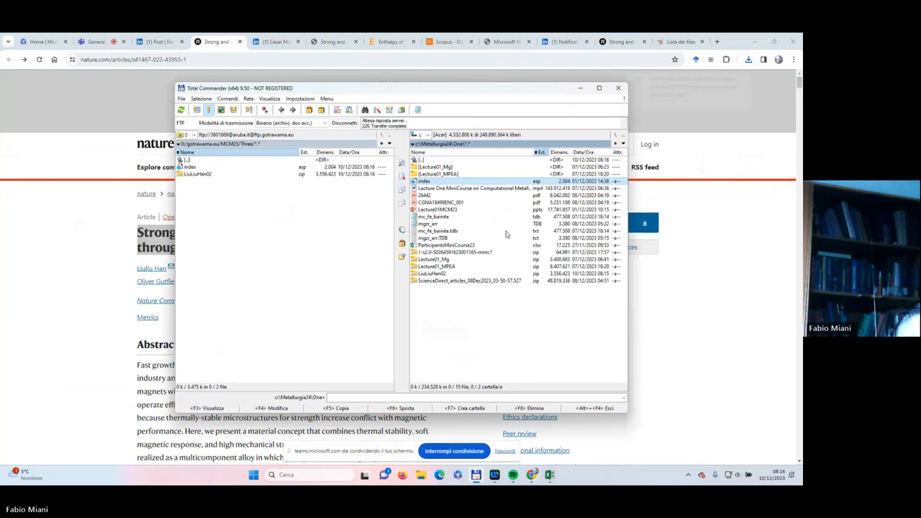
- Sort Metallurgia24 by date and upload the saved paper PDF to /MCM23/Three
double_click(421, 160)
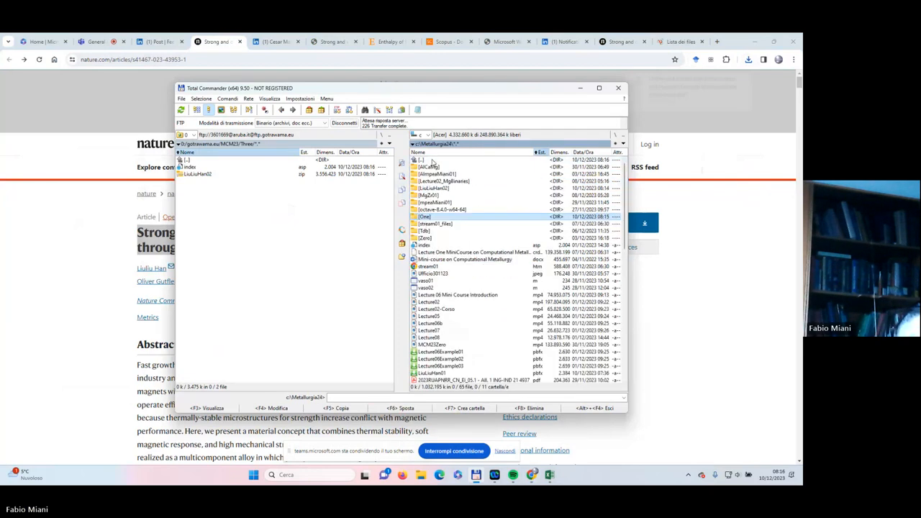
click(583, 151)
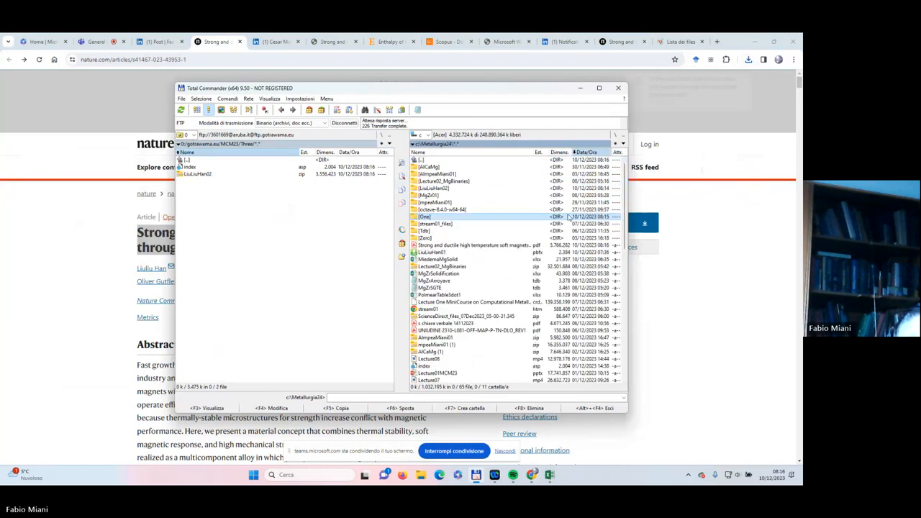
click(475, 244)
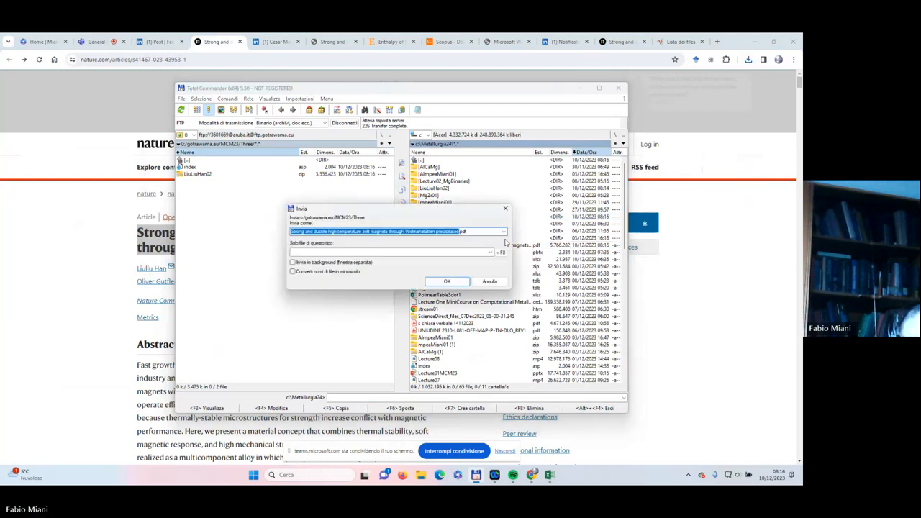
click(446, 281)
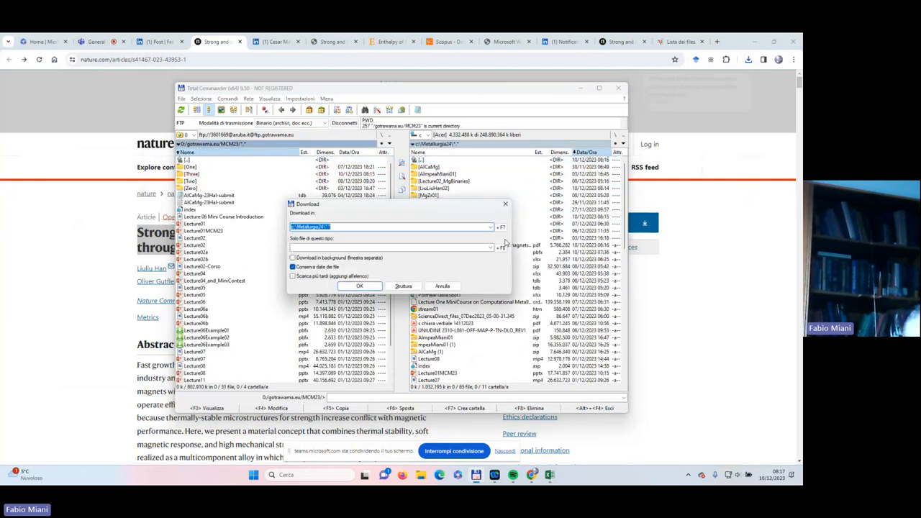
click(359, 286)
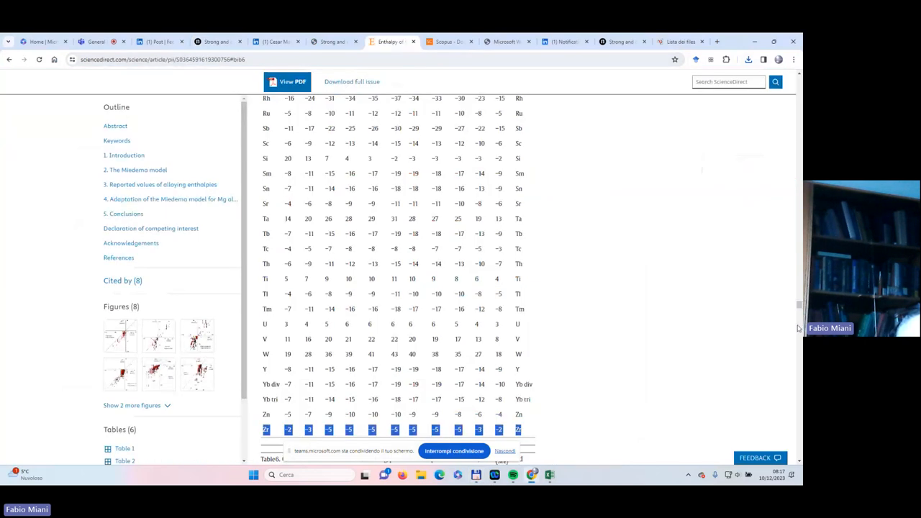
- Highlight 'Miedema-model calculations' in the title and reveal the author affiliations and dates
scroll(down, 3)
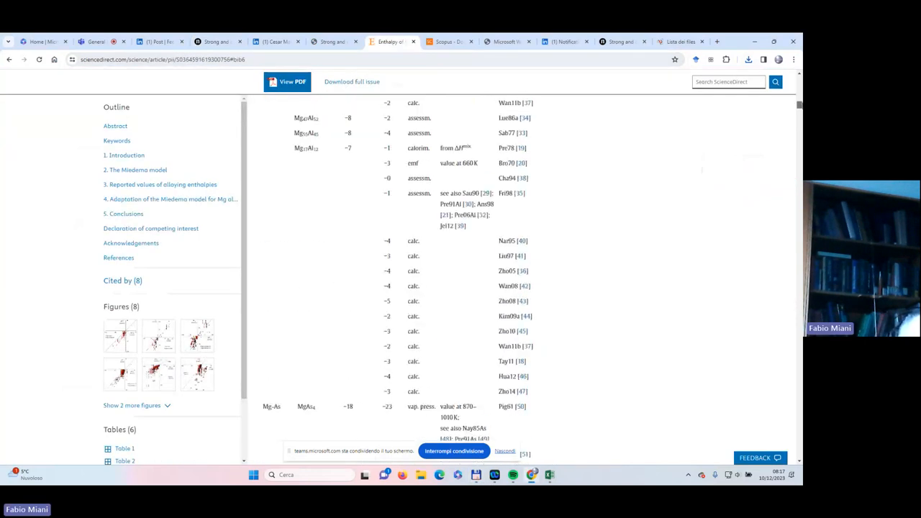
scroll(up, 3)
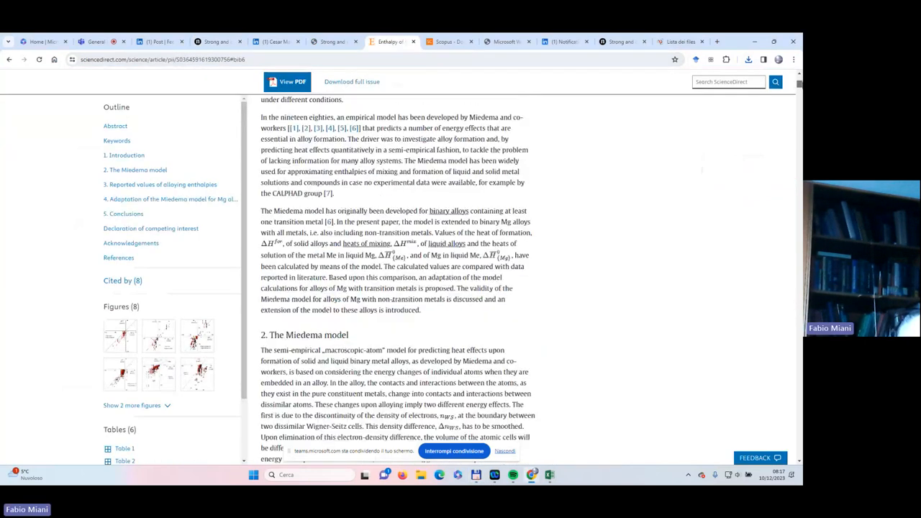
scroll(up, 3)
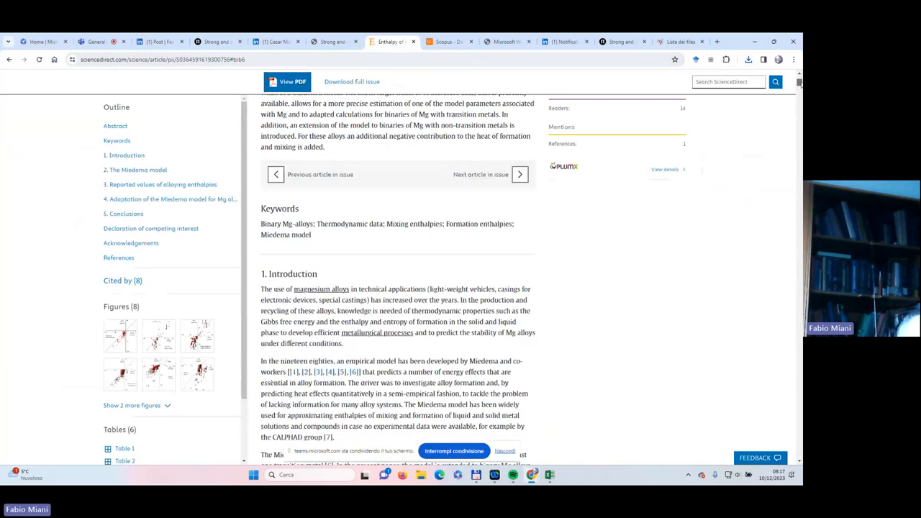
scroll(up, 3)
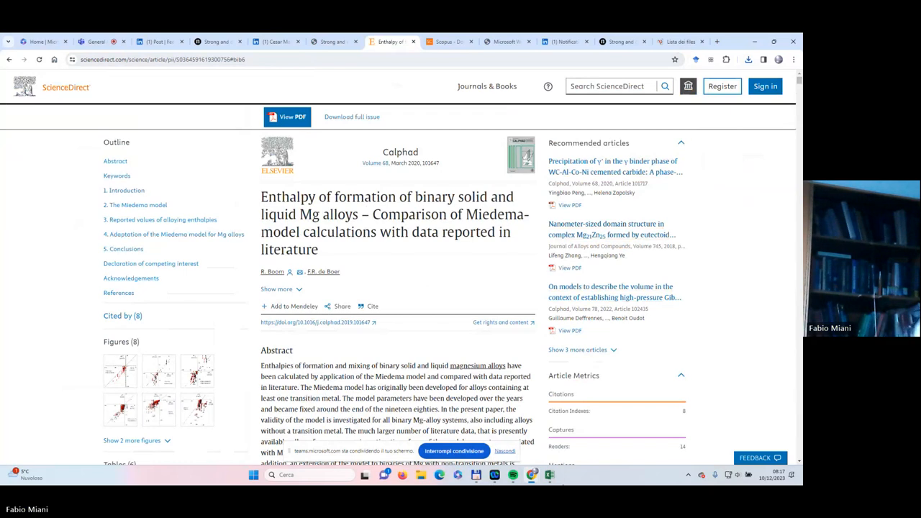
mouse_move(653, 400)
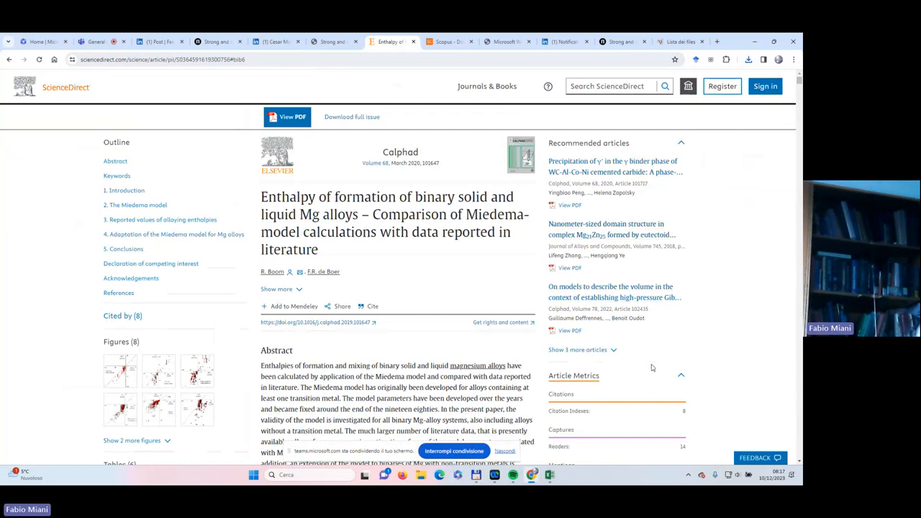
mouse_move(608, 256)
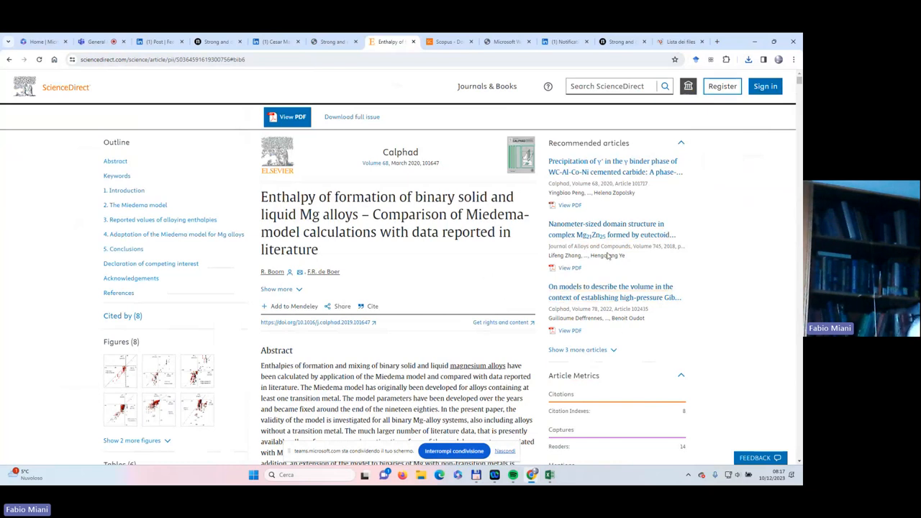
mouse_move(789, 174)
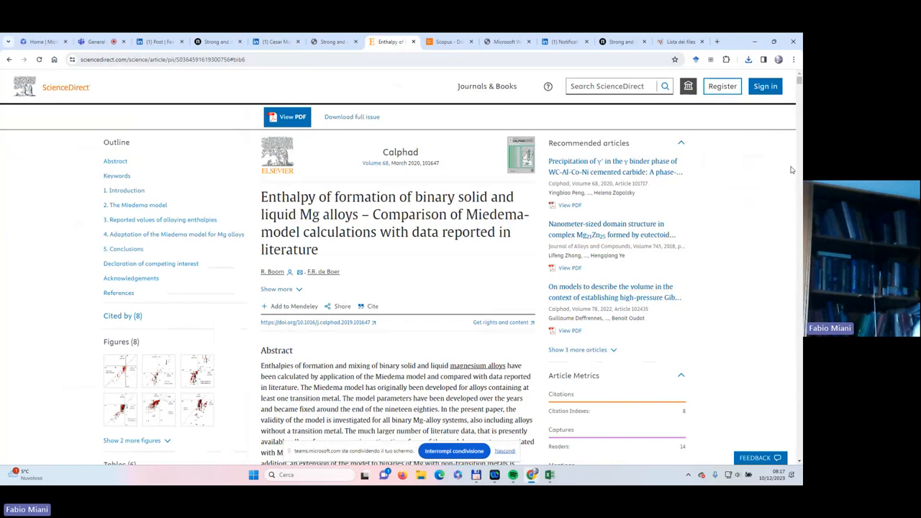
mouse_move(785, 131)
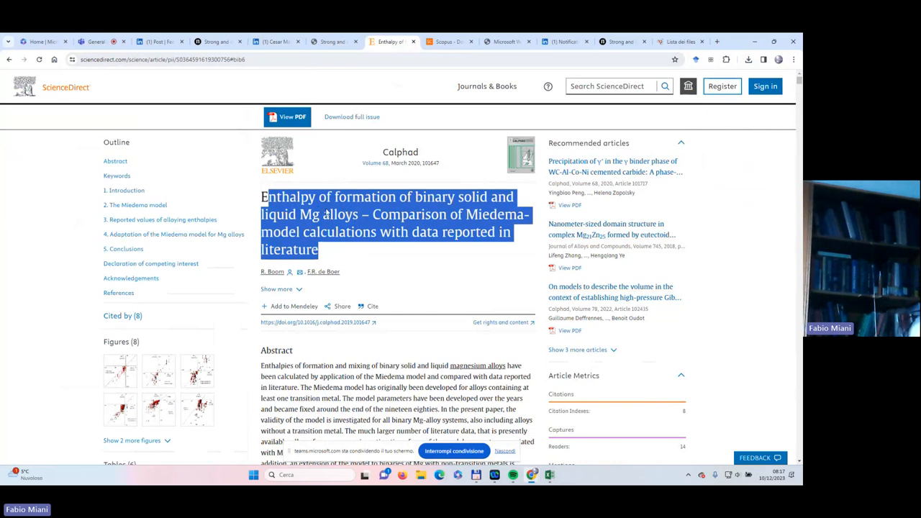
mouse_move(430, 256)
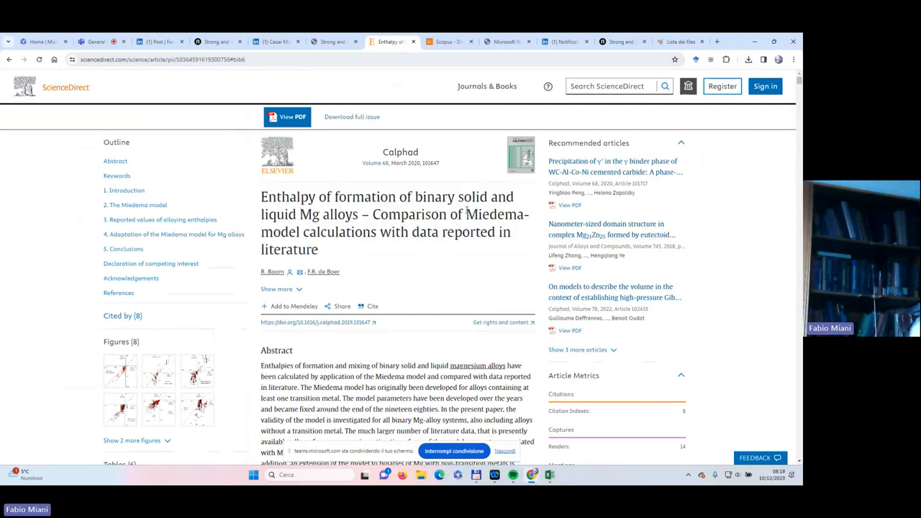
drag(468, 215, 375, 232)
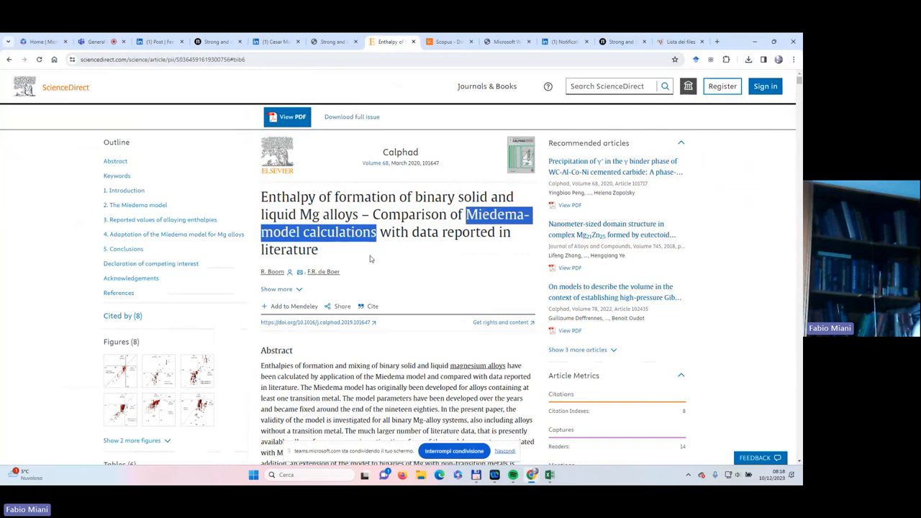
click(277, 289)
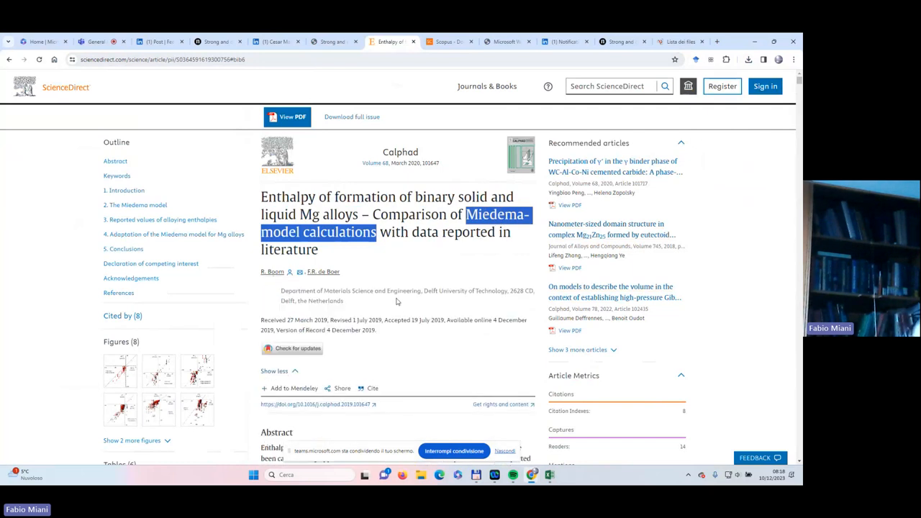
mouse_move(274, 272)
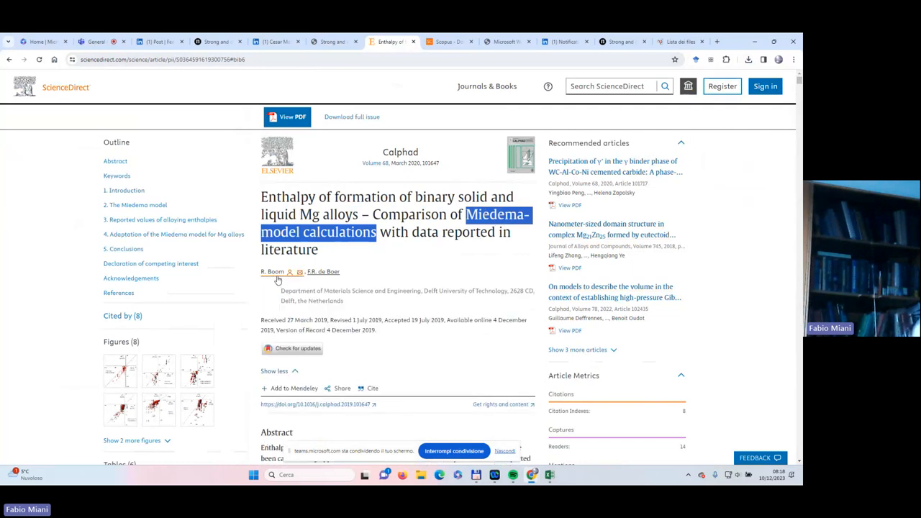
mouse_move(403, 268)
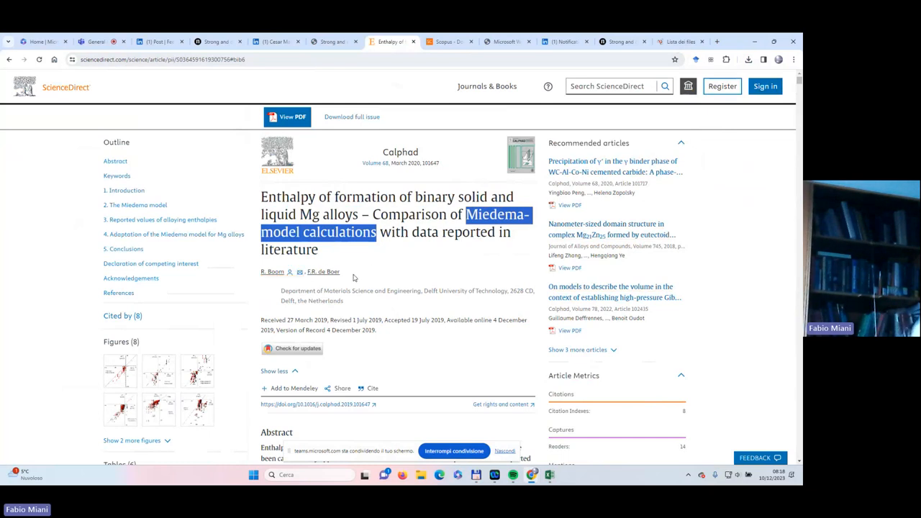
mouse_move(419, 268)
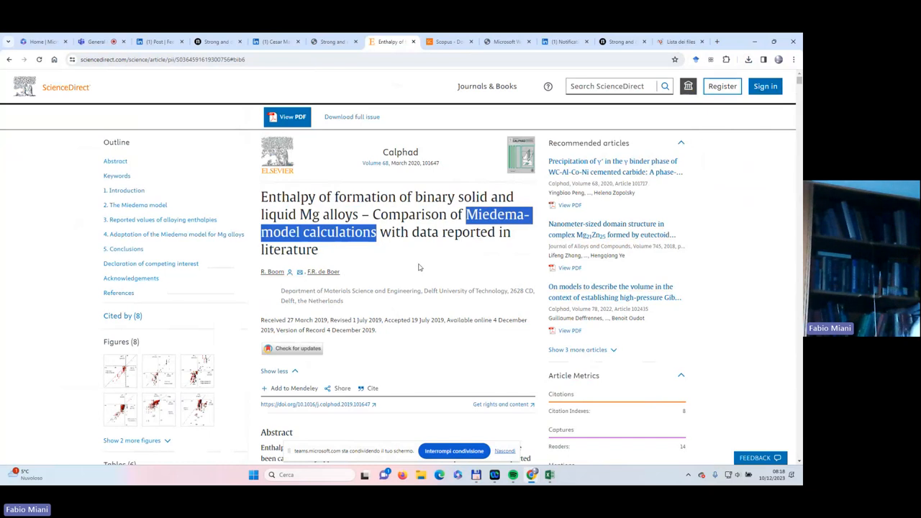
mouse_move(461, 254)
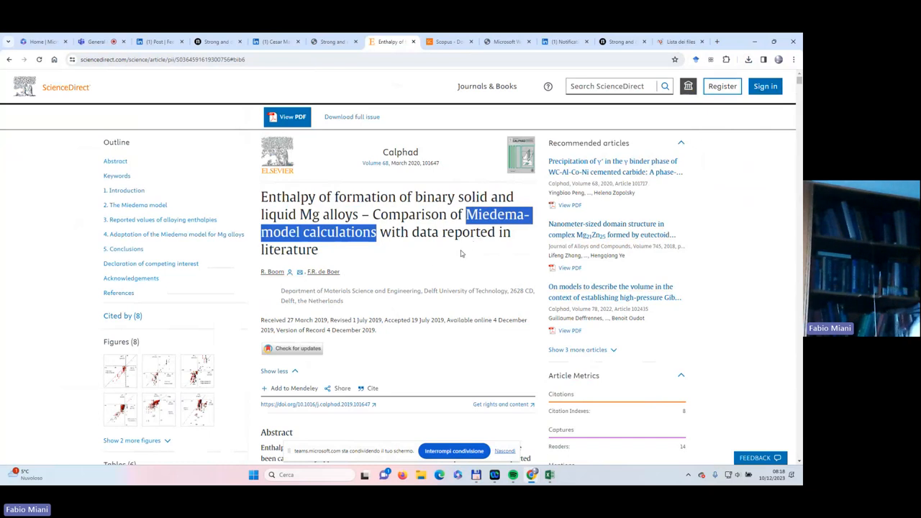
mouse_move(455, 329)
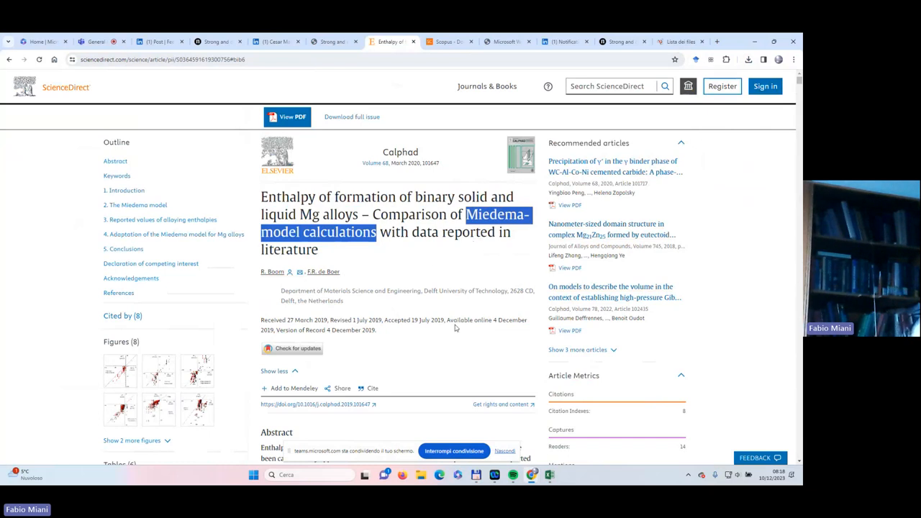
- Scroll past the Miedema model equations into Table 1's parameter values, beyond Lu
scroll(down, 3)
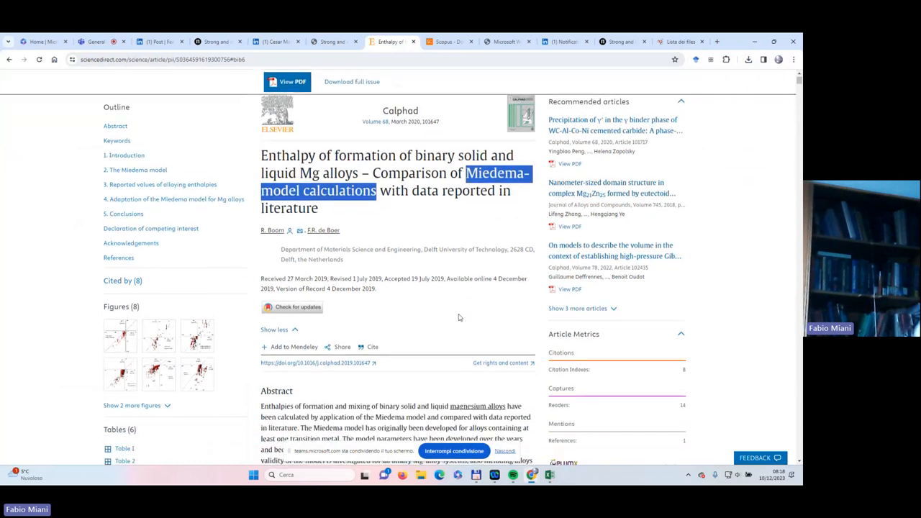
scroll(down, 3)
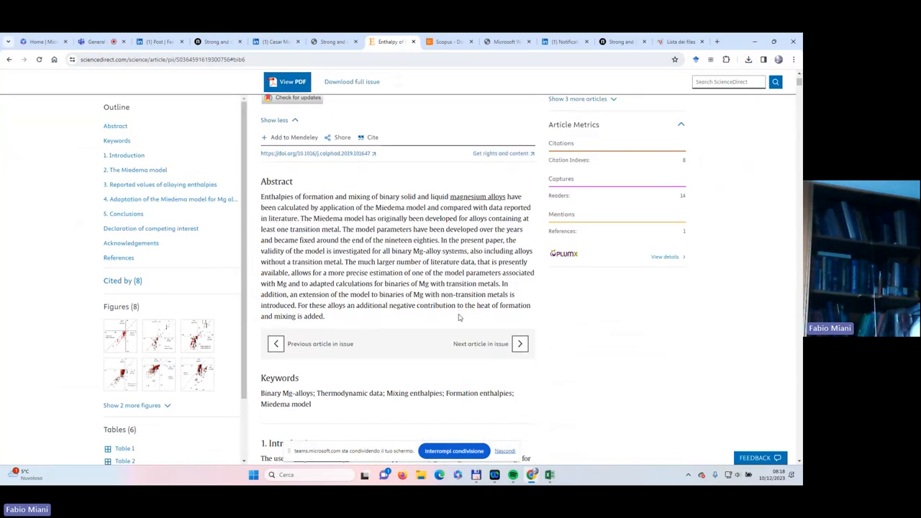
mouse_move(435, 330)
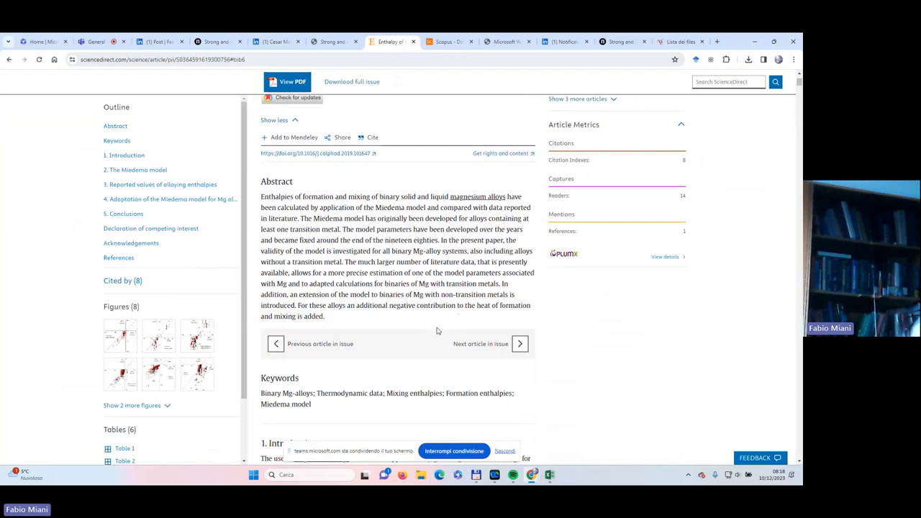
mouse_move(448, 317)
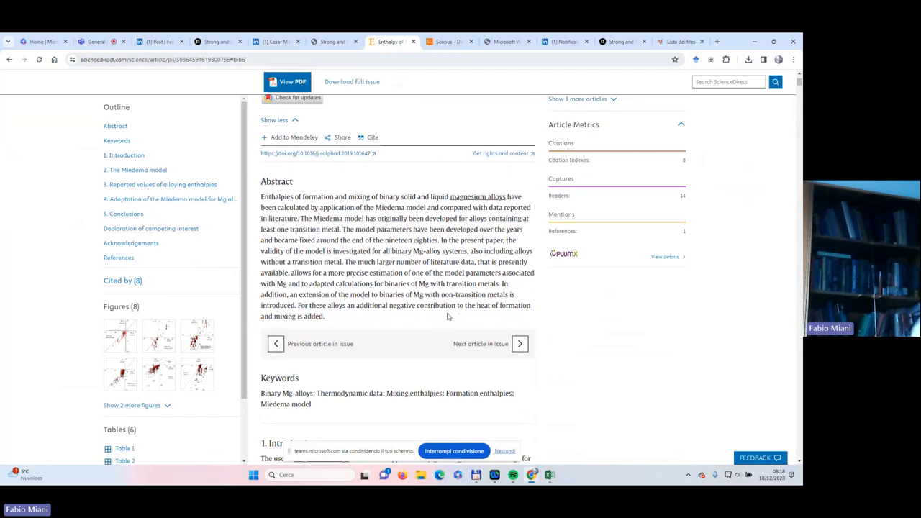
scroll(down, 3)
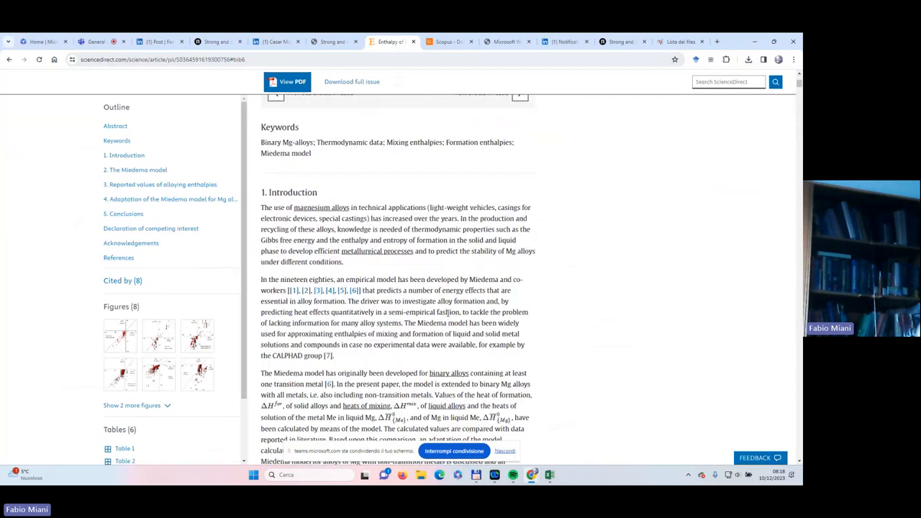
mouse_move(398, 317)
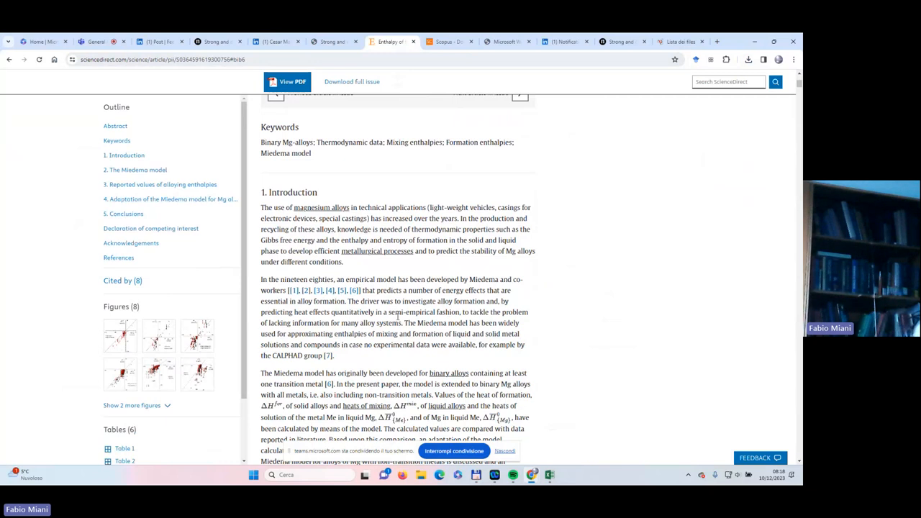
mouse_move(689, 321)
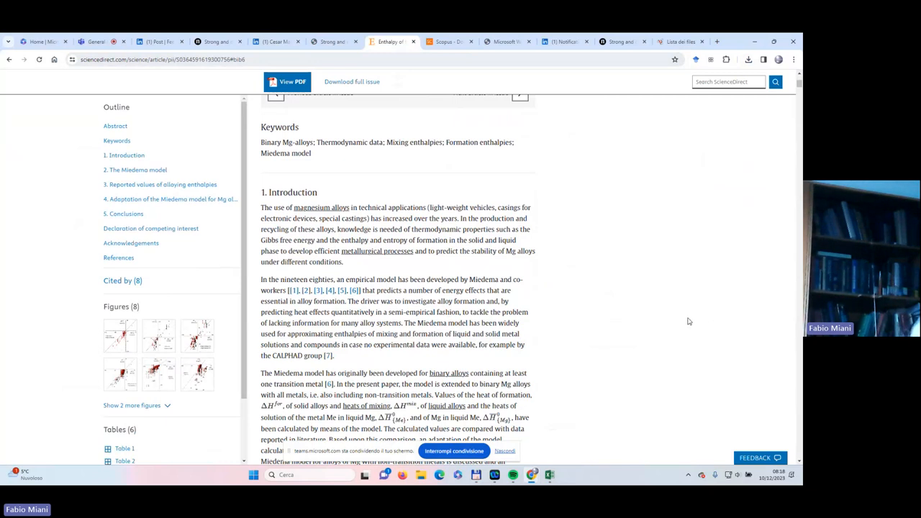
scroll(down, 3)
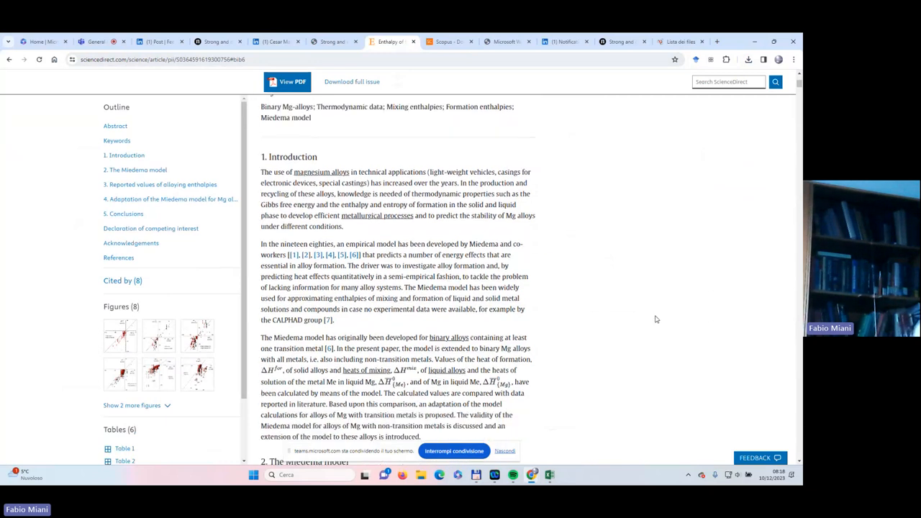
scroll(down, 3)
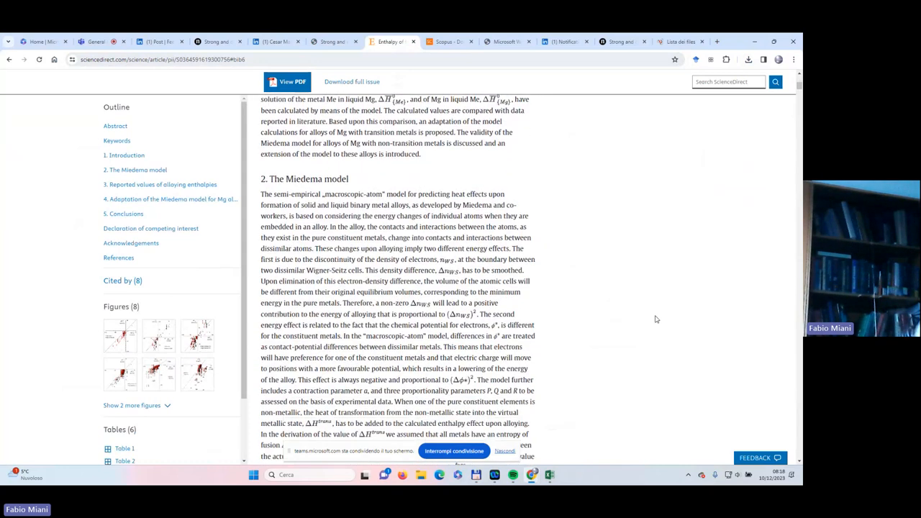
scroll(down, 3)
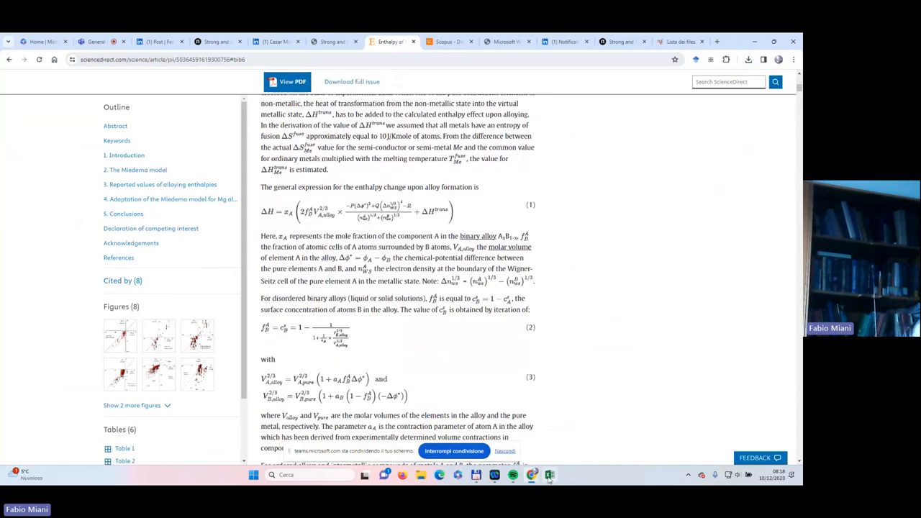
scroll(down, 3)
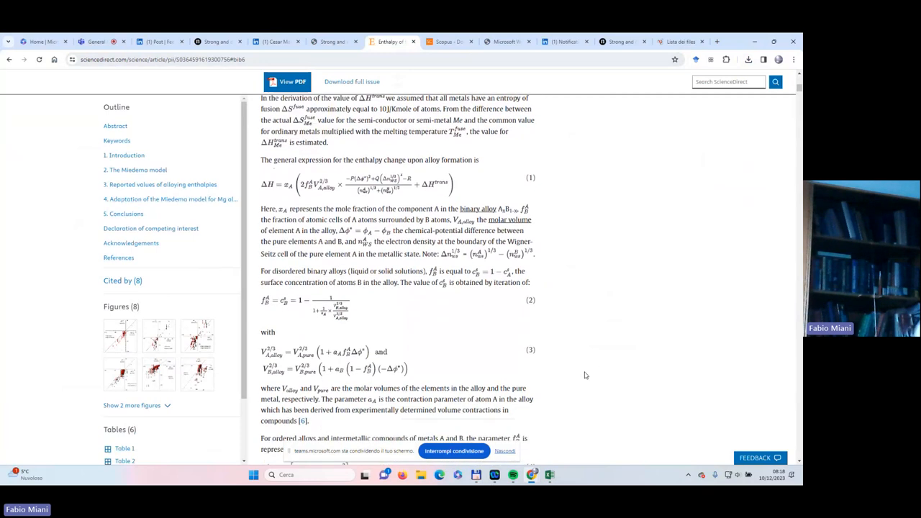
scroll(down, 3)
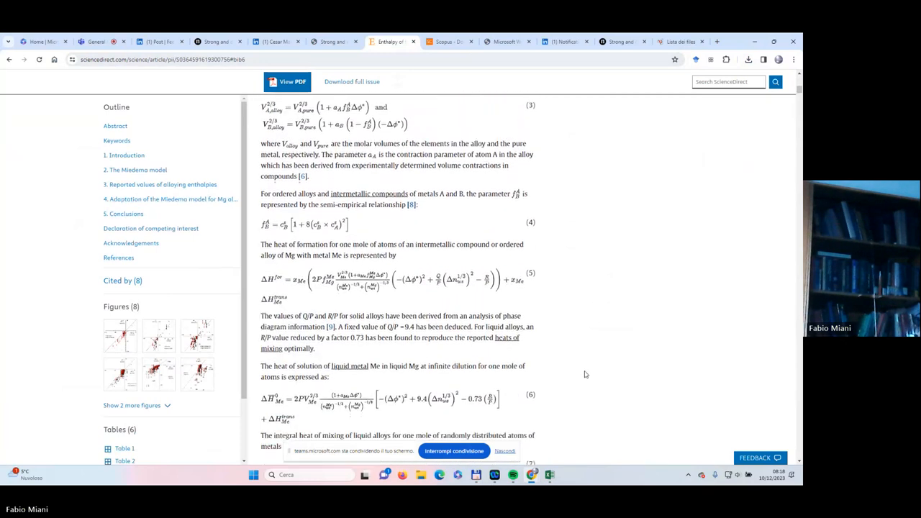
scroll(down, 3)
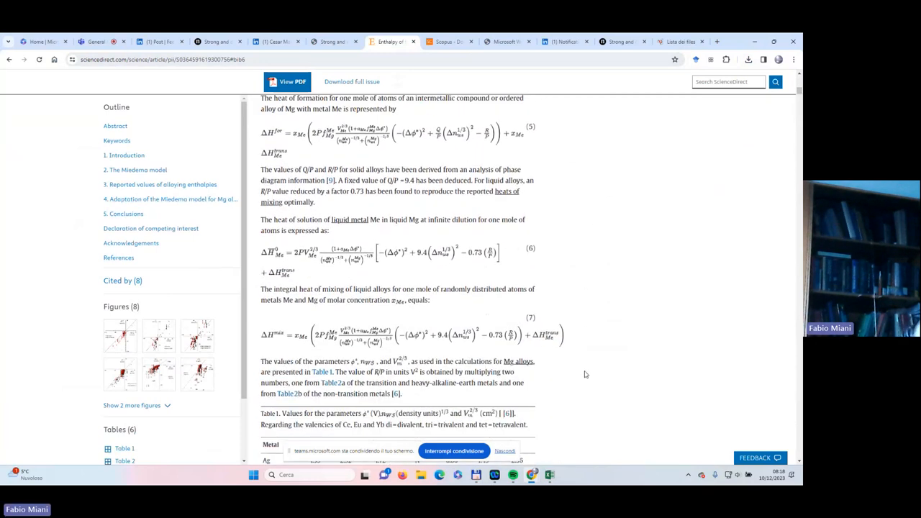
mouse_move(622, 364)
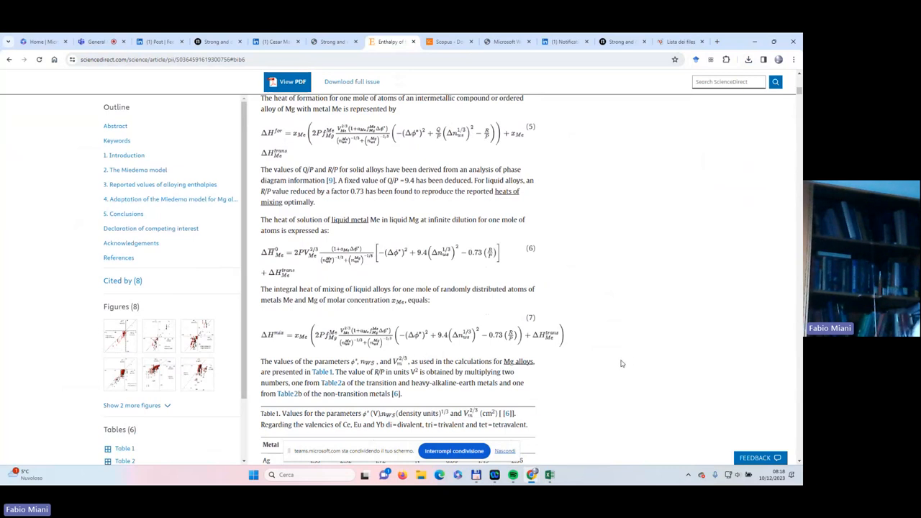
scroll(down, 3)
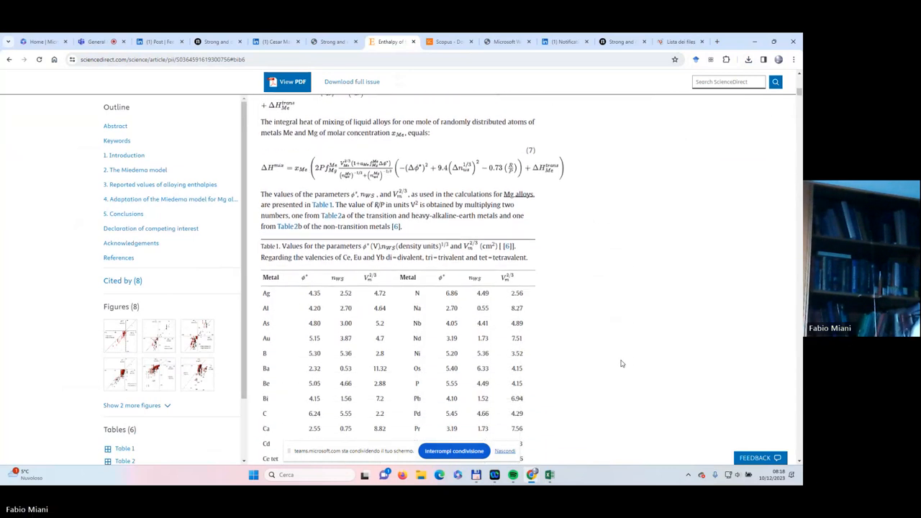
scroll(down, 3)
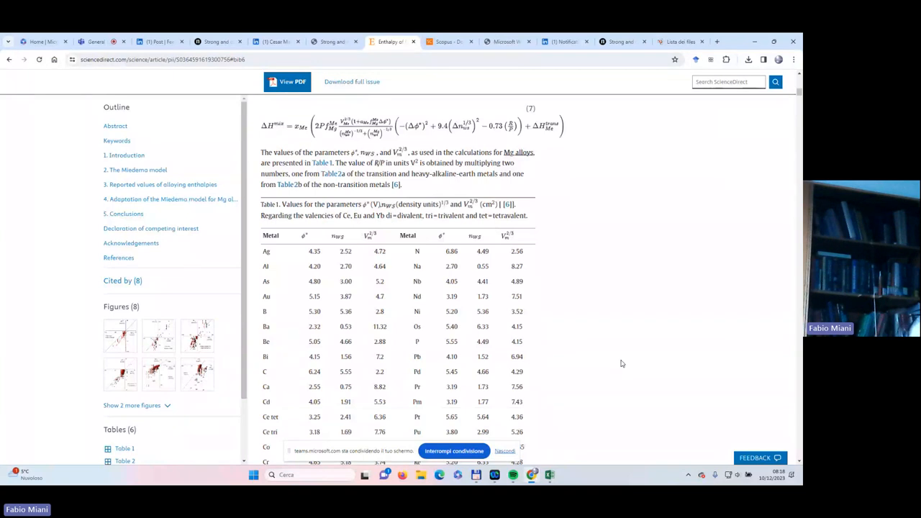
scroll(down, 3)
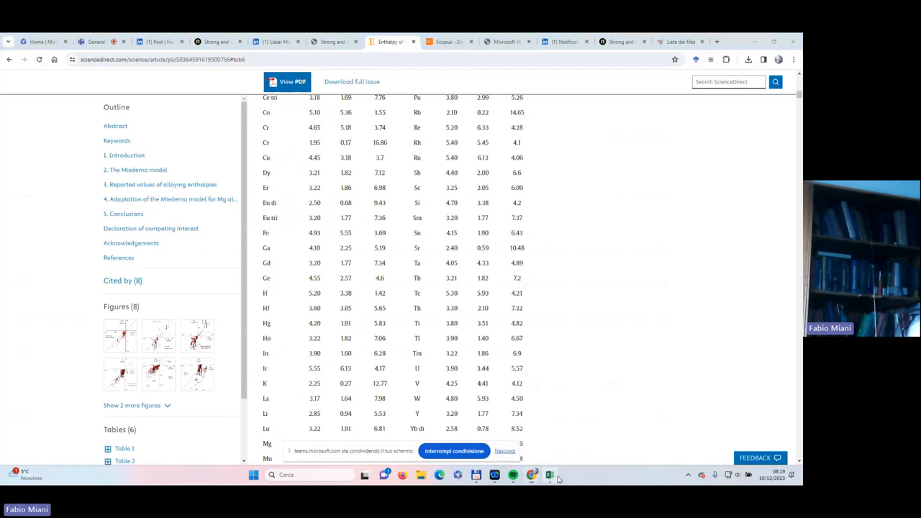
click(549, 474)
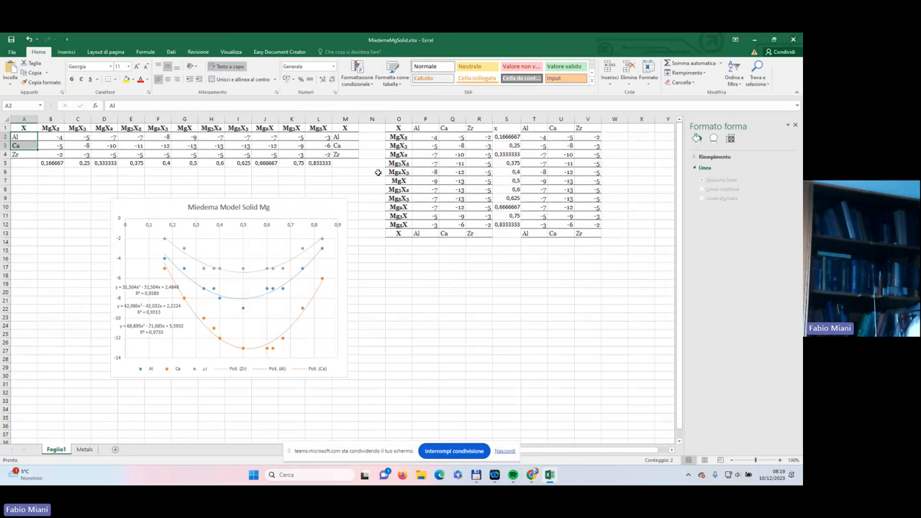
mouse_move(546, 299)
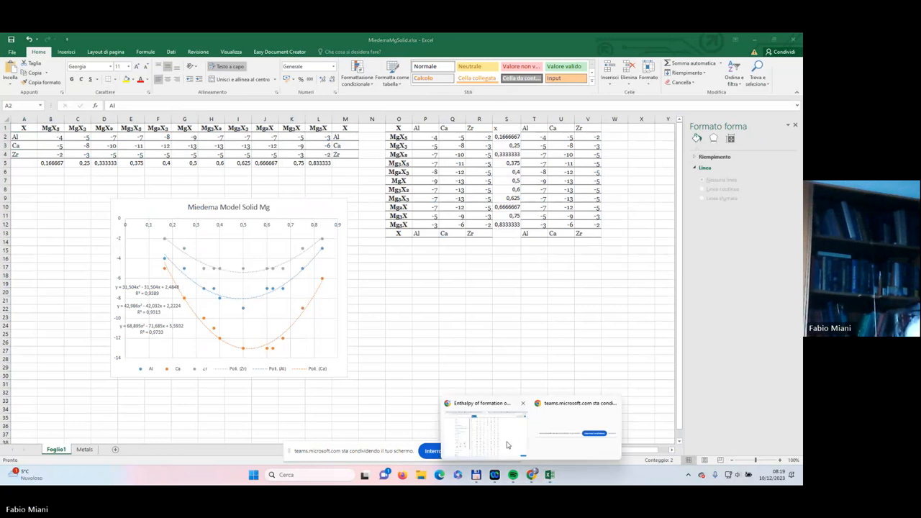
click(482, 424)
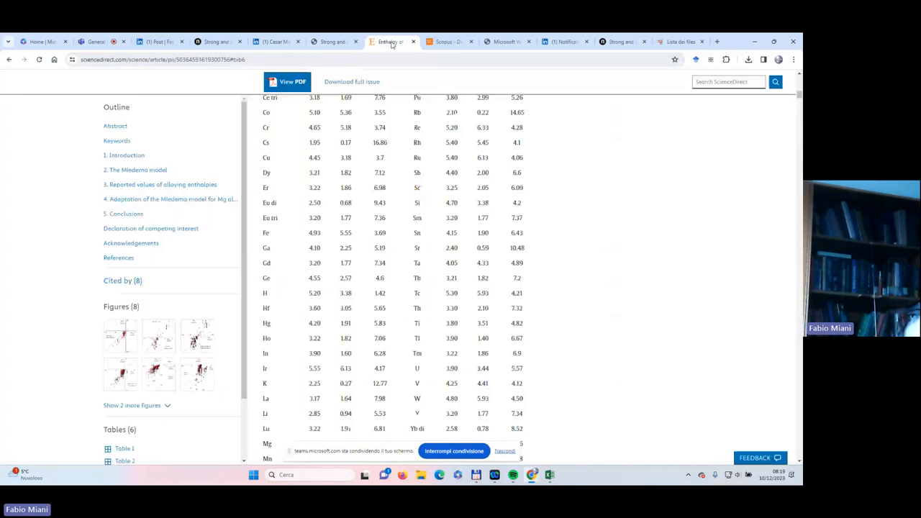
scroll(up, 3)
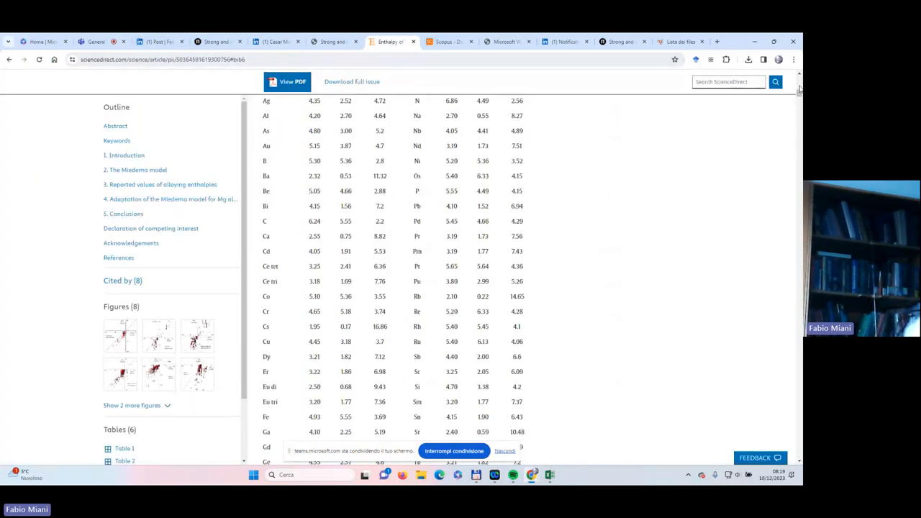
scroll(up, 3)
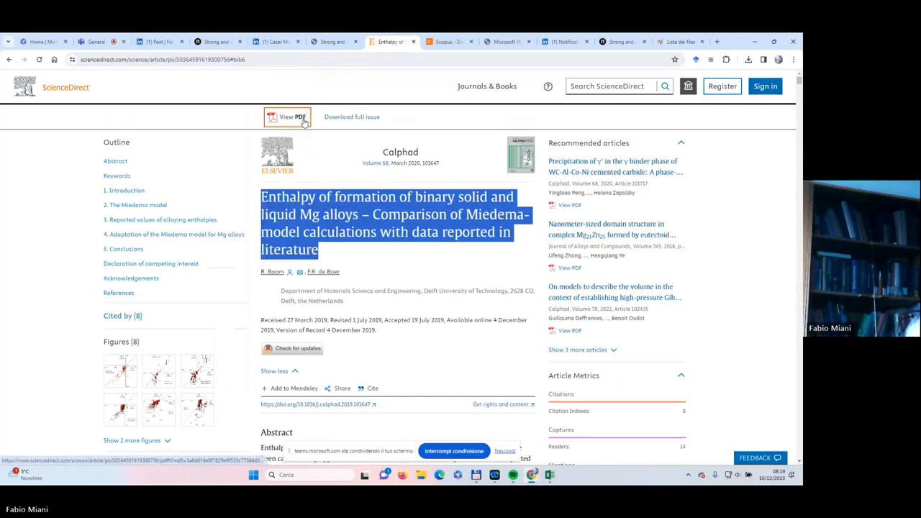
- Open the ScienceDirect article as a PDF, passing the human-verification check
click(289, 117)
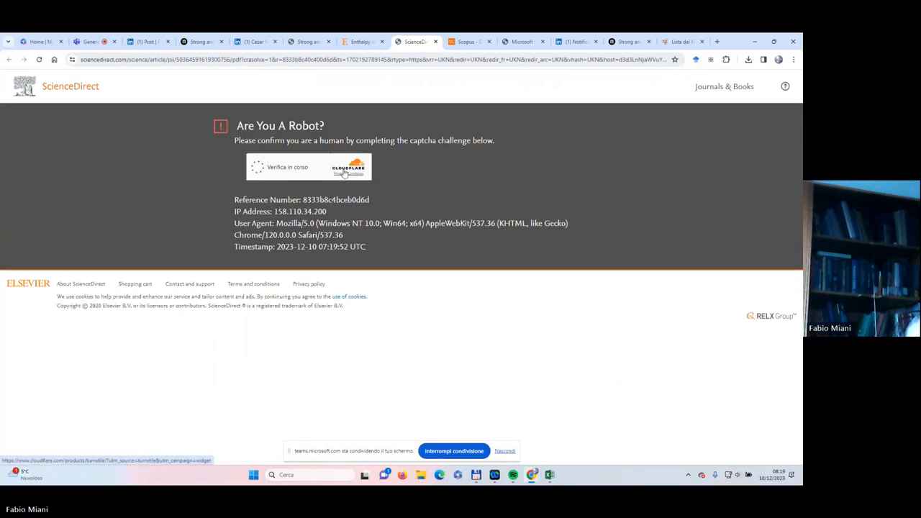
click(260, 167)
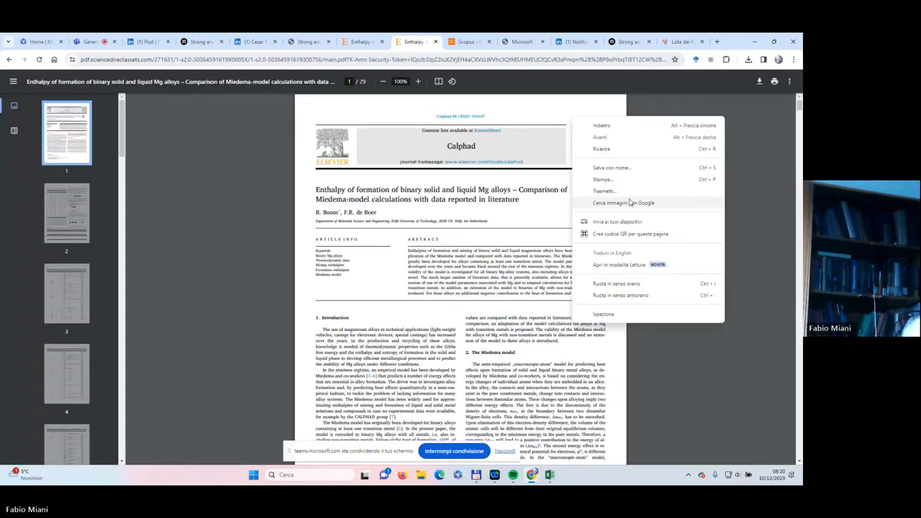
click(622, 174)
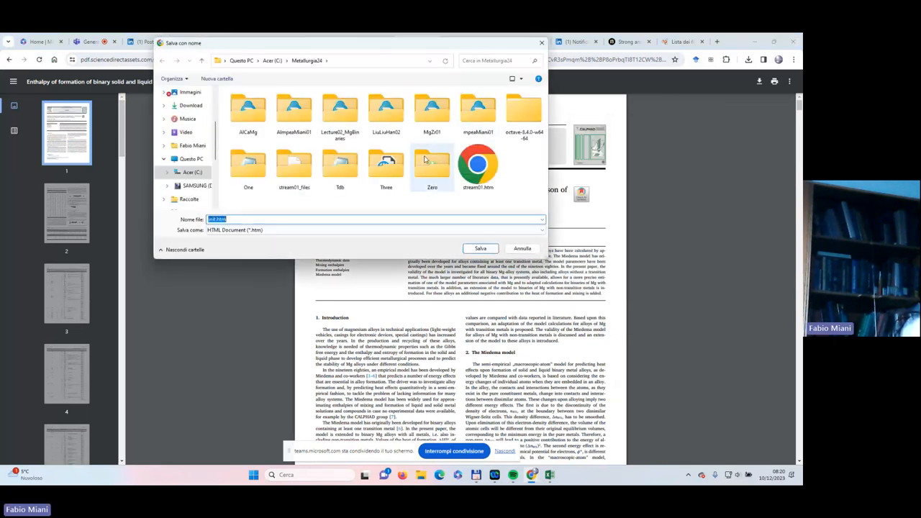
double_click(386, 166)
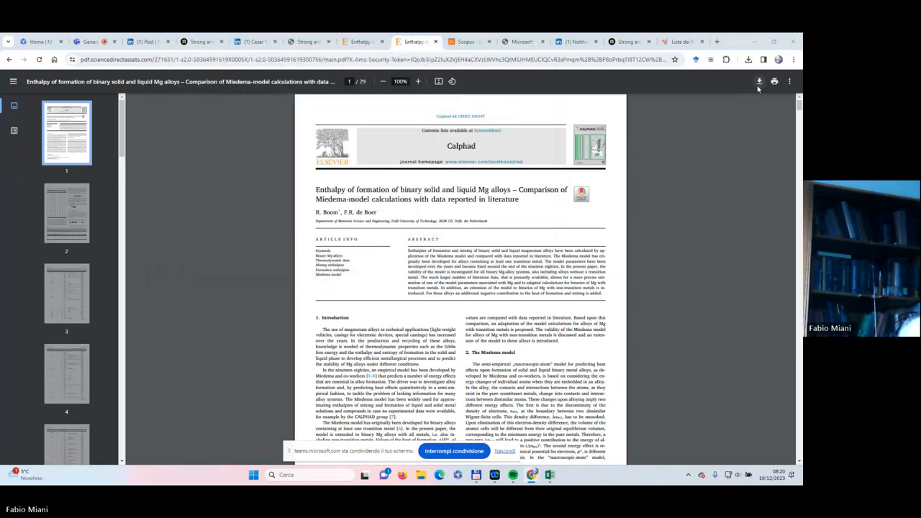
- Save the PDF to Metallurgia24 as 'Enthalpy of formation of binary solid and liquid Mg alloys….pdf'
click(759, 81)
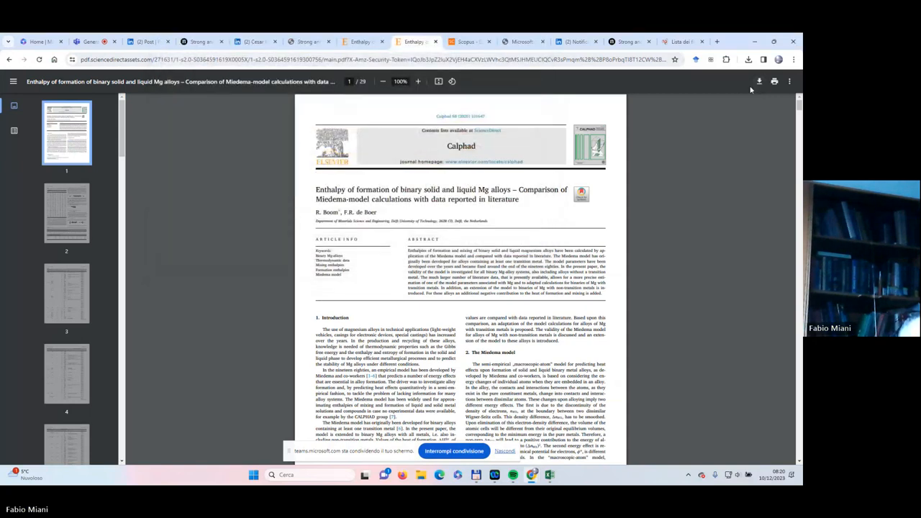
mouse_move(758, 81)
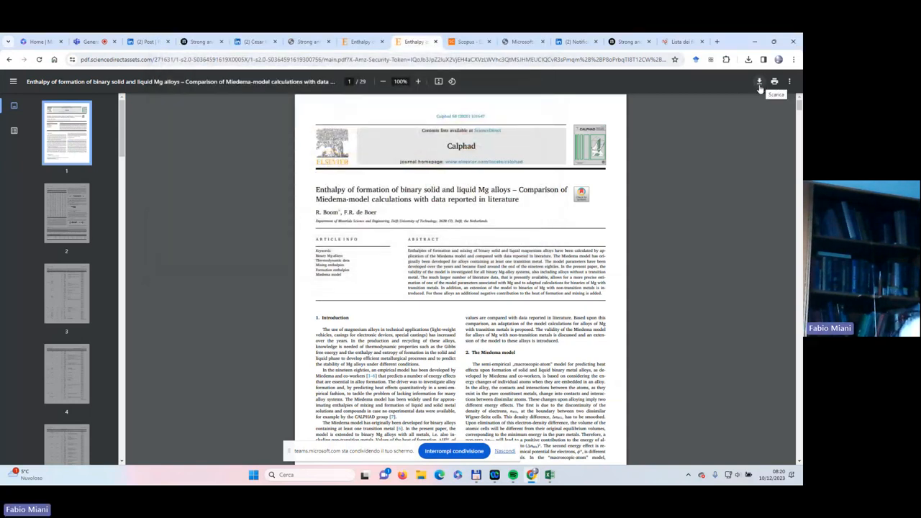
click(759, 81)
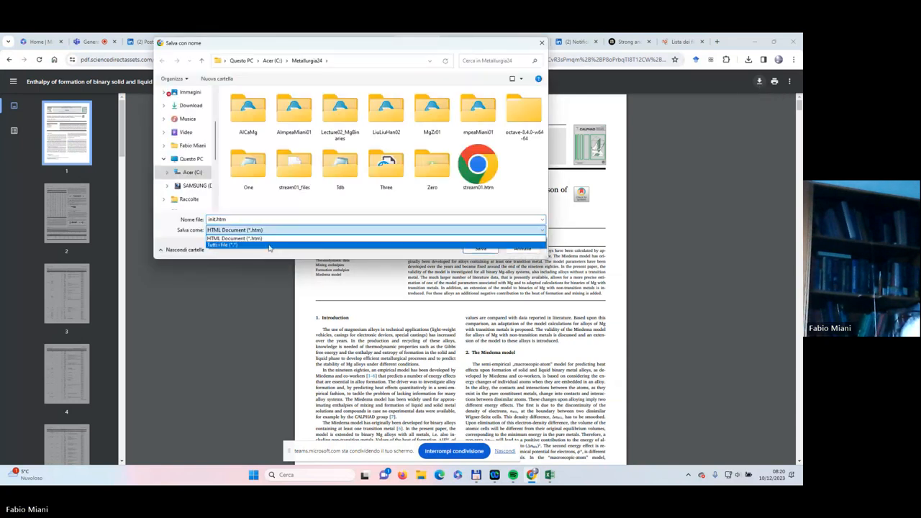
click(224, 245)
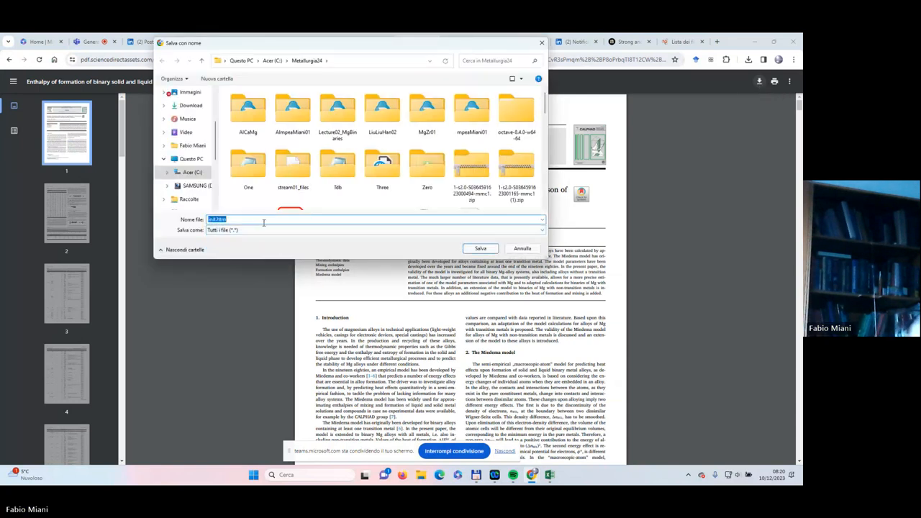
text(Enthalpy of formation of binary solid and liquid Mg alloys – Comparison of Miedema-model calculations with data reported in literature.)
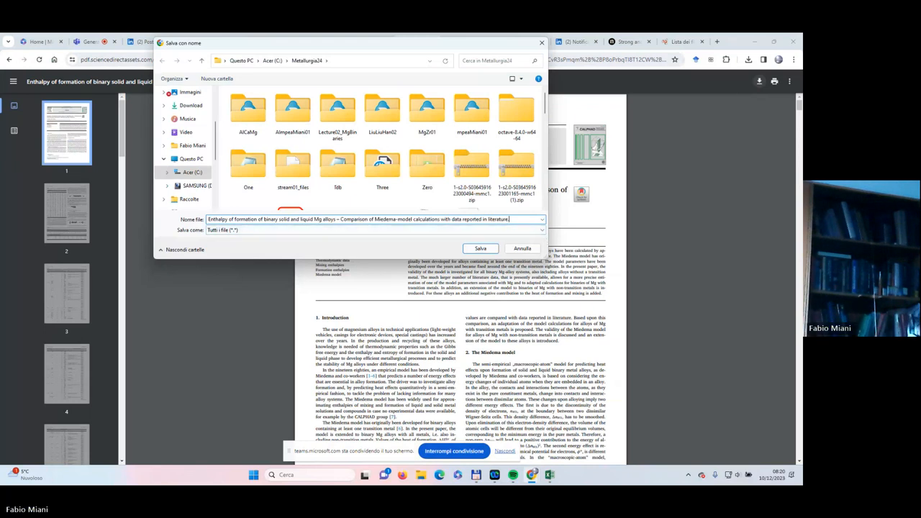
text(.pdf)
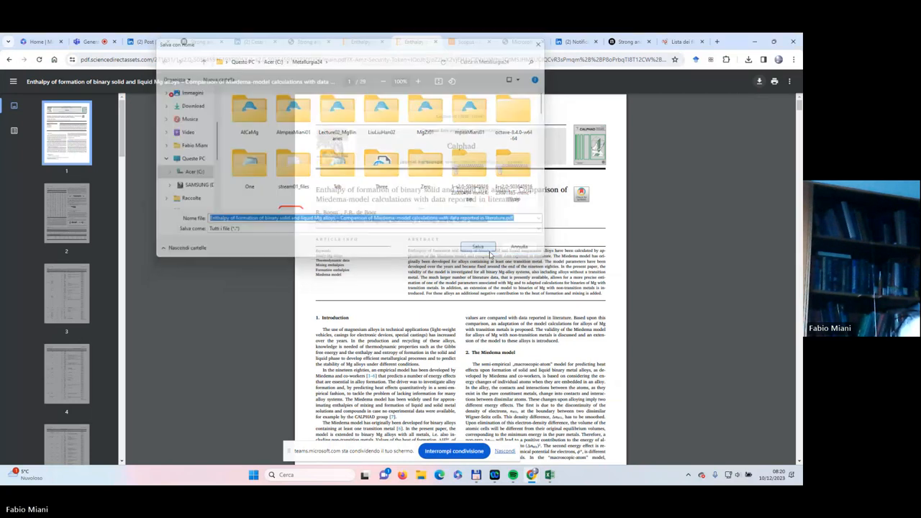
click(478, 247)
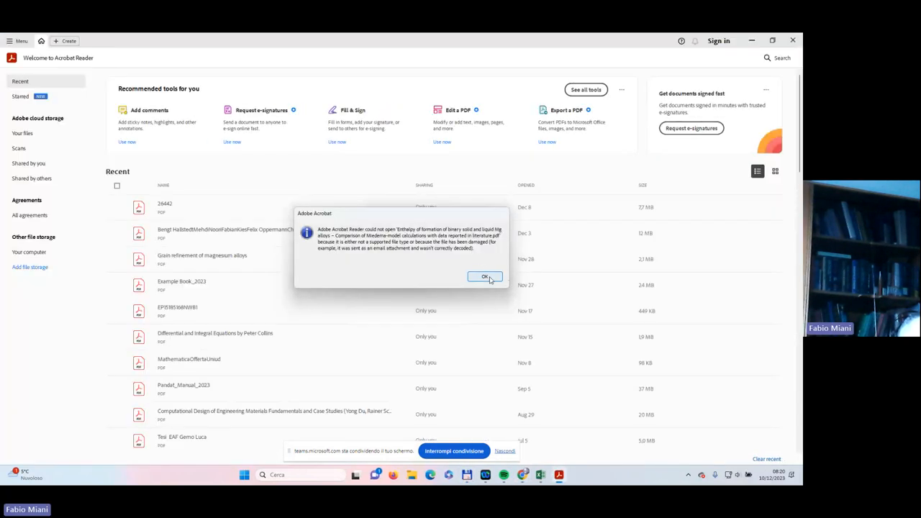
click(485, 277)
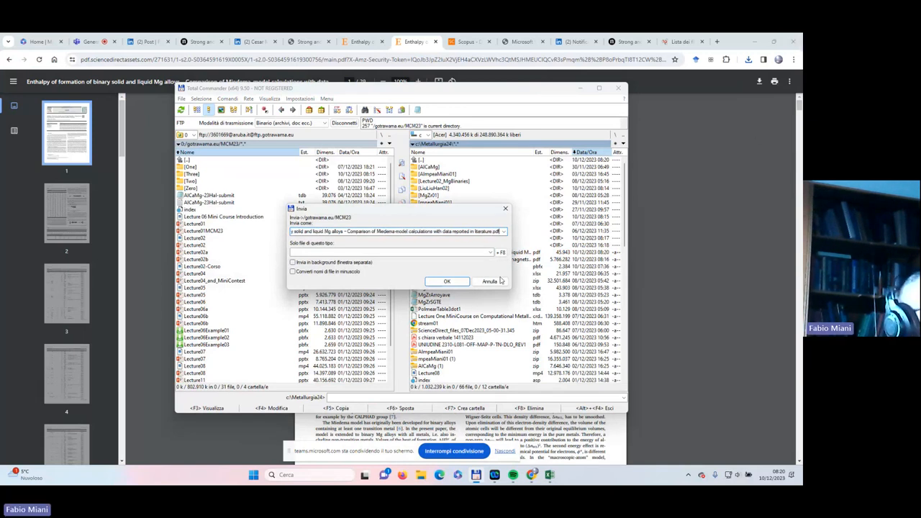
click(446, 281)
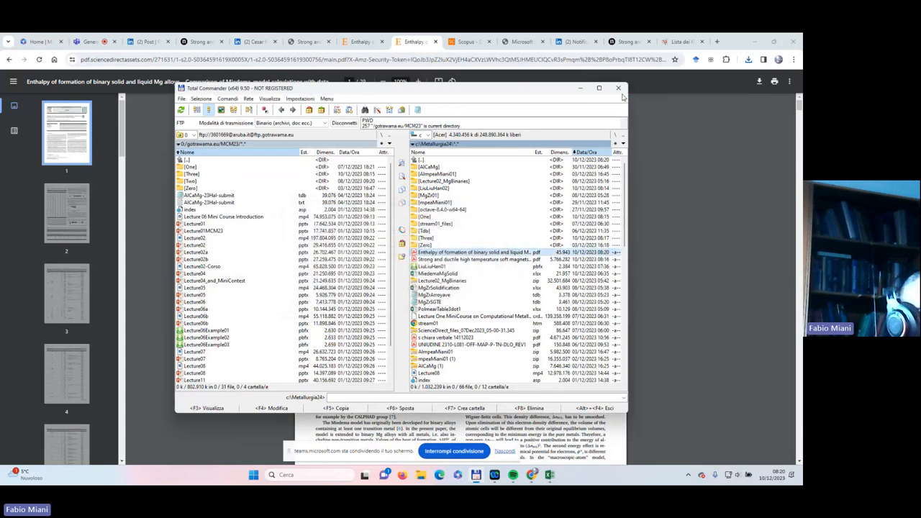
click(618, 88)
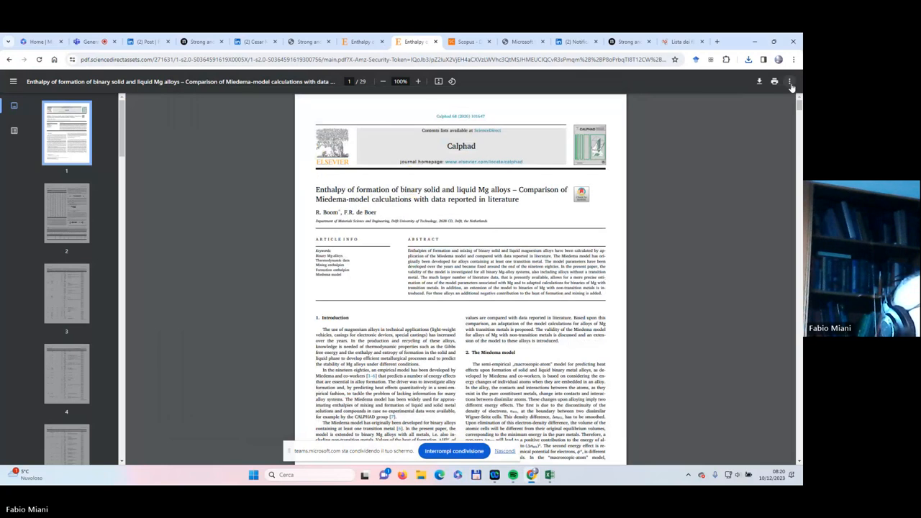
- Open the Enthalpy of formation PDF from Chrome's downloads list
click(789, 81)
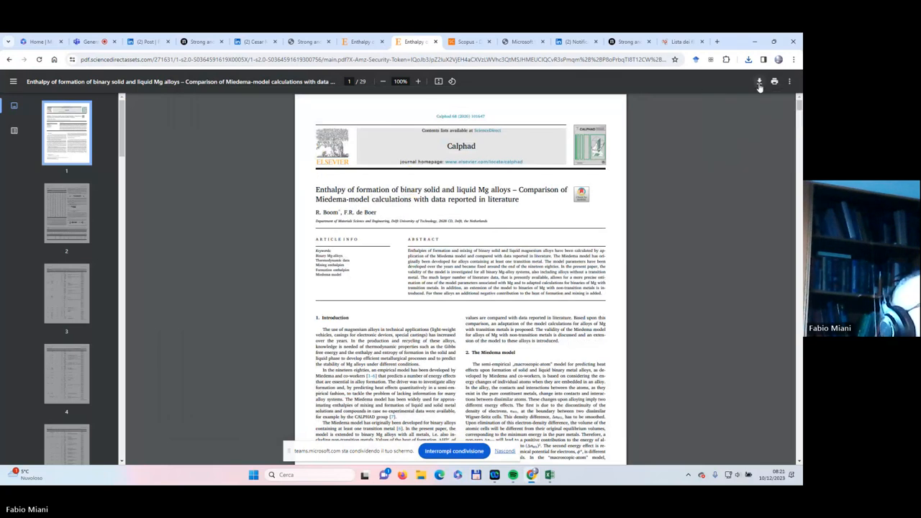
mouse_move(759, 81)
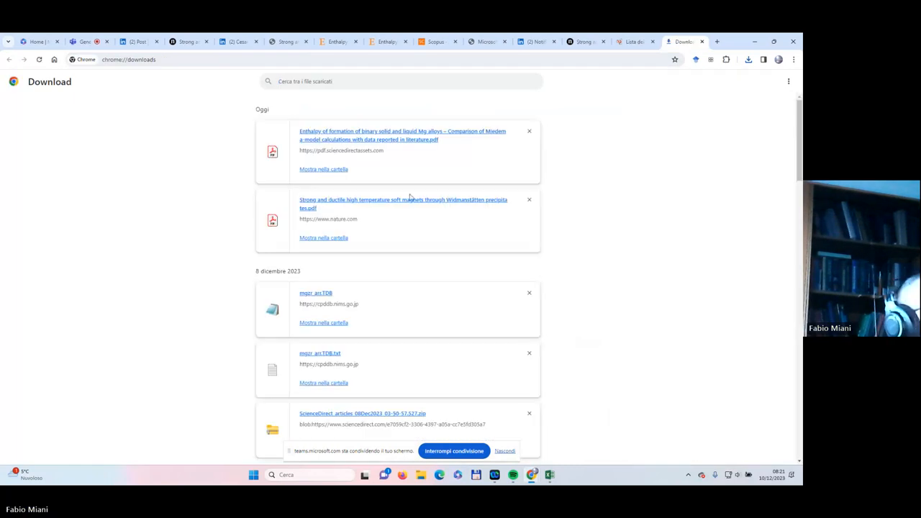
click(402, 136)
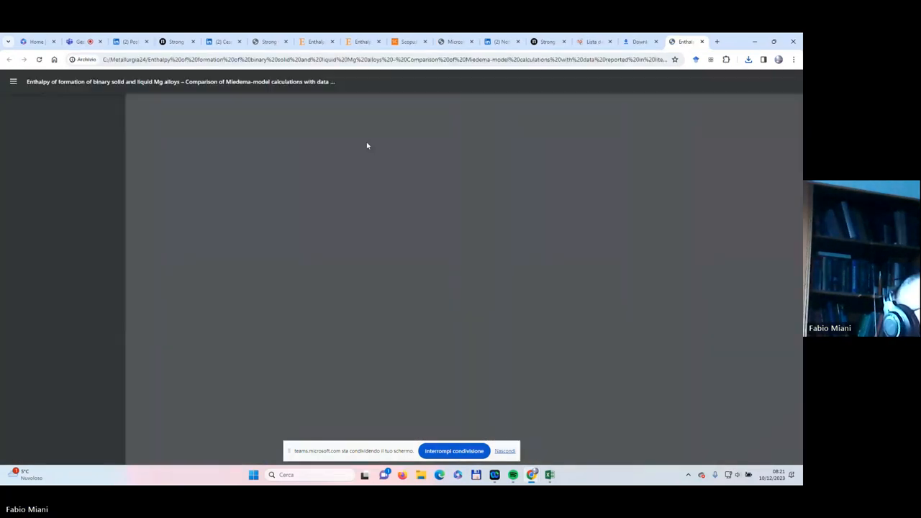
mouse_move(493, 287)
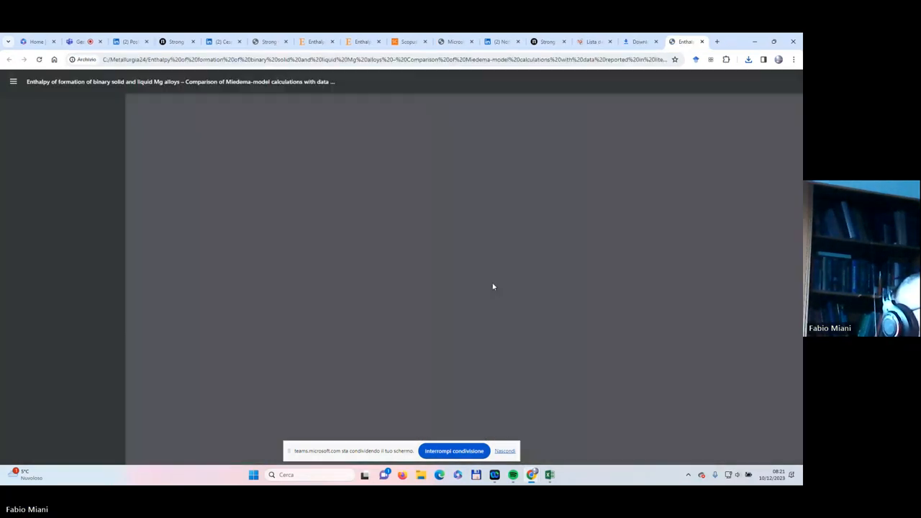